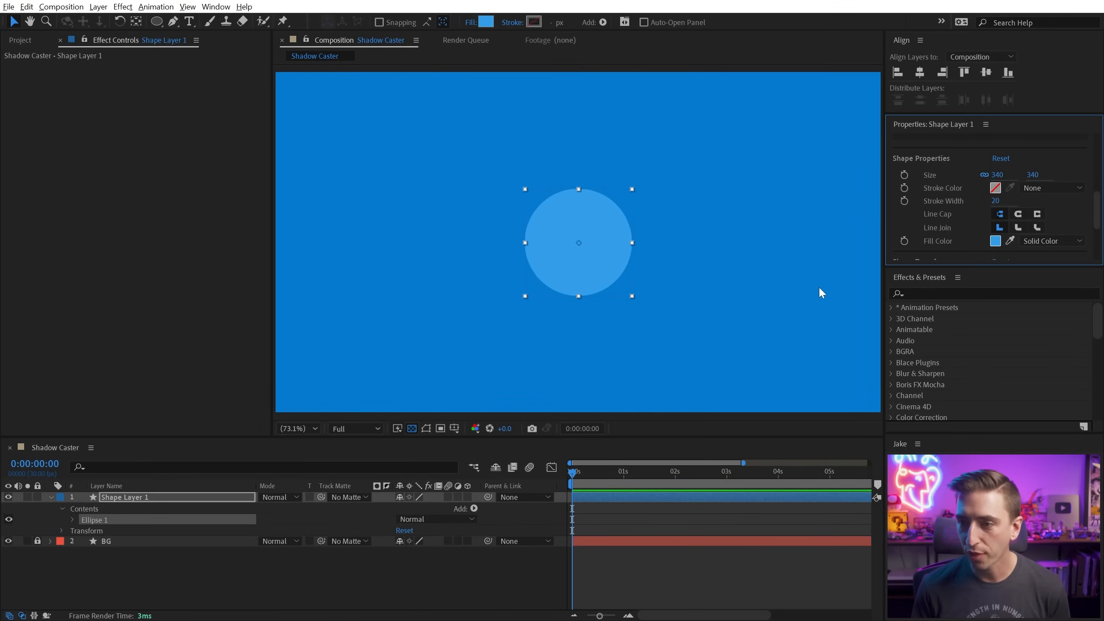
# - Search 'shadow' in Effects & Presets and apply the Shadow Caster user preset to the circle
pyautogui.write('shadow cas')
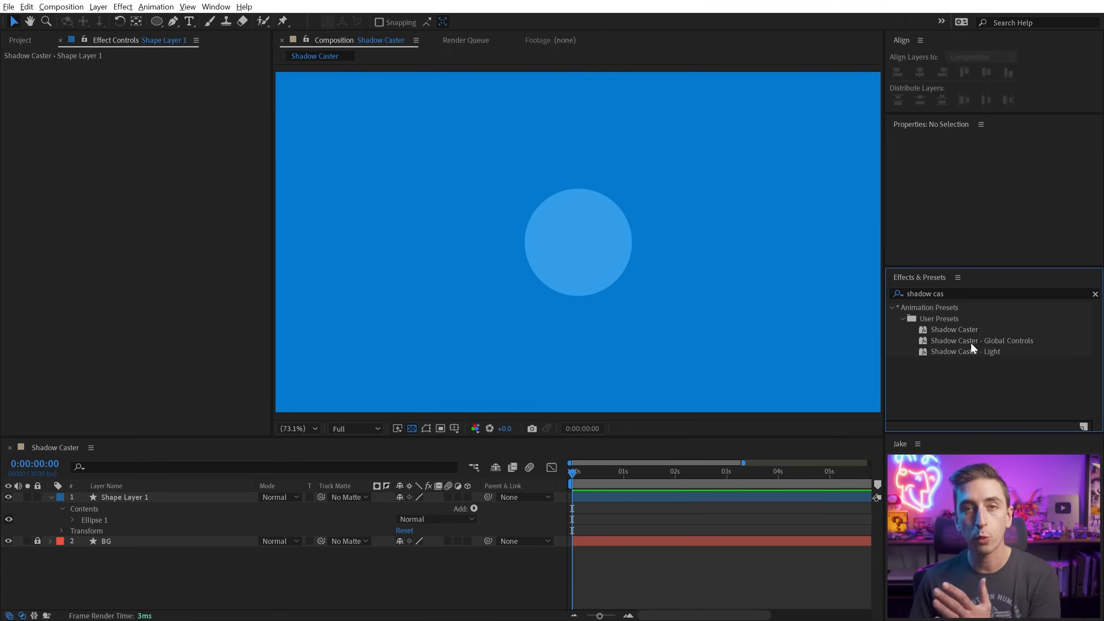
pyautogui.click(955, 329)
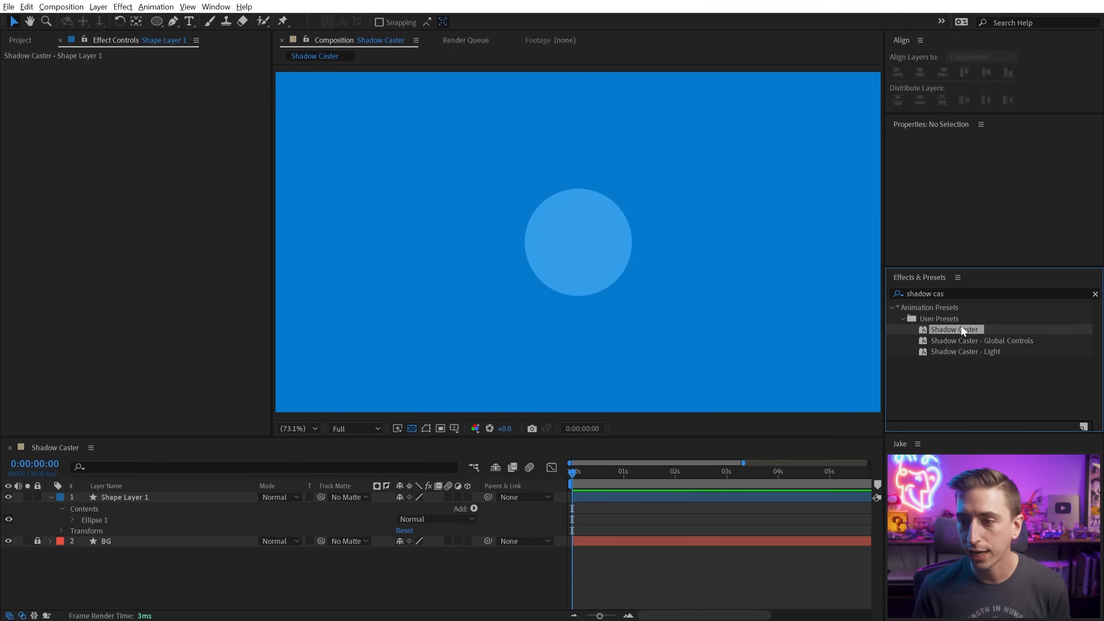
pyautogui.doubleClick(954, 328)
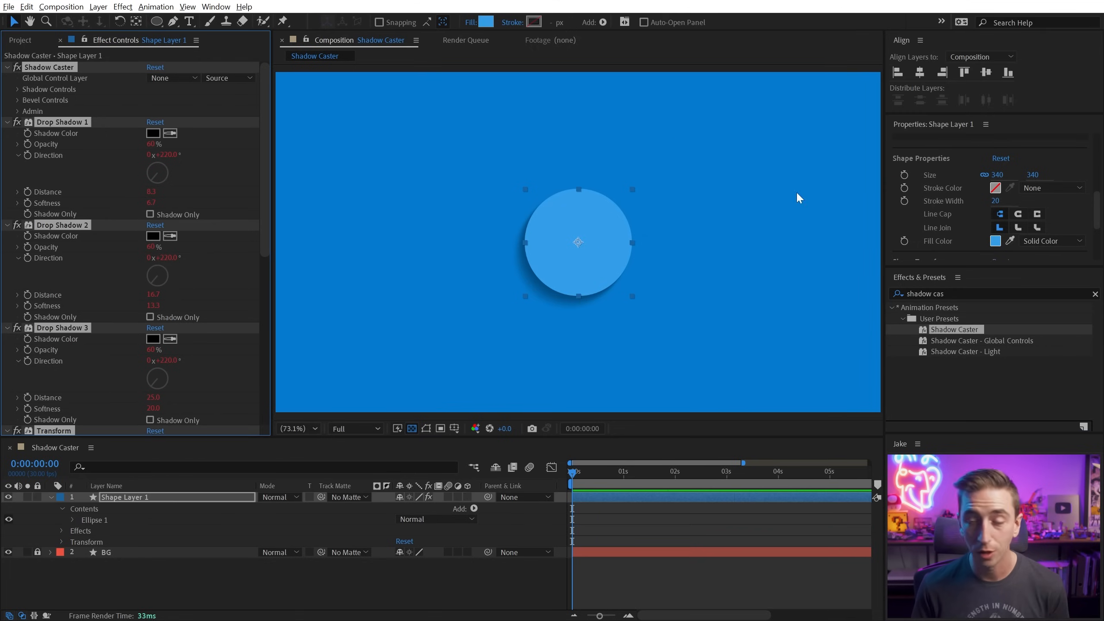
pyautogui.moveTo(501, 228)
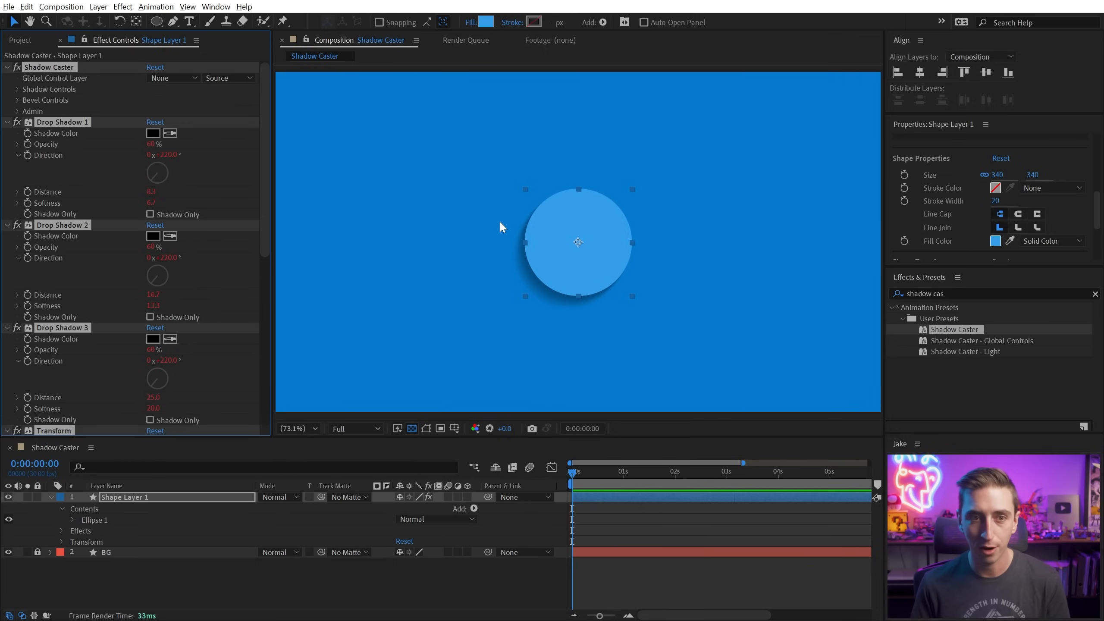
pyautogui.moveTo(101, 77)
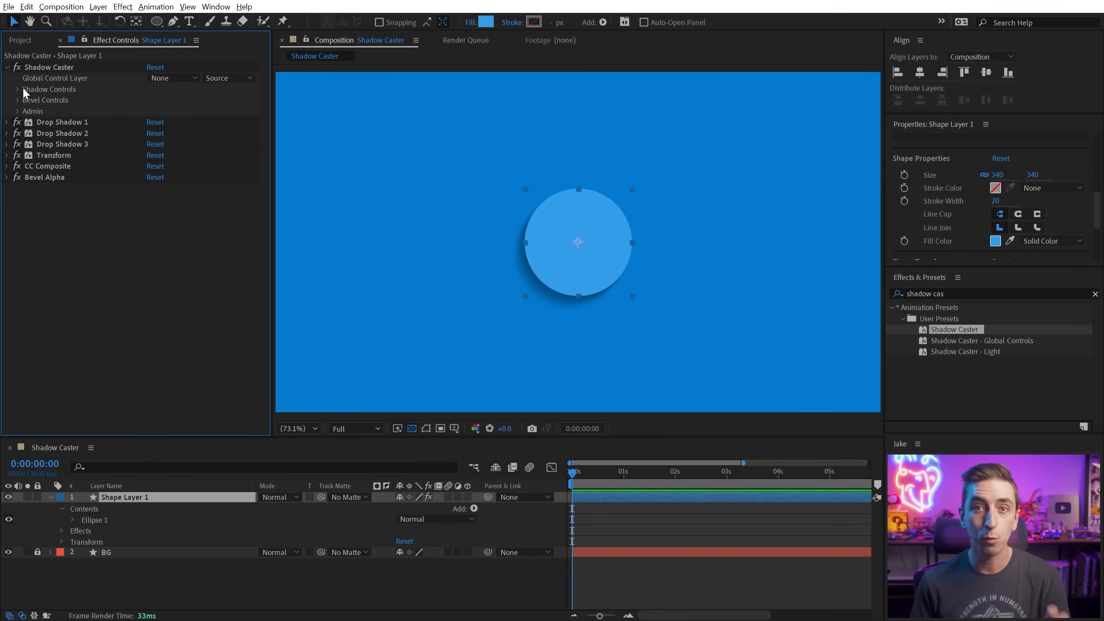
# - Change the shadow colour to dark navy and scrub opacity and distance to push the shadow farther
pyautogui.click(16, 89)
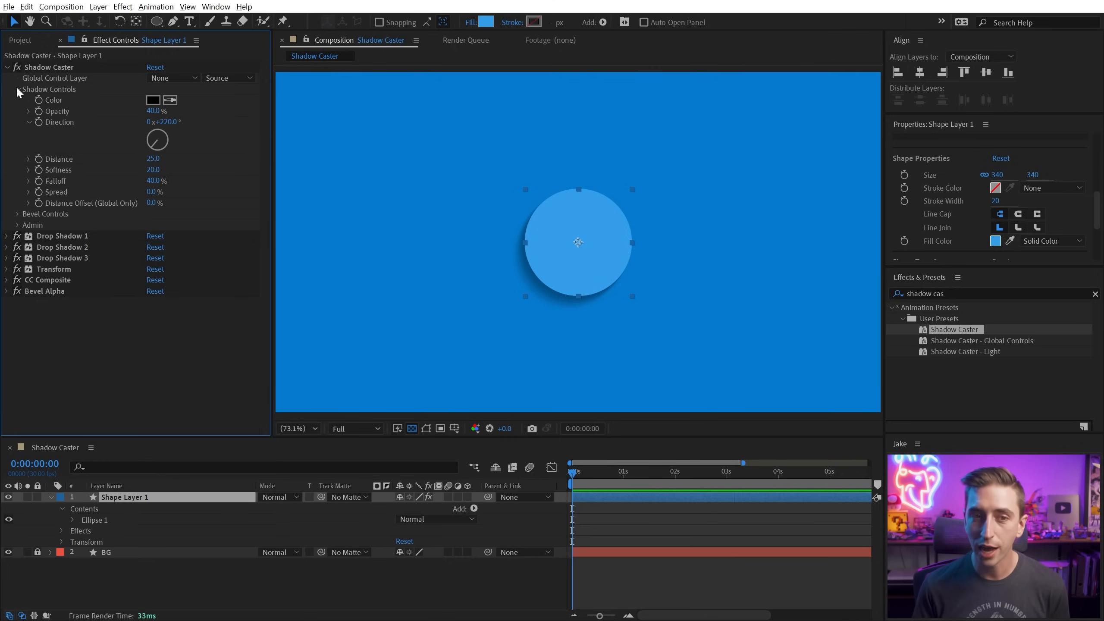
pyautogui.moveTo(83, 120)
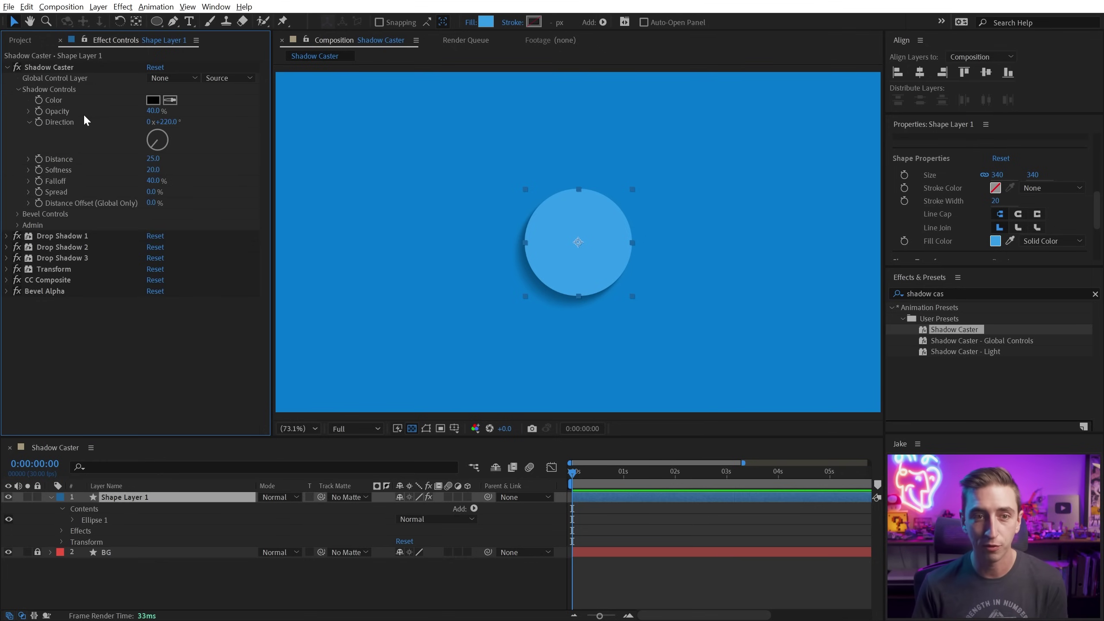
pyautogui.click(153, 100)
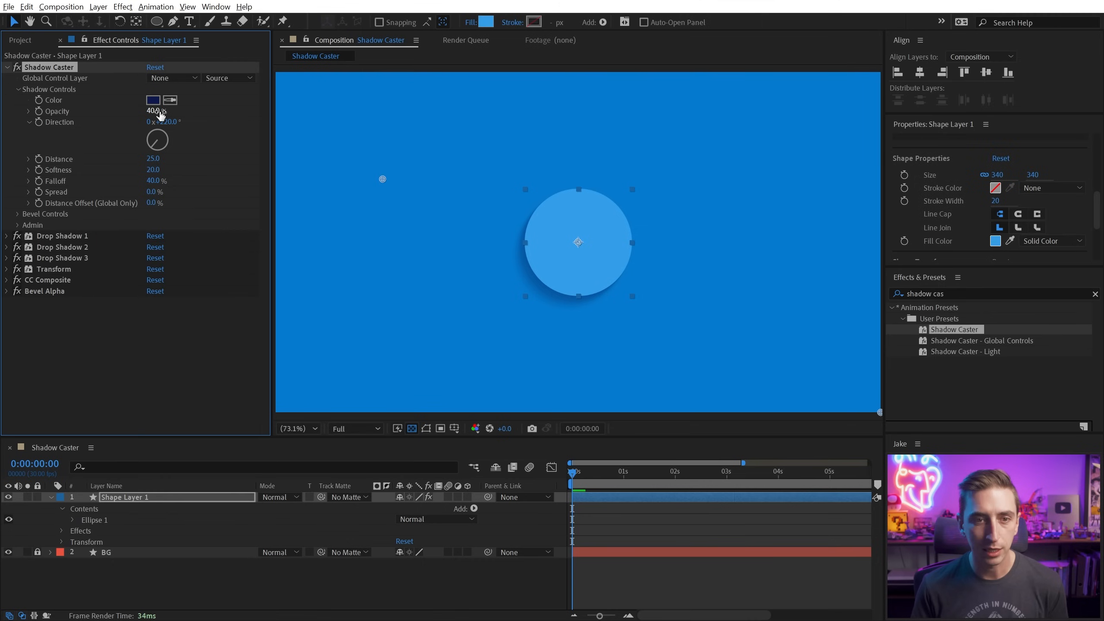
pyautogui.moveTo(153, 110); pyautogui.dragTo(162, 110)
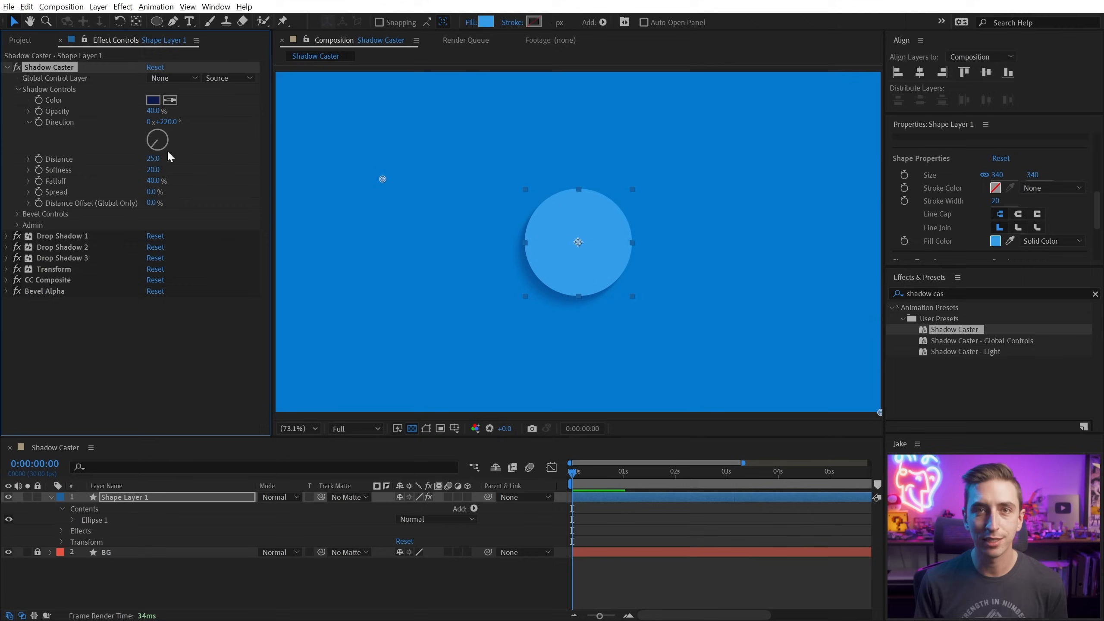
pyautogui.moveTo(153, 169); pyautogui.dragTo(176, 169)
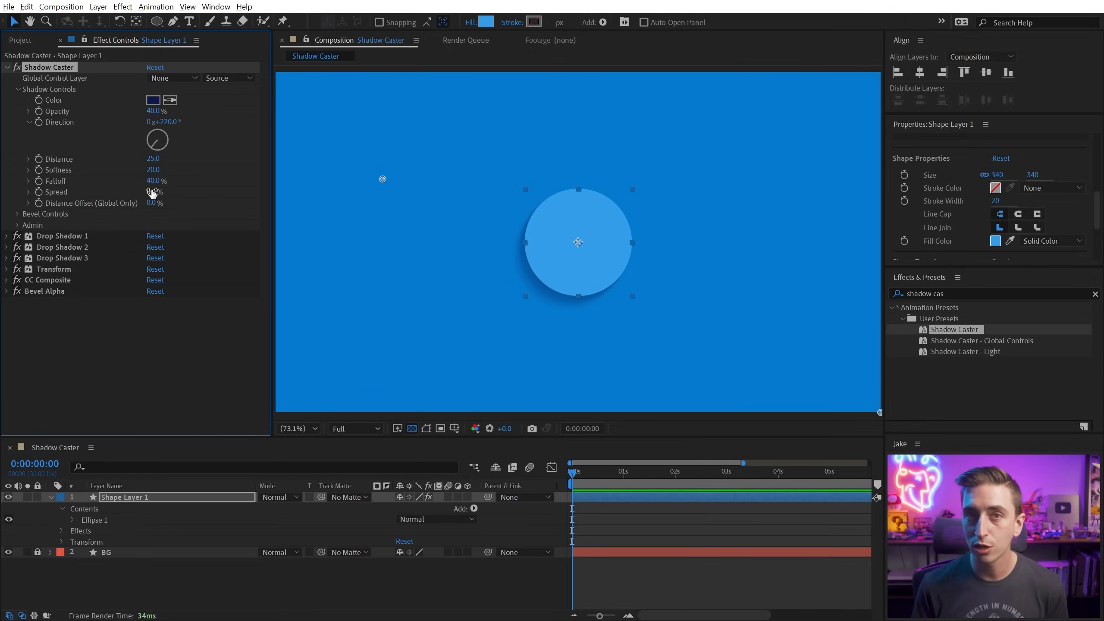
pyautogui.moveTo(152, 158); pyautogui.dragTo(182, 158)
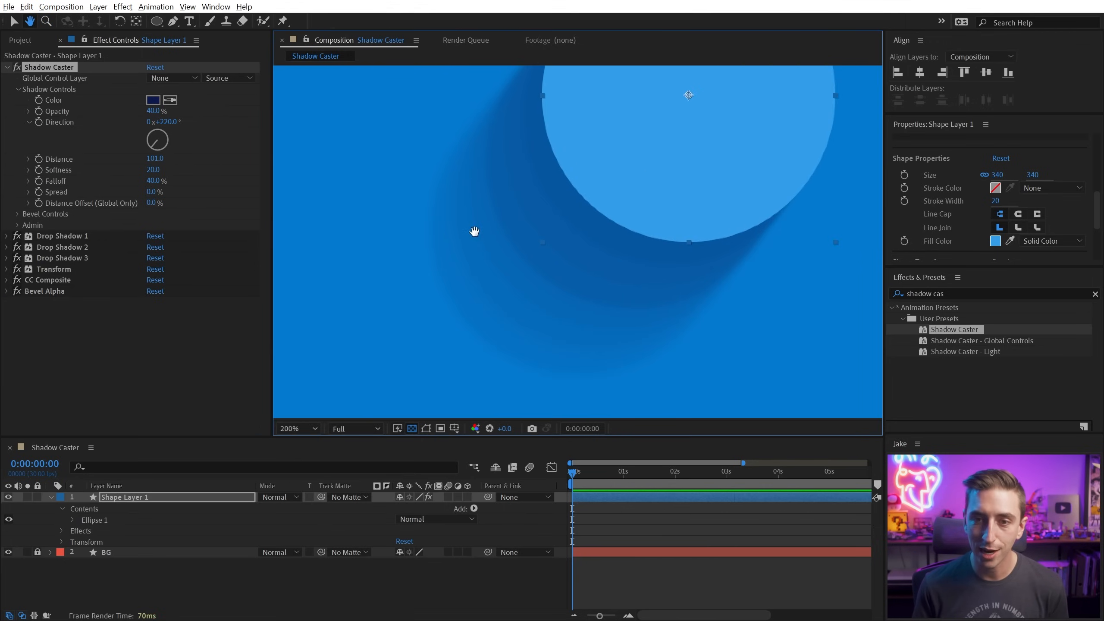
pyautogui.moveTo(559, 249)
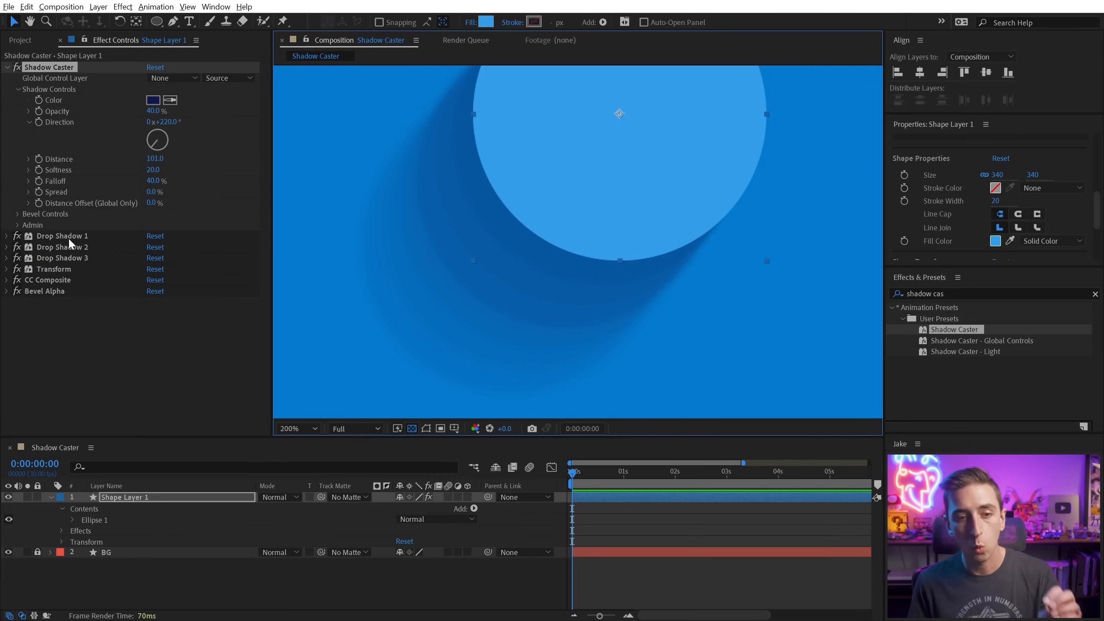
pyautogui.moveTo(71, 252)
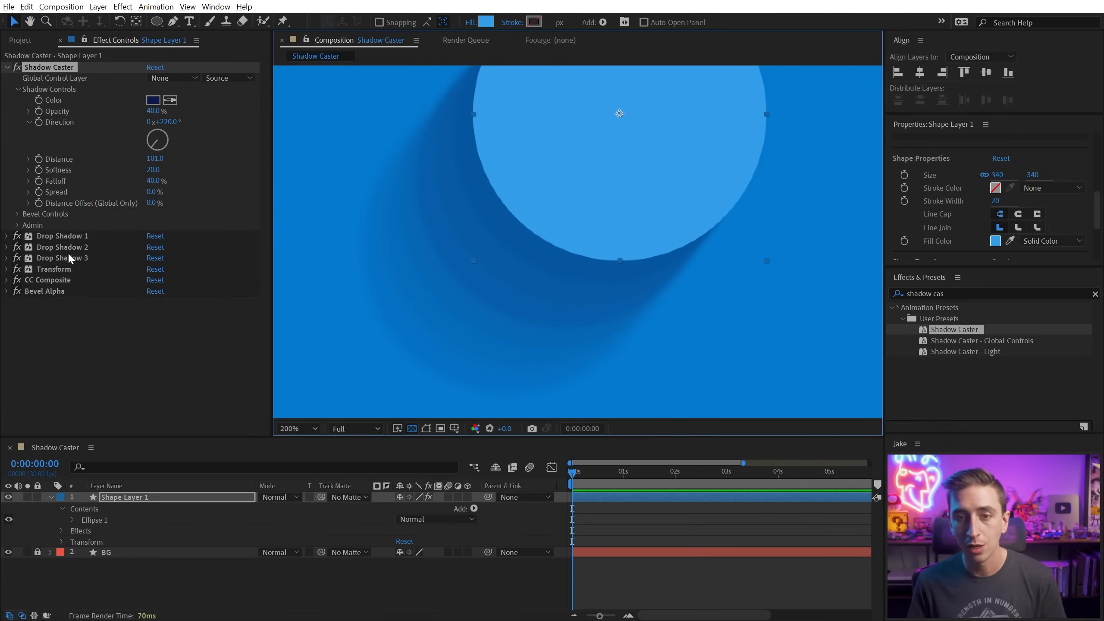
# - Raise Distance to 101, collapse Drop Shadow 5, then shorten the distance to 56
pyautogui.moveTo(154, 170); pyautogui.dragTo(166, 170)
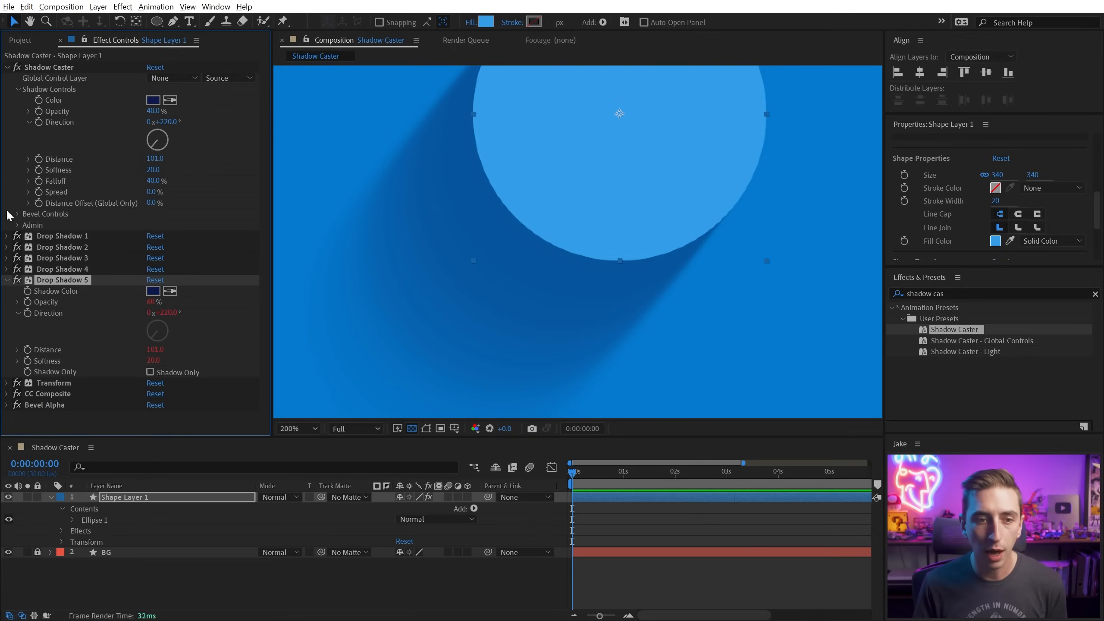
pyautogui.click(6, 280)
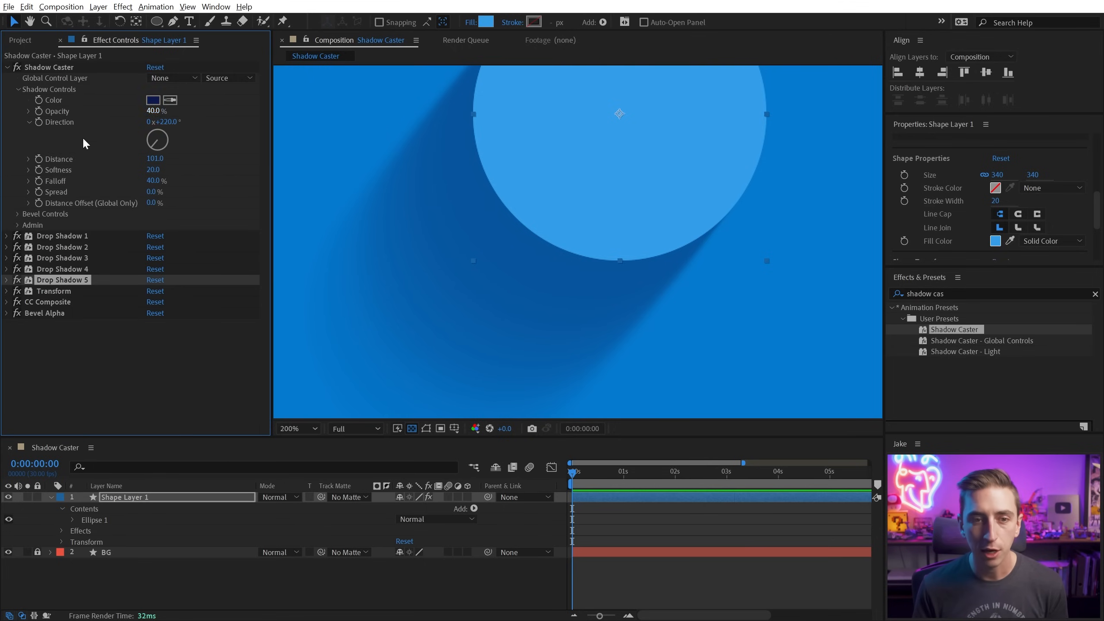
pyautogui.moveTo(154, 158); pyautogui.dragTo(127, 158)
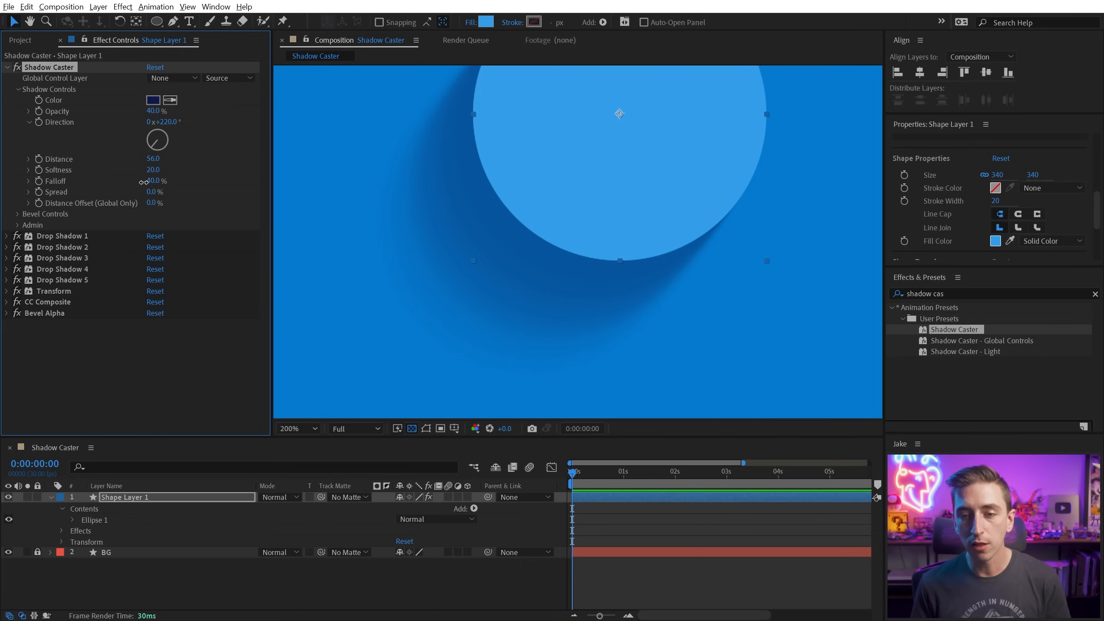
# - Experiment with Falloff and Spread, then reset Shadow Caster to distance 25, falloff 40, spread 0
pyautogui.moveTo(151, 180); pyautogui.dragTo(170, 180)
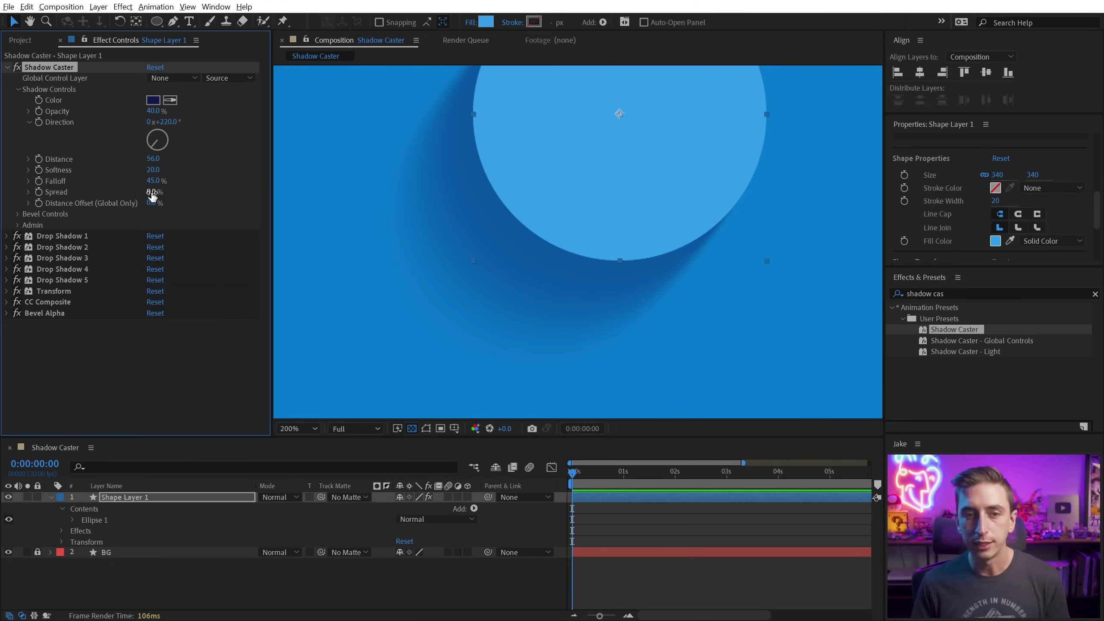
pyautogui.moveTo(155, 192); pyautogui.dragTo(162, 191)
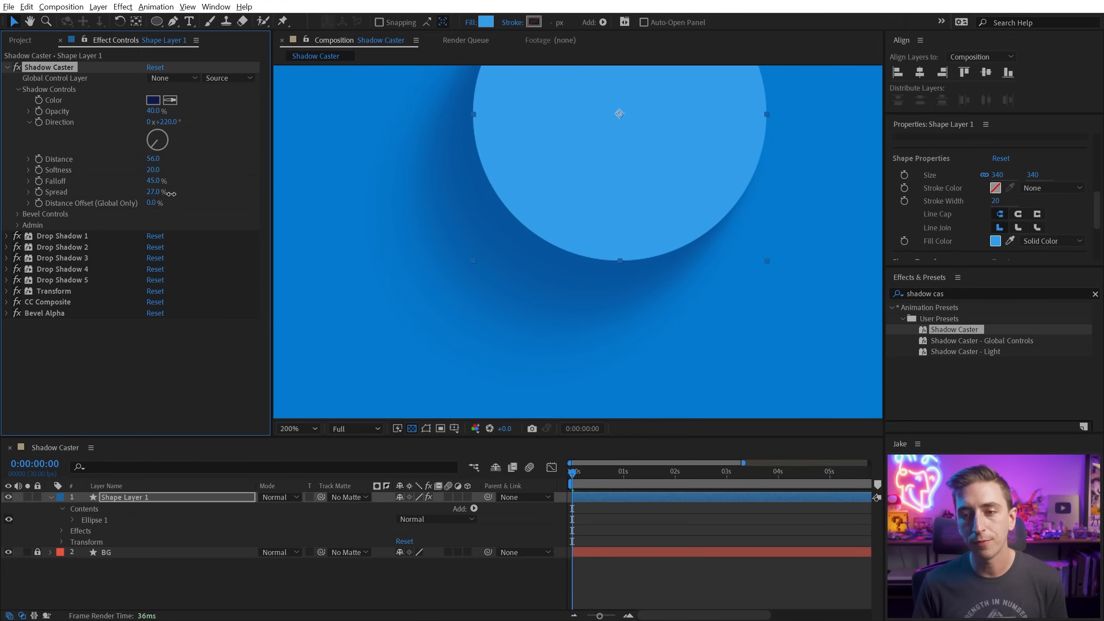
pyautogui.moveTo(153, 192); pyautogui.dragTo(158, 192)
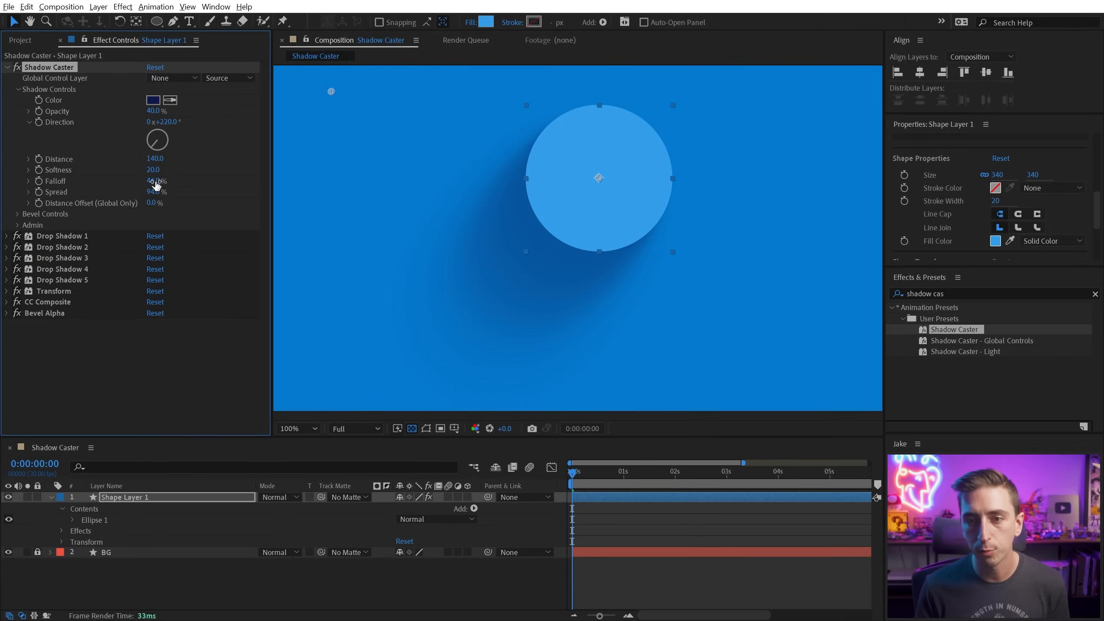
pyautogui.moveTo(156, 181); pyautogui.dragTo(172, 181)
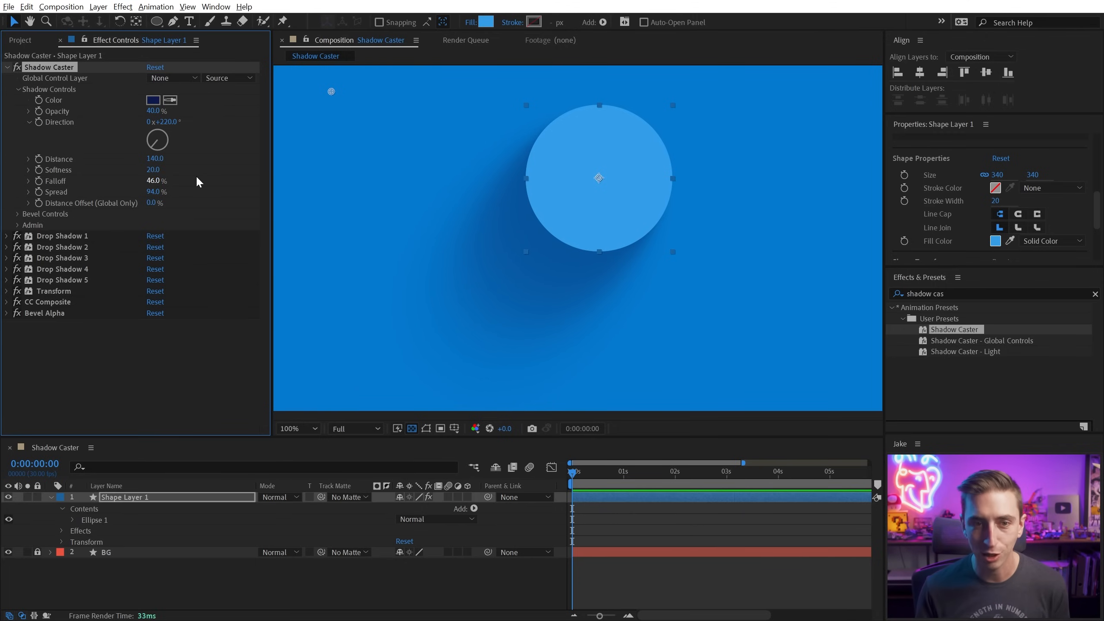
pyautogui.click(155, 67)
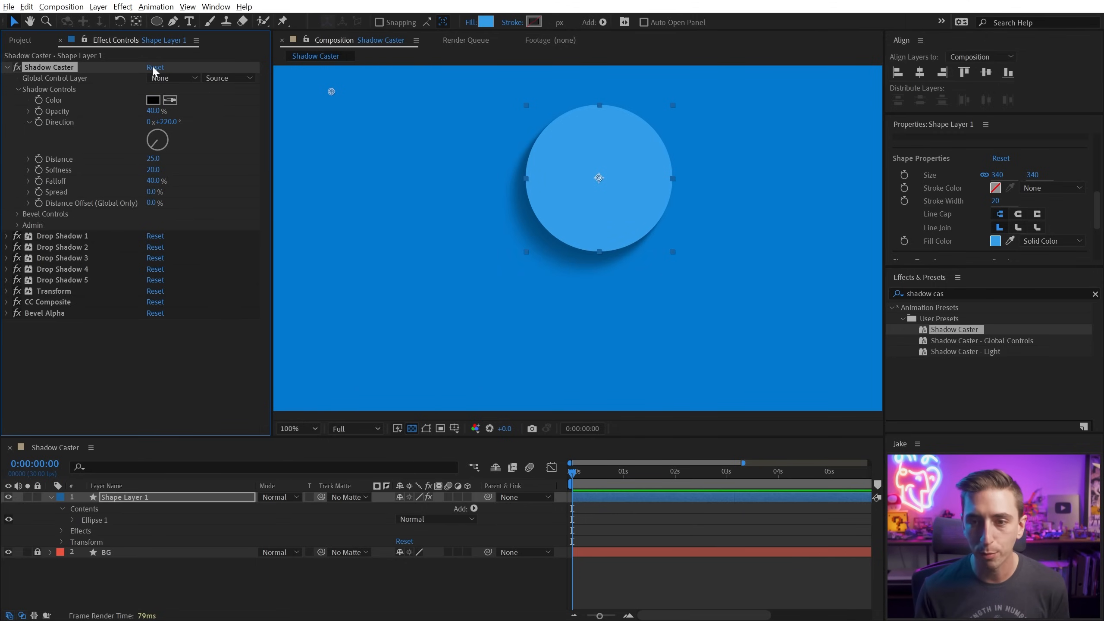
# - Lengthen the shadow distance to 54 and enable the bevel edge under Bevel Controls
pyautogui.moveTo(152, 158); pyautogui.dragTo(169, 158)
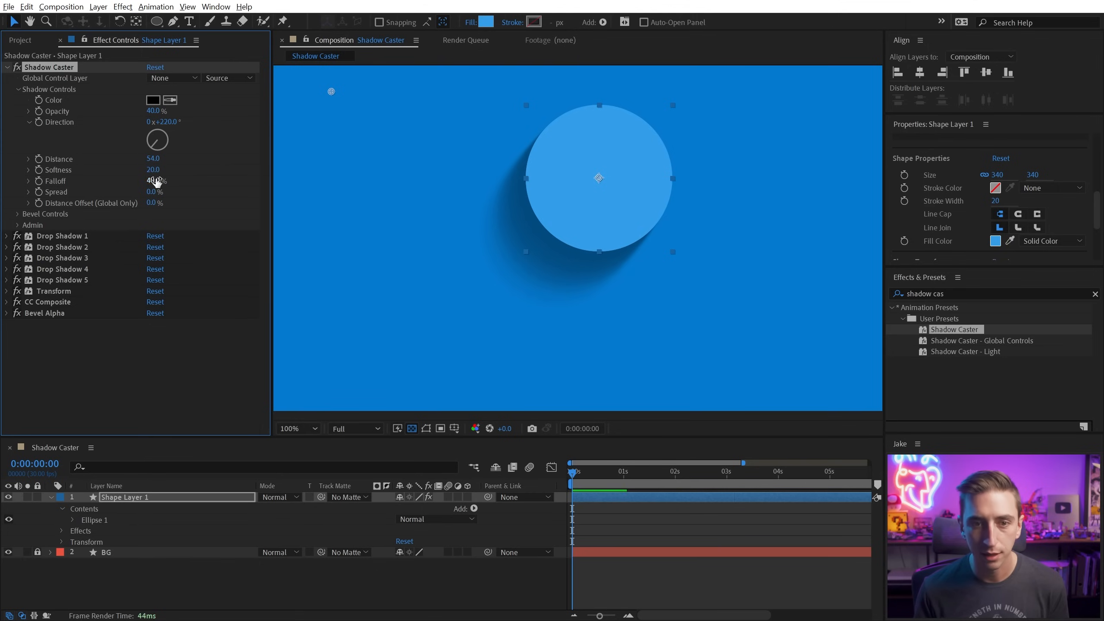
pyautogui.click(17, 89)
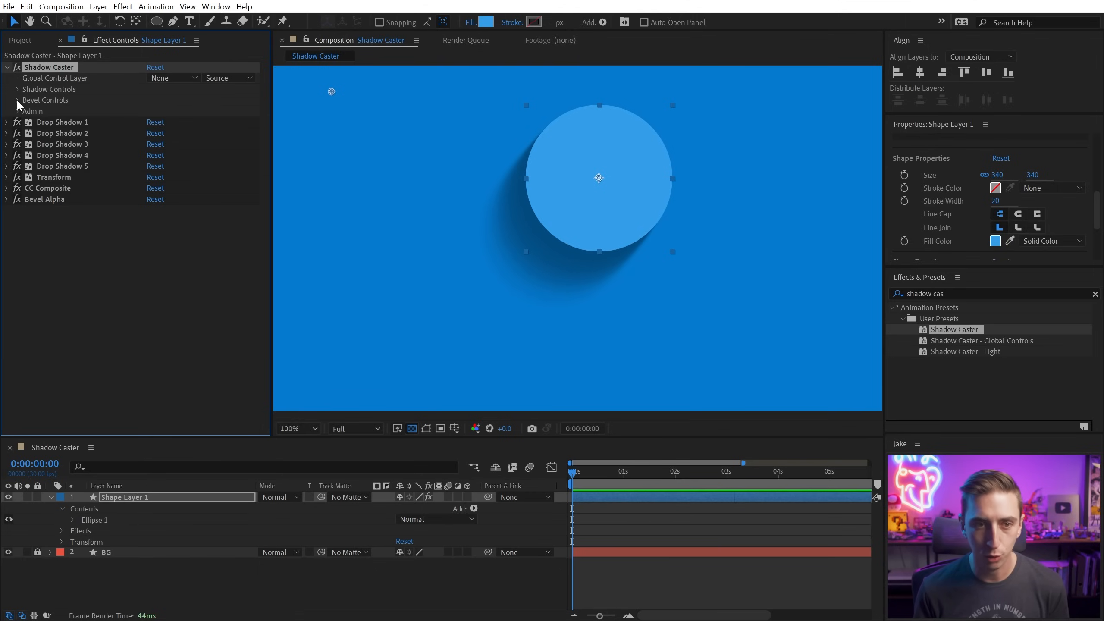
pyautogui.click(17, 100)
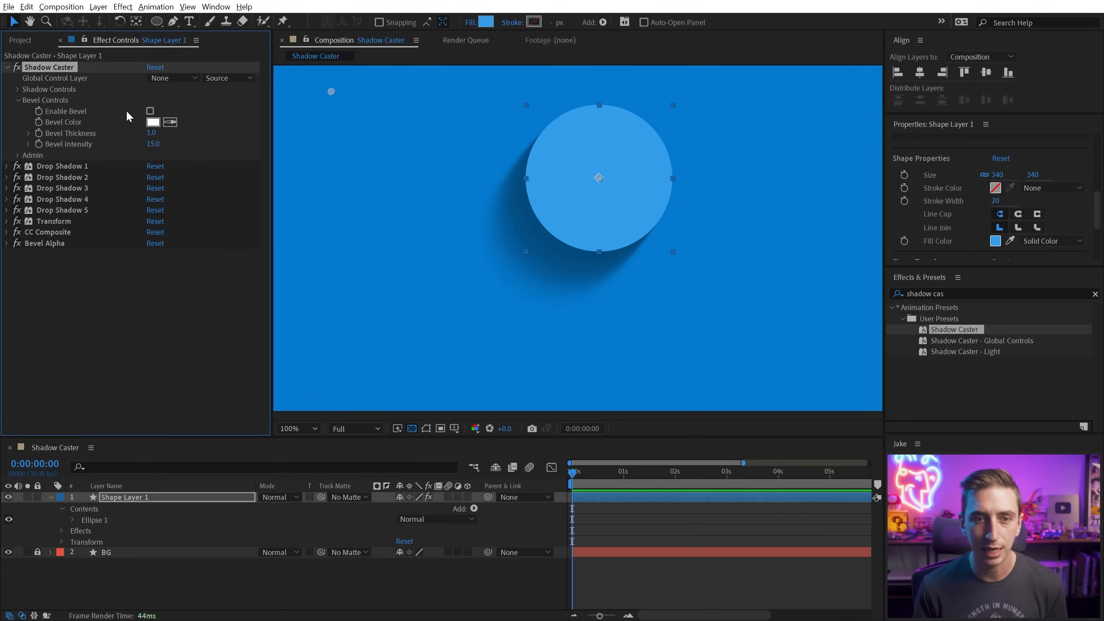
pyautogui.click(150, 110)
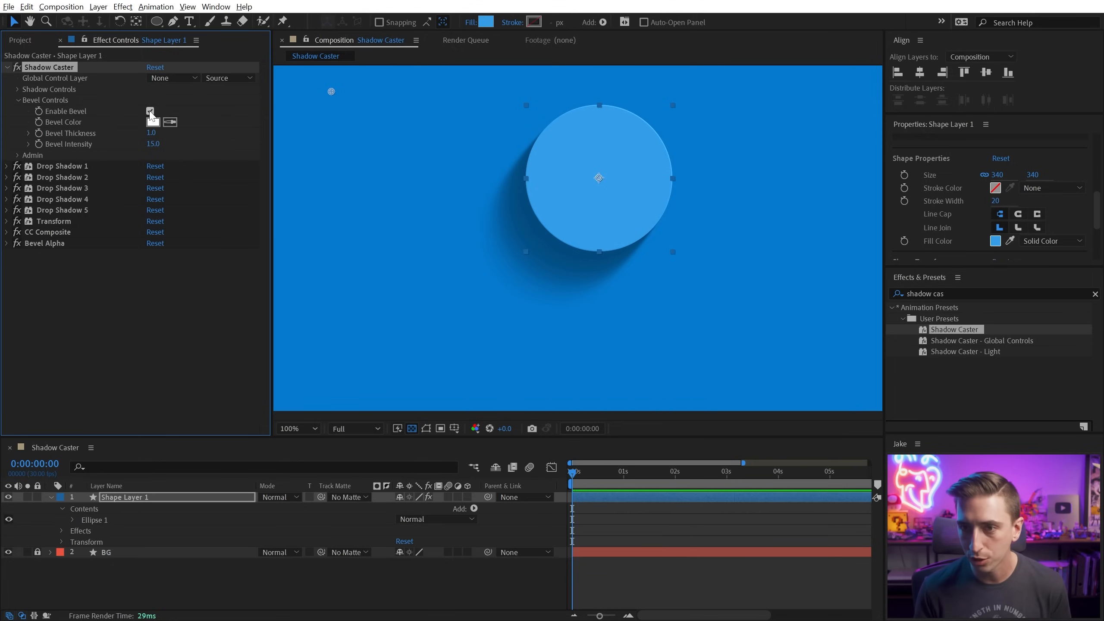
pyautogui.click(149, 111)
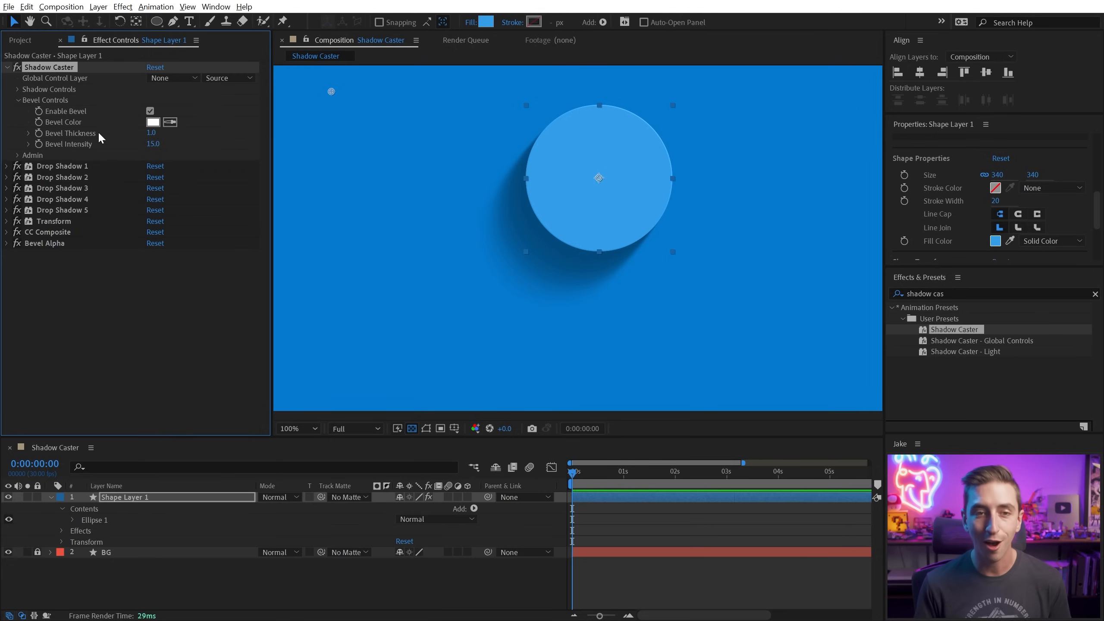
# - Reopen the shadow settings and toggle the bevel off and on to compare, leaving it enabled
pyautogui.click(21, 90)
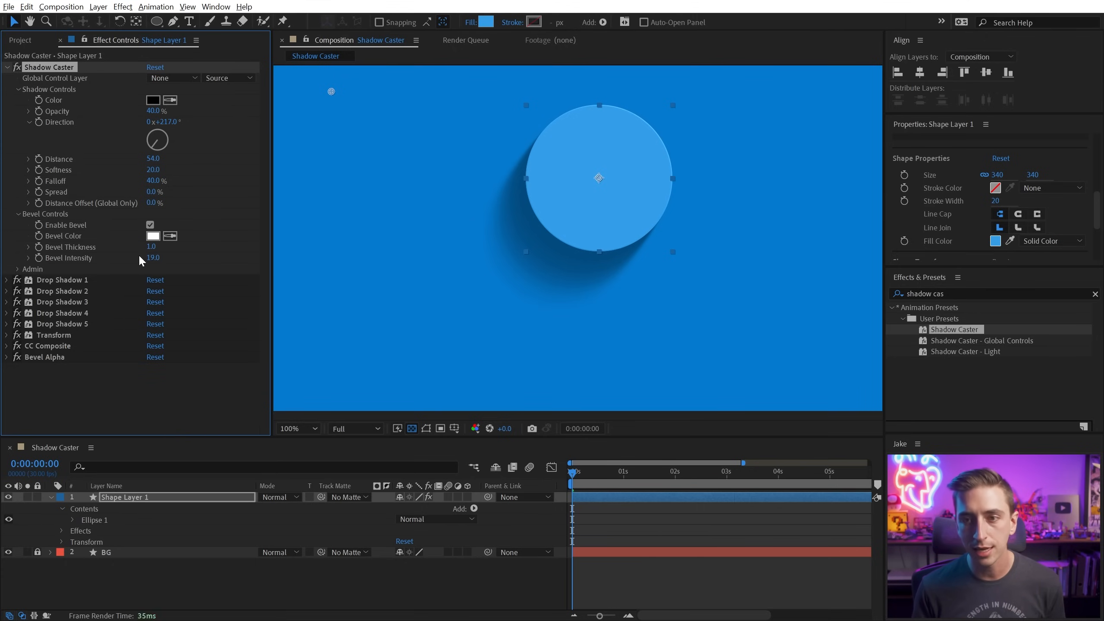
pyautogui.click(150, 224)
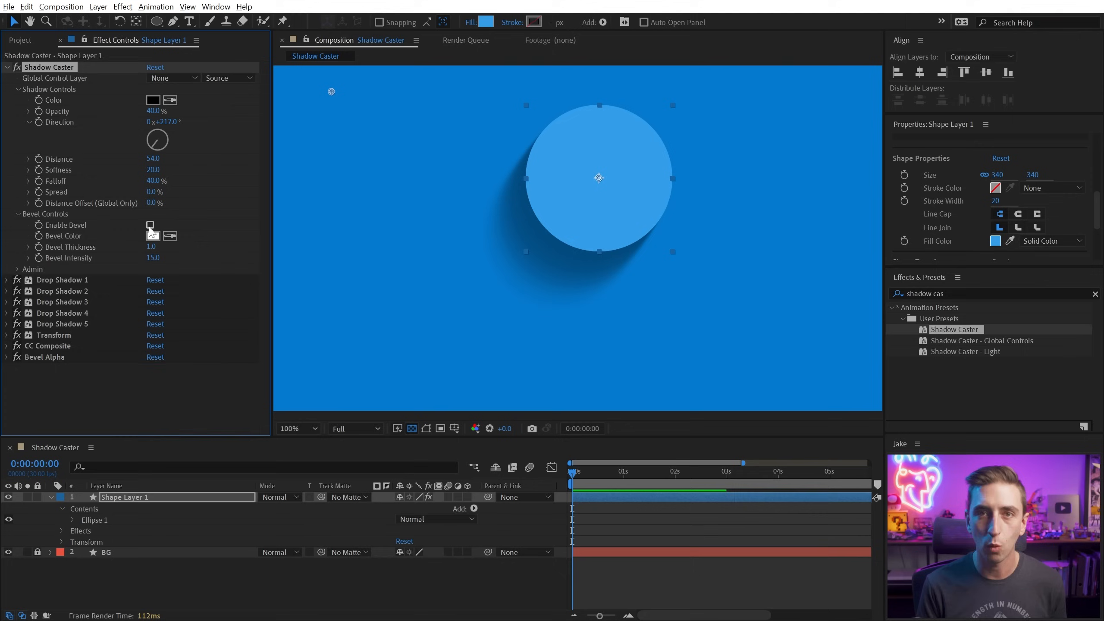
pyautogui.click(150, 224)
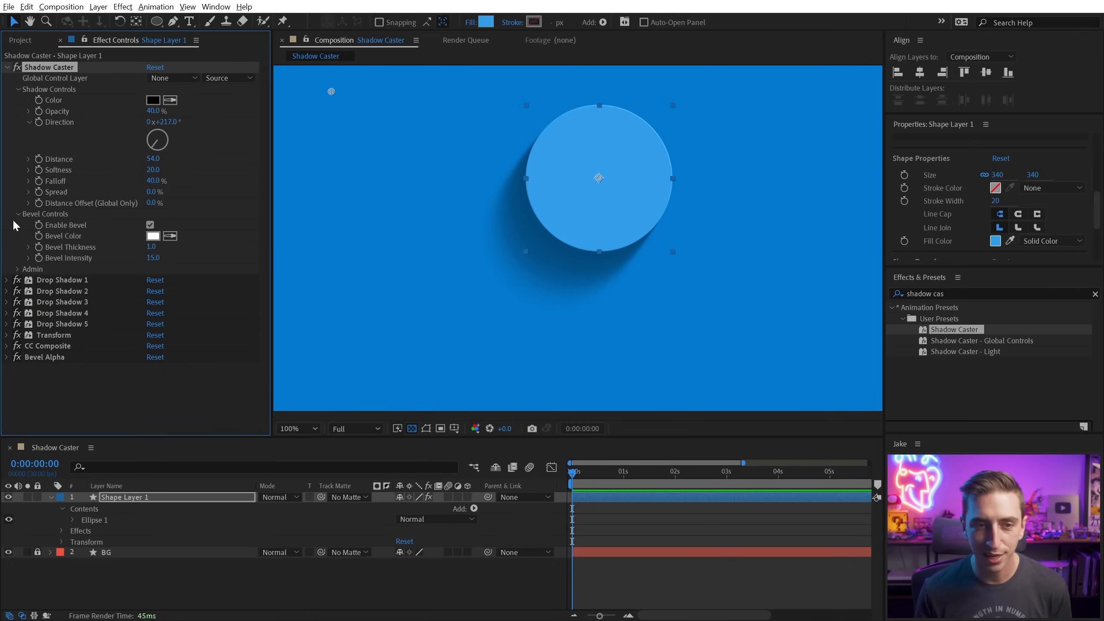
pyautogui.click(18, 213)
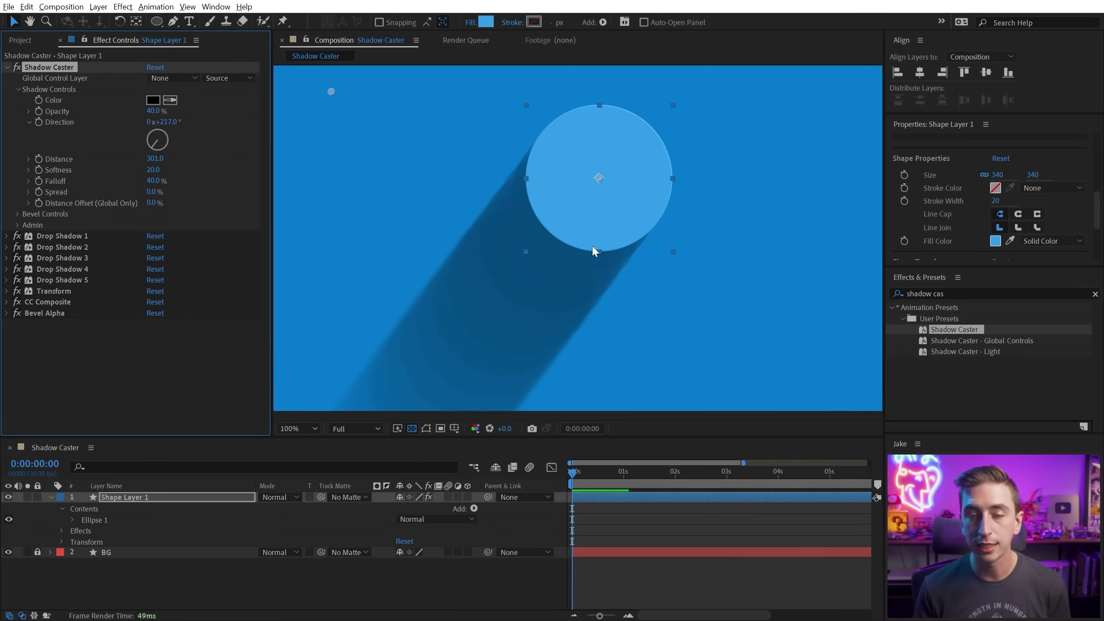
# - Set Shadow Caster's Spread to 0 and view the comp at 100% for a crisp diagonal shadow
pyautogui.click(297, 428)
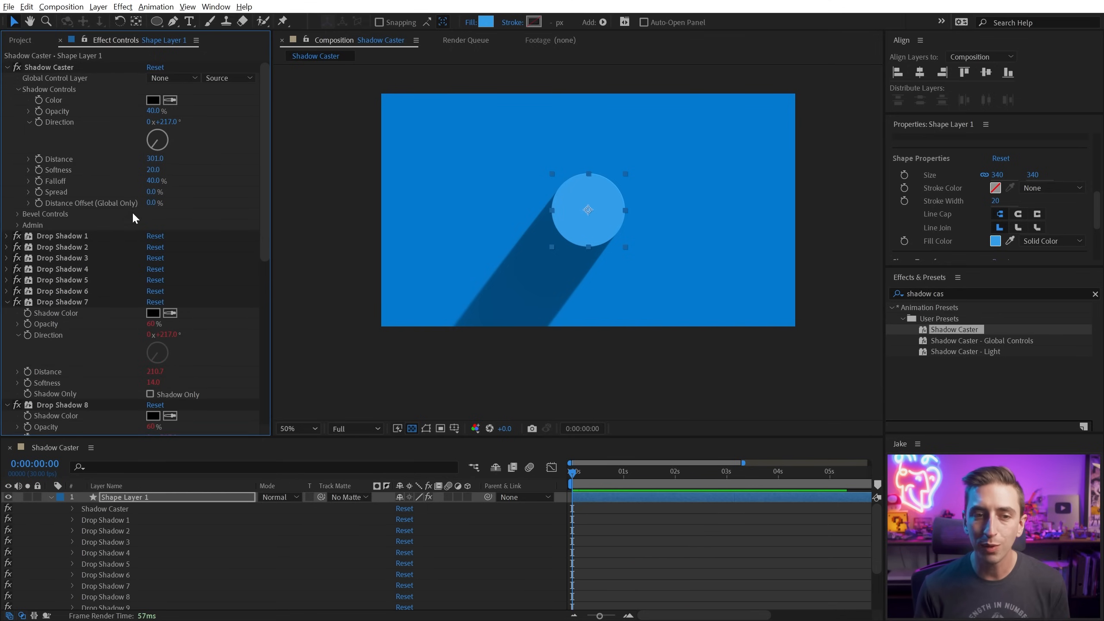
pyautogui.moveTo(153, 170); pyautogui.dragTo(183, 170)
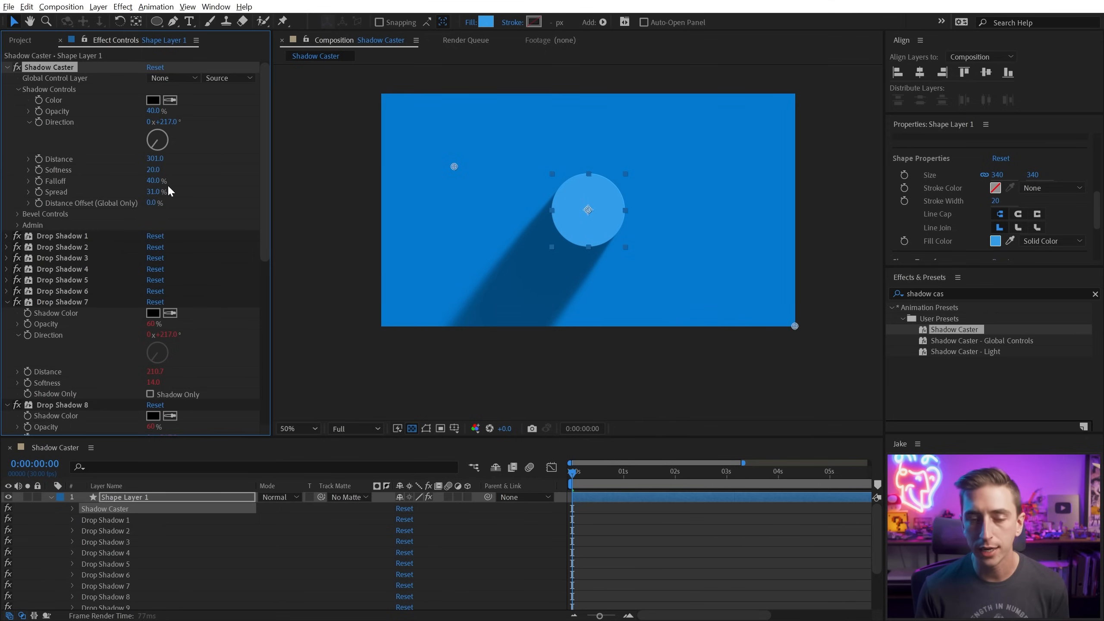
pyautogui.click(296, 428)
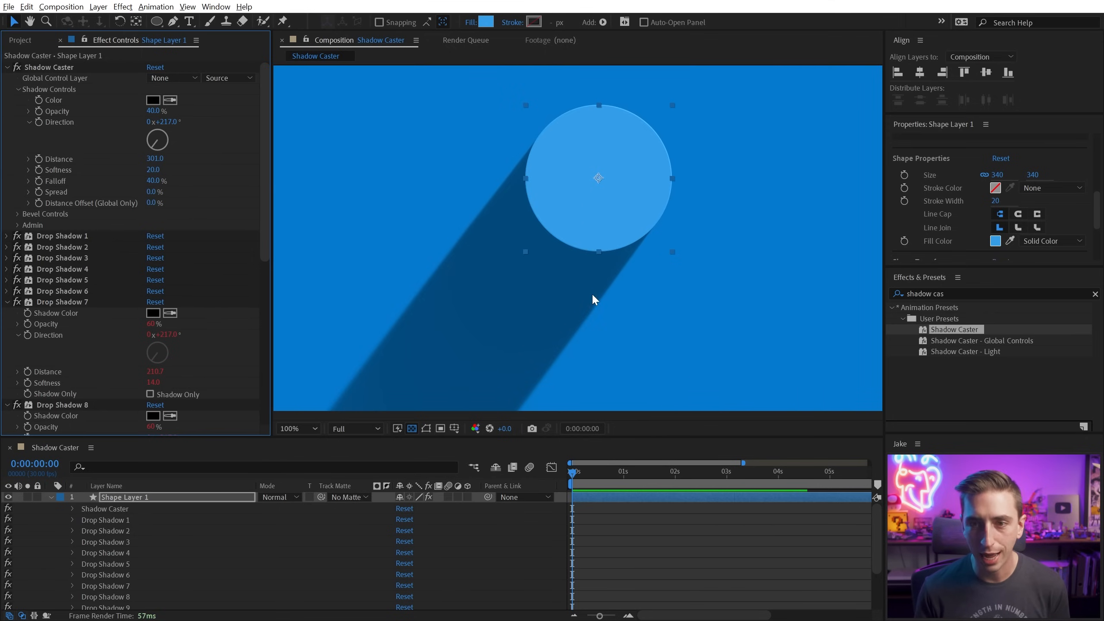
pyautogui.click(294, 427)
pyautogui.write('faux 3d')
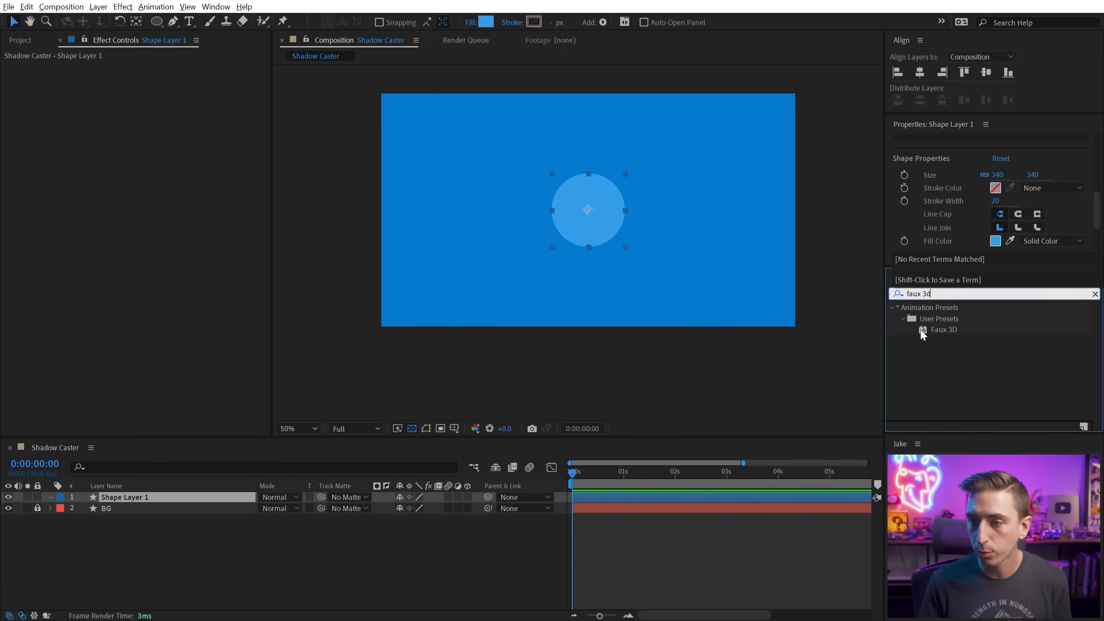
# - Apply the Faux 3D preset to the circle and set its Extrude Color to a darker blue
pyautogui.doubleClick(943, 329)
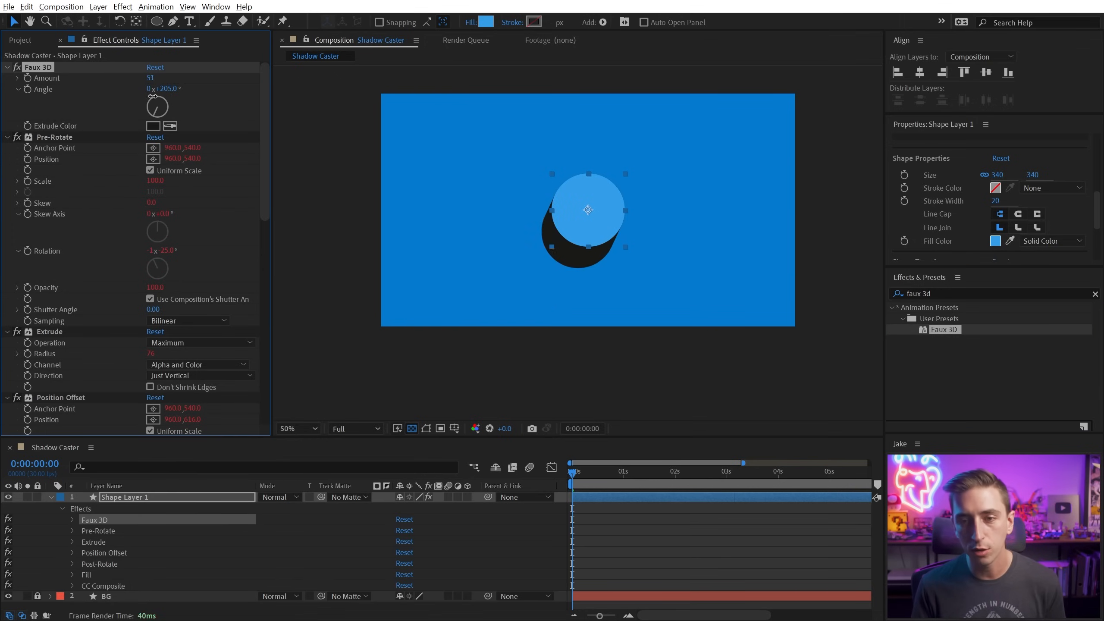
pyautogui.click(153, 125)
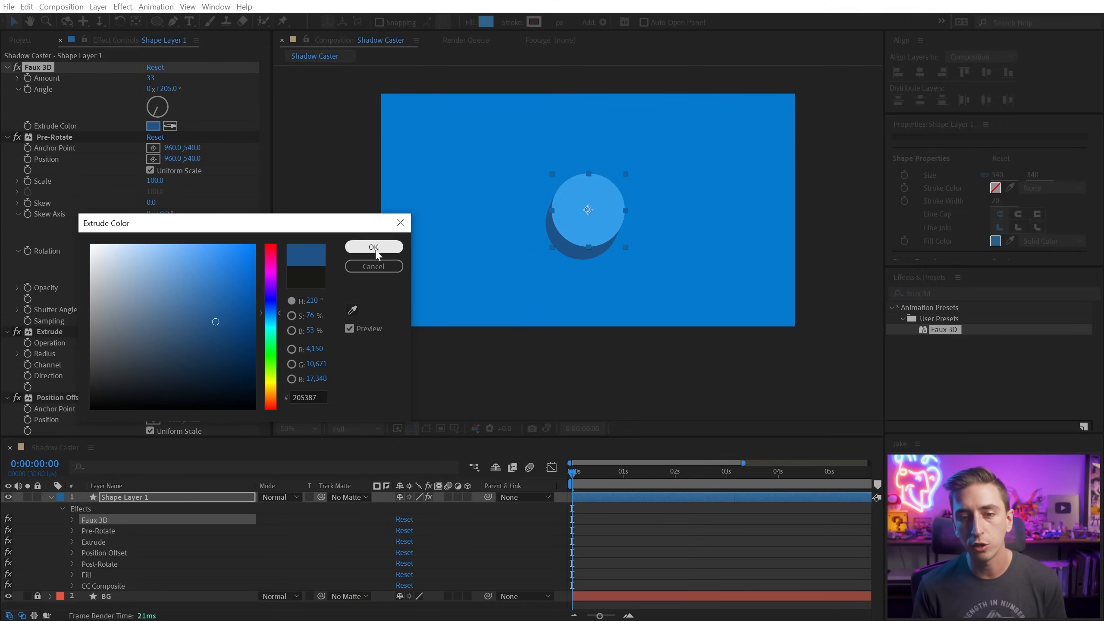
pyautogui.click(373, 246)
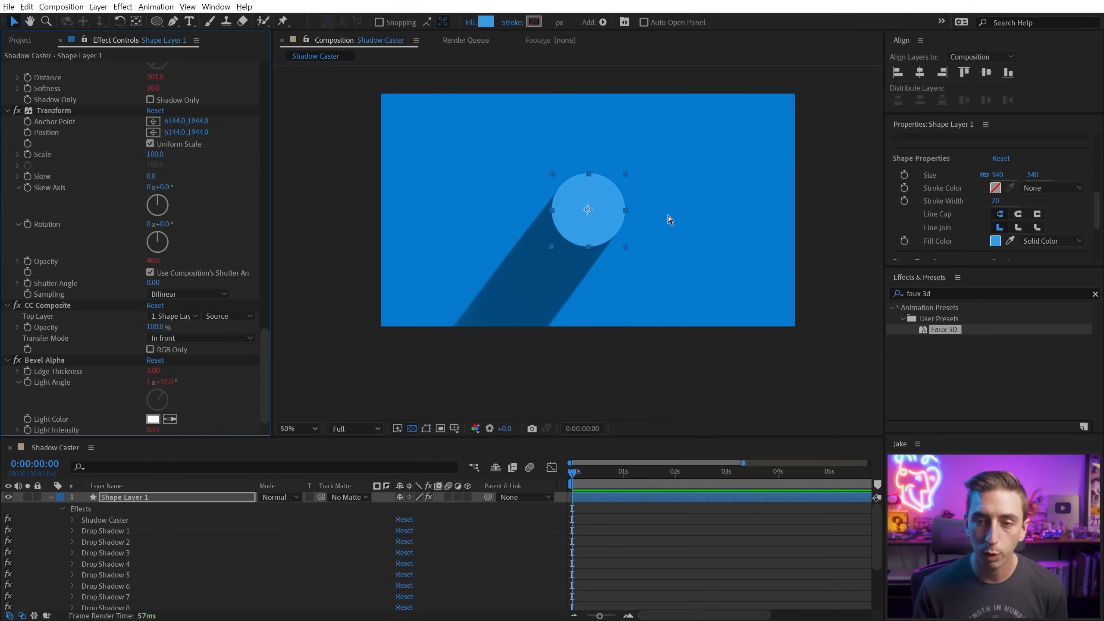
# - Expand the reapplied Shadow Caster's settings and drag Distance to about 68
pyautogui.scroll(-3)
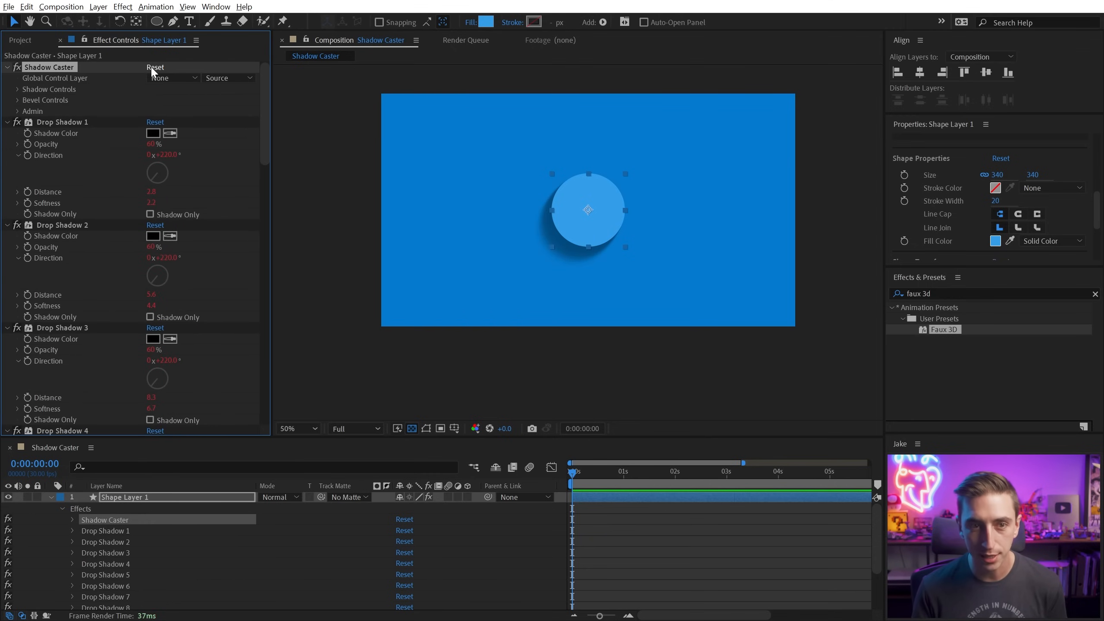
pyautogui.click(17, 89)
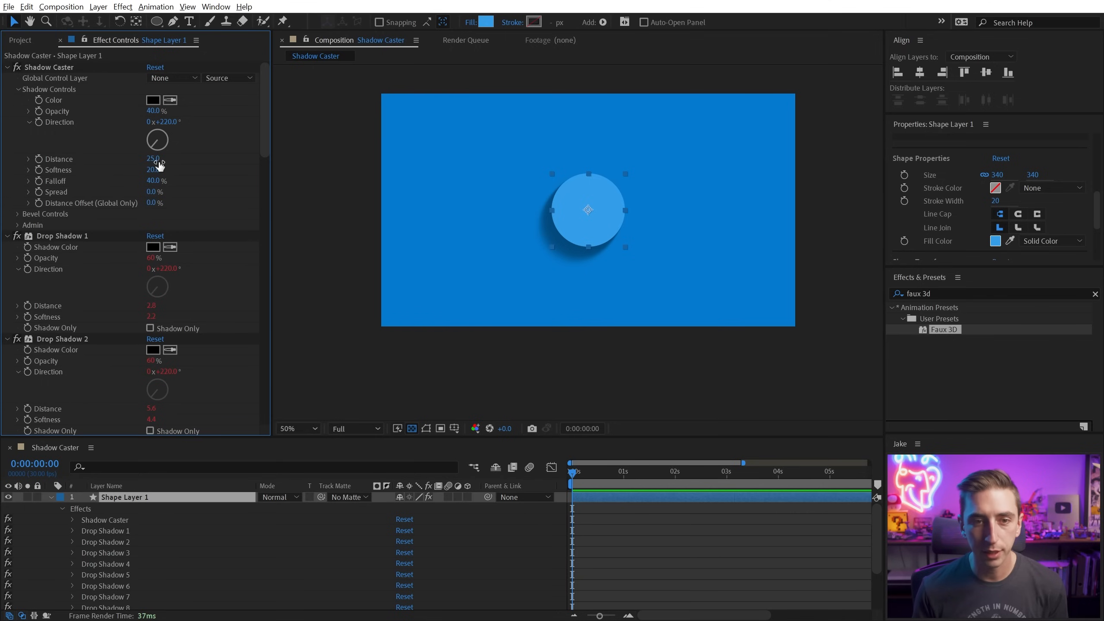
pyautogui.moveTo(158, 157); pyautogui.dragTo(153, 158)
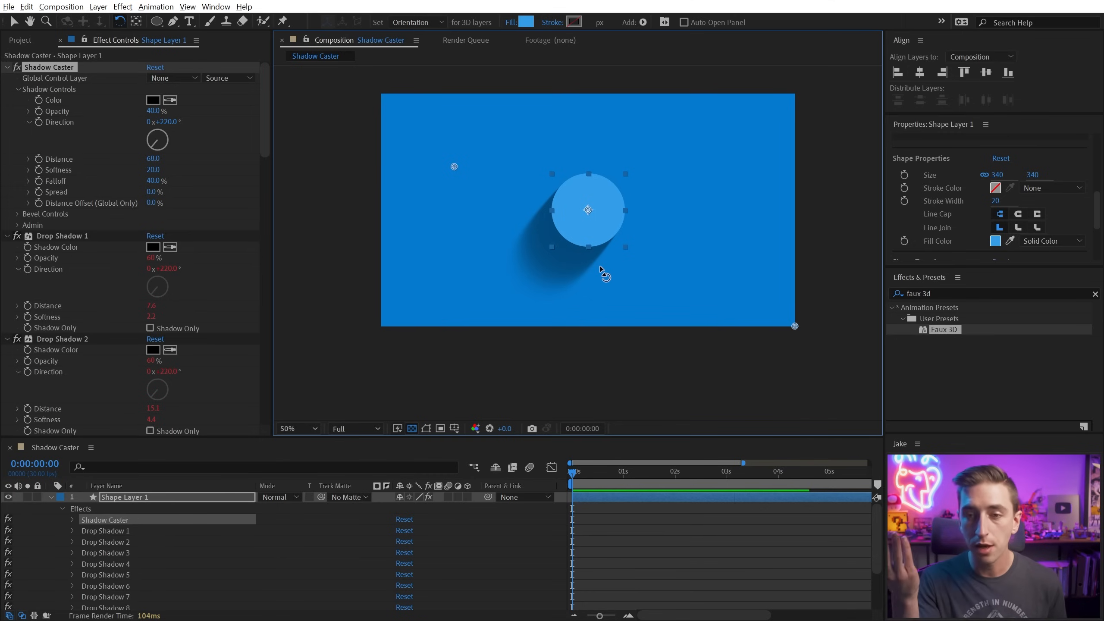
pyautogui.moveTo(634, 215)
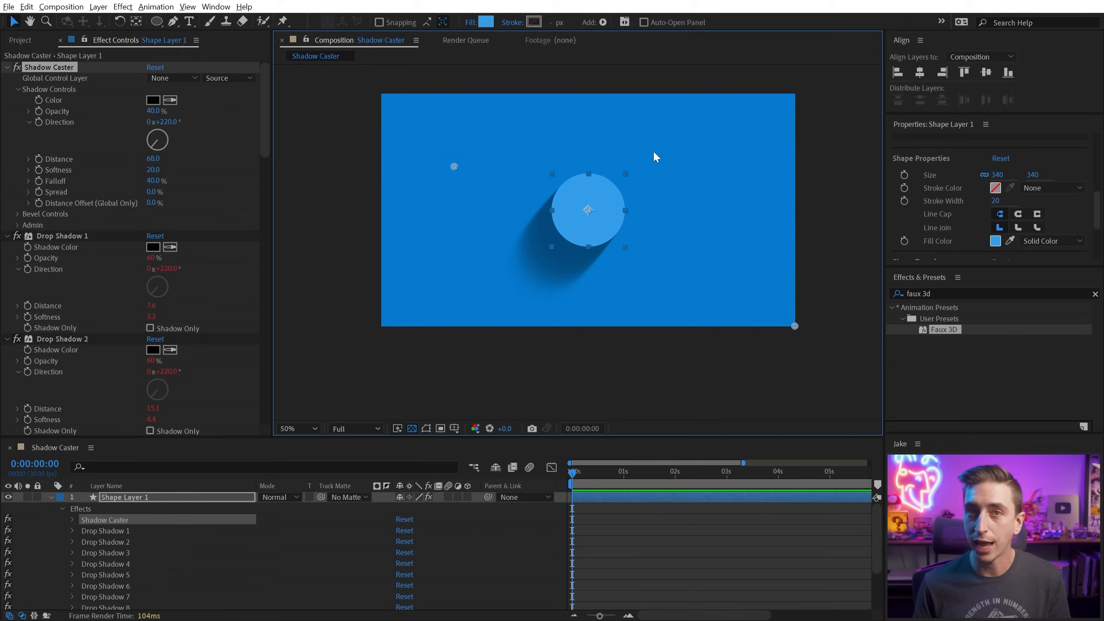
pyautogui.moveTo(29, 67)
pyautogui.write('shadow cast')
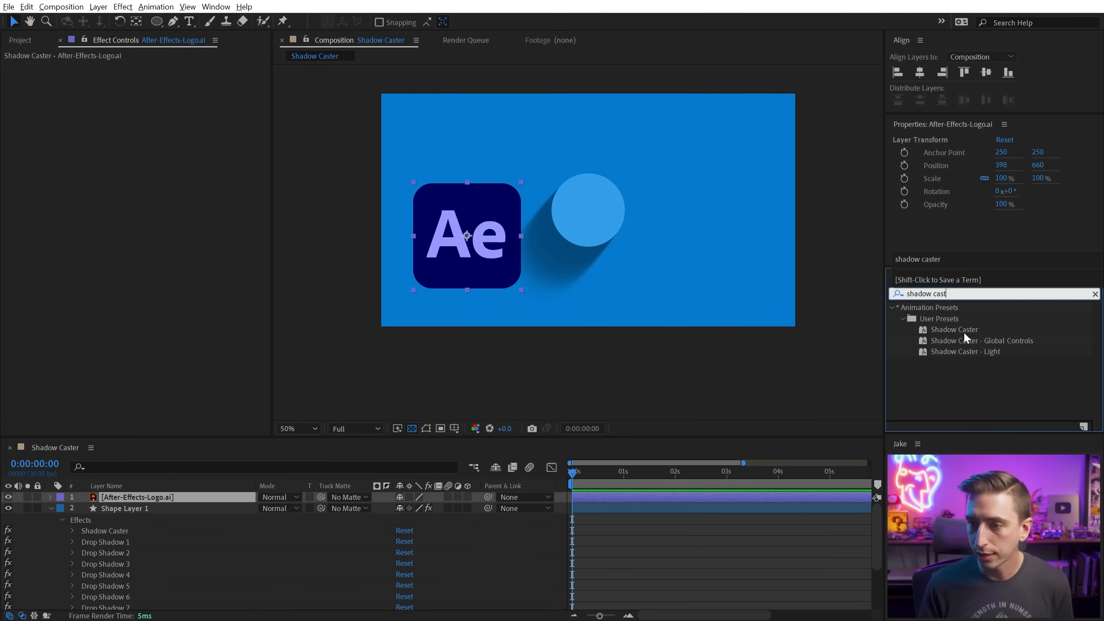
# - Apply the Shadow Caster preset to the Ae logo layer and expand its shadow settings
pyautogui.doubleClick(955, 328)
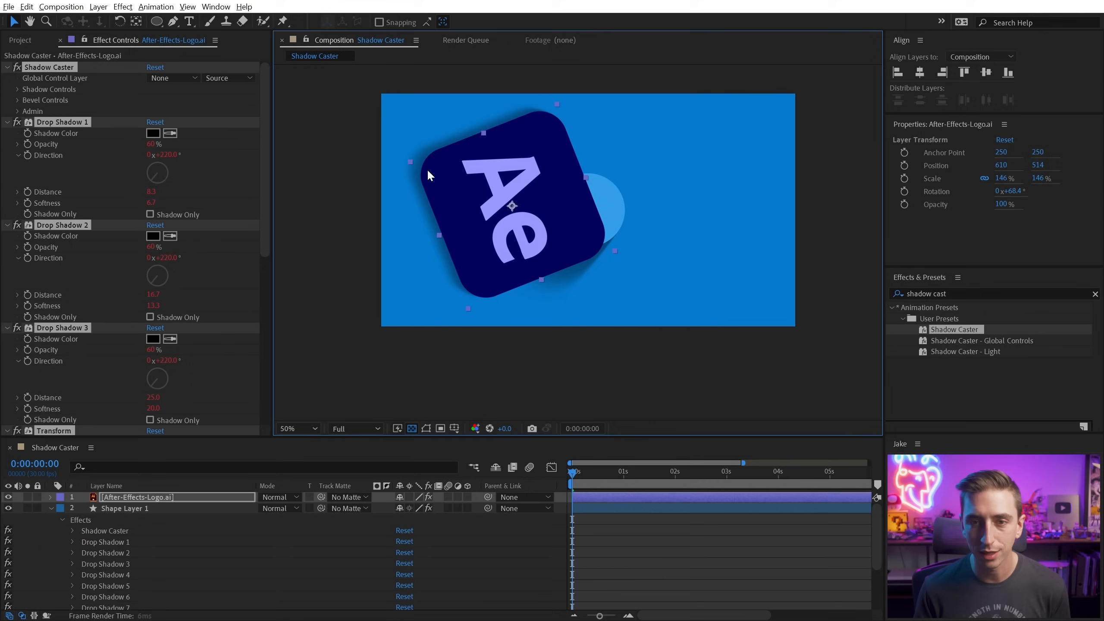
pyautogui.click(18, 89)
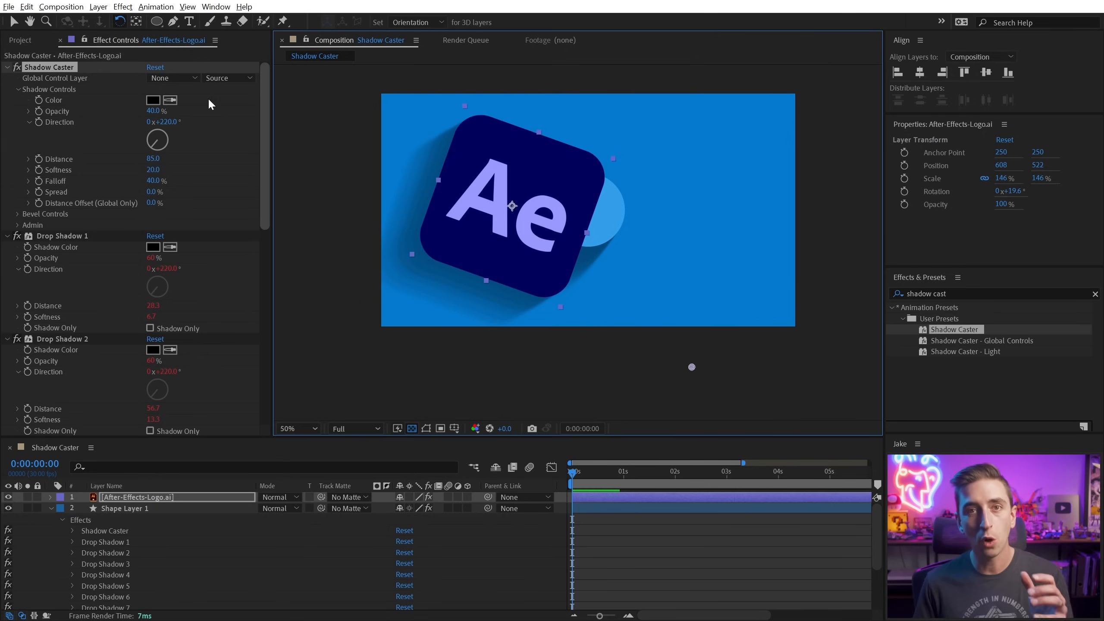
pyautogui.moveTo(92, 140)
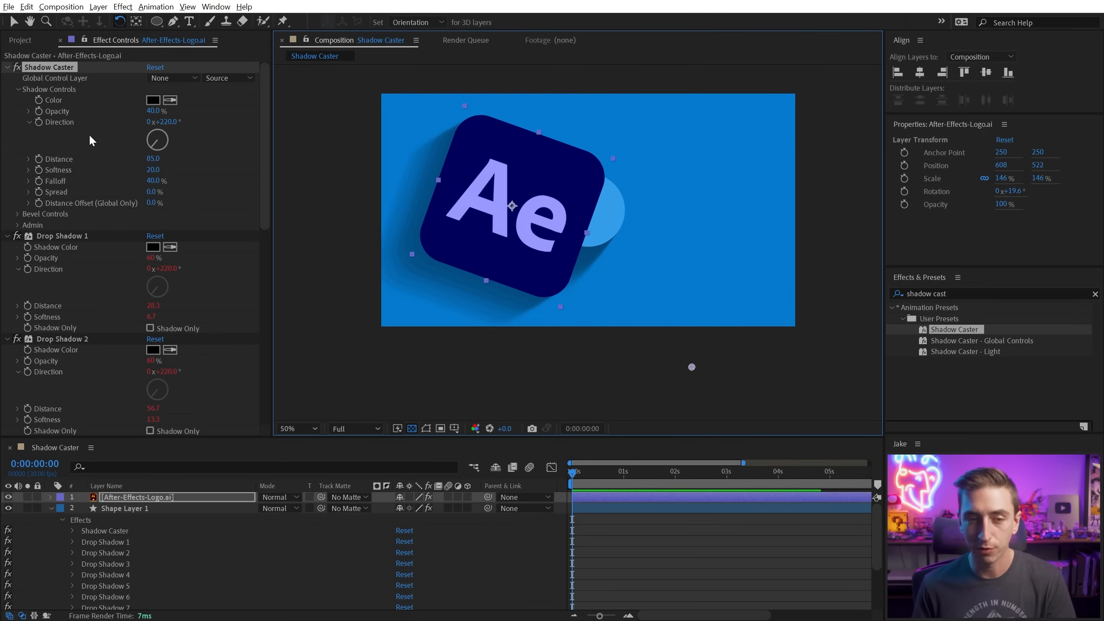
# - Expand the Admin group and reset its reference points to match the logo's position
pyautogui.click(17, 224)
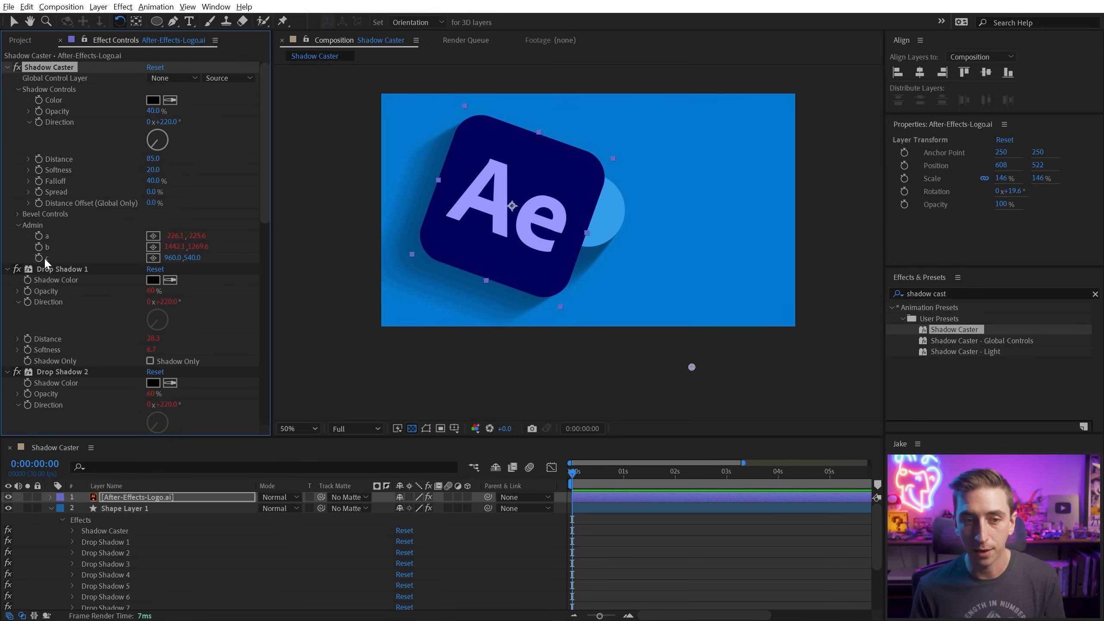
pyautogui.rightClick(57, 257)
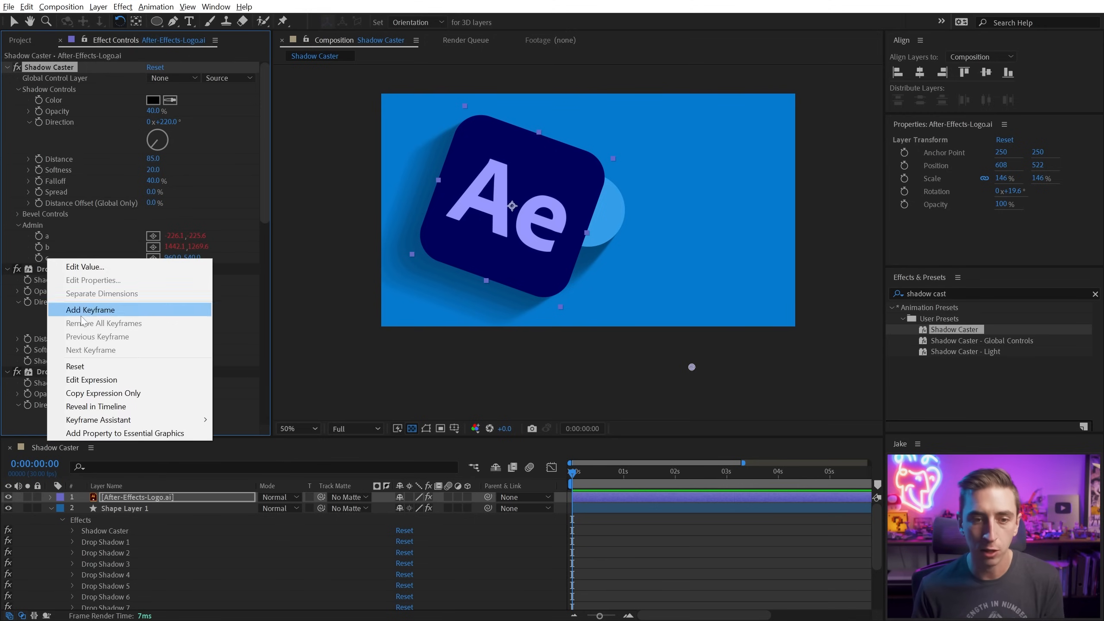
pyautogui.click(89, 309)
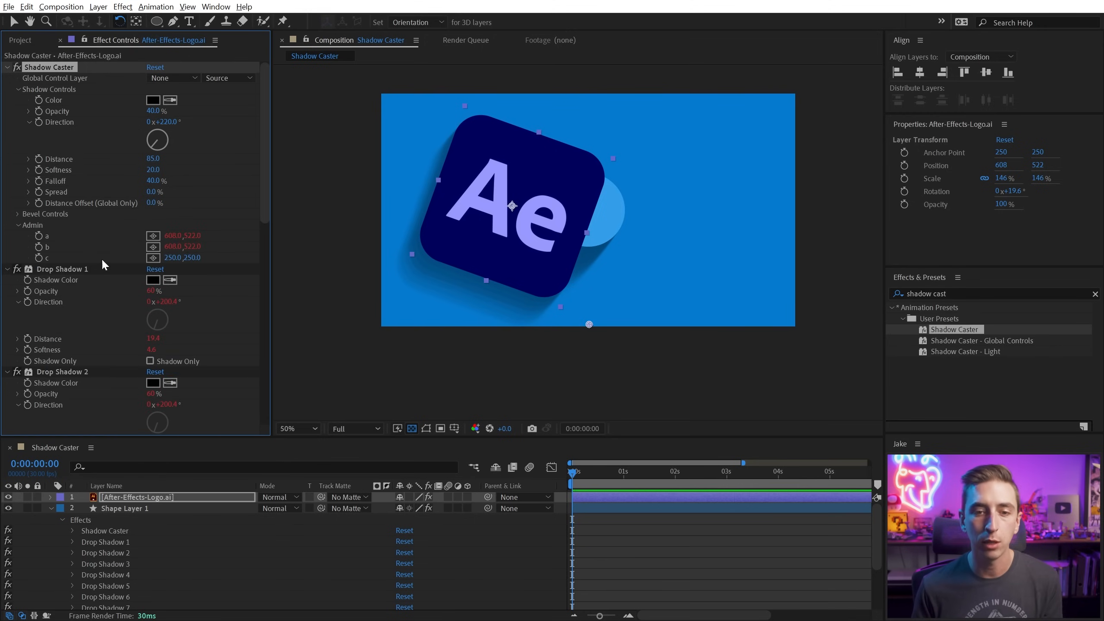
pyautogui.moveTo(567, 229)
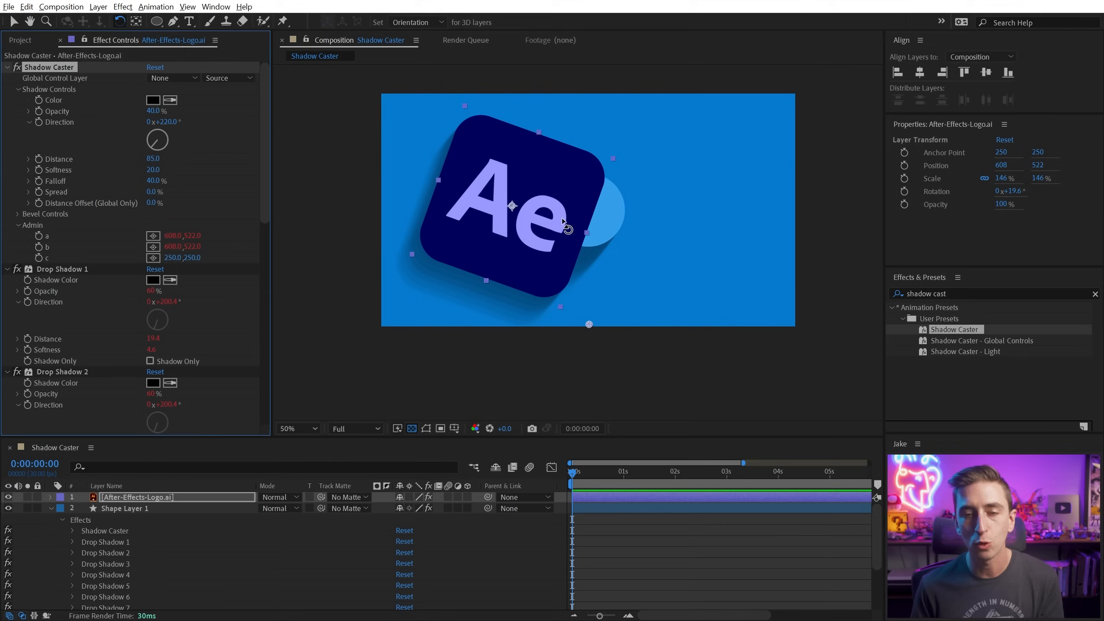
pyautogui.moveTo(488, 148)
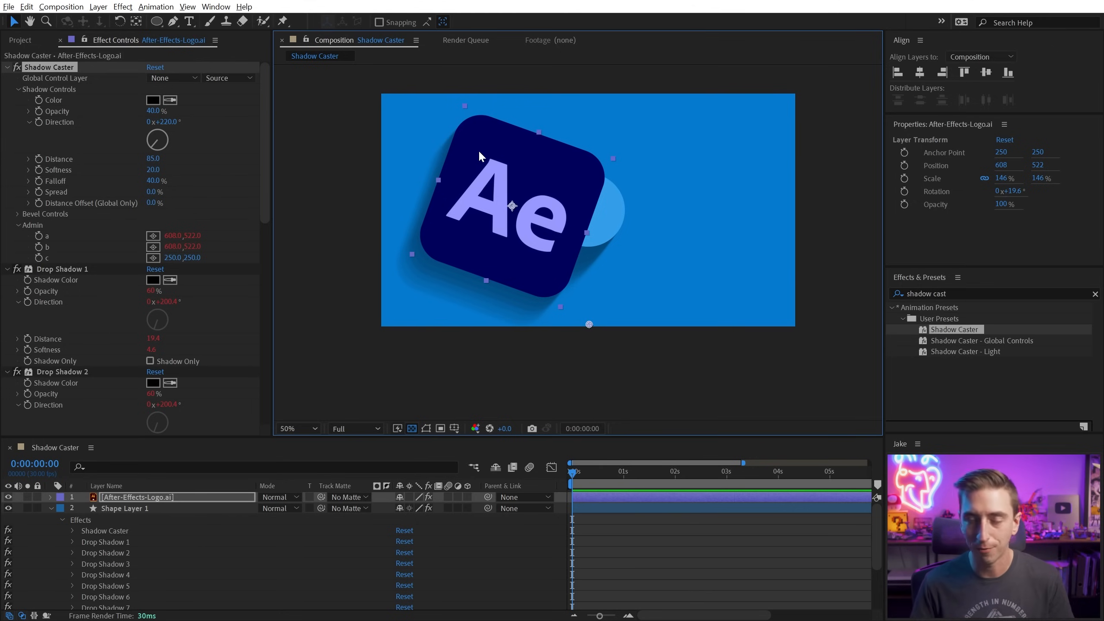
pyautogui.moveTo(187, 138)
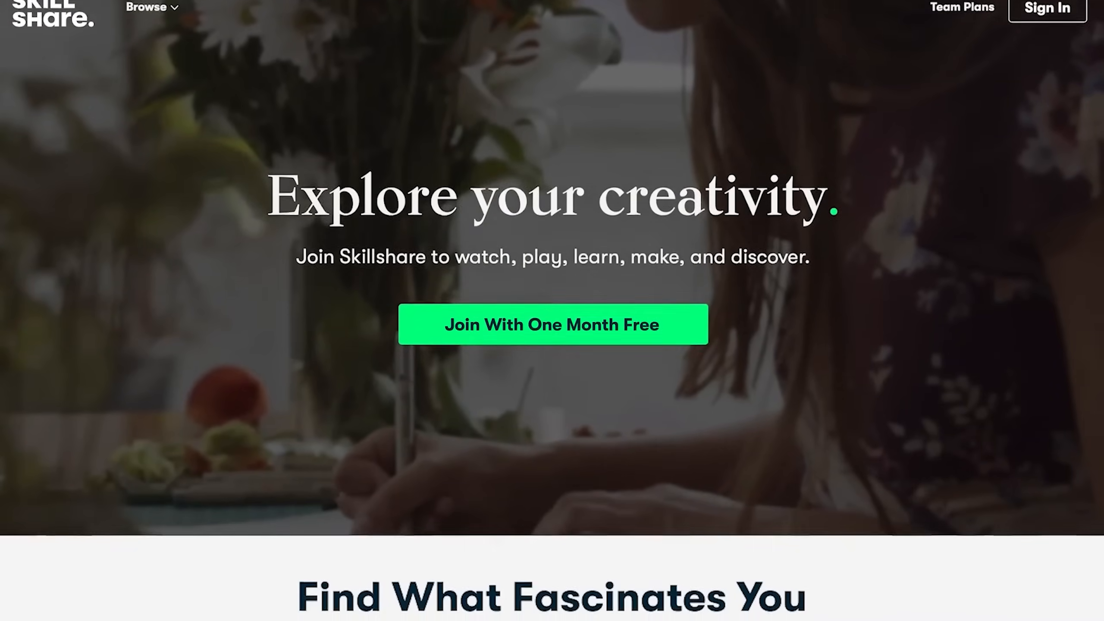
# - Reach the Skillshare class carousel and choose a featured class, landing on the 7-free-days sign-up page
pyautogui.scroll(-3)
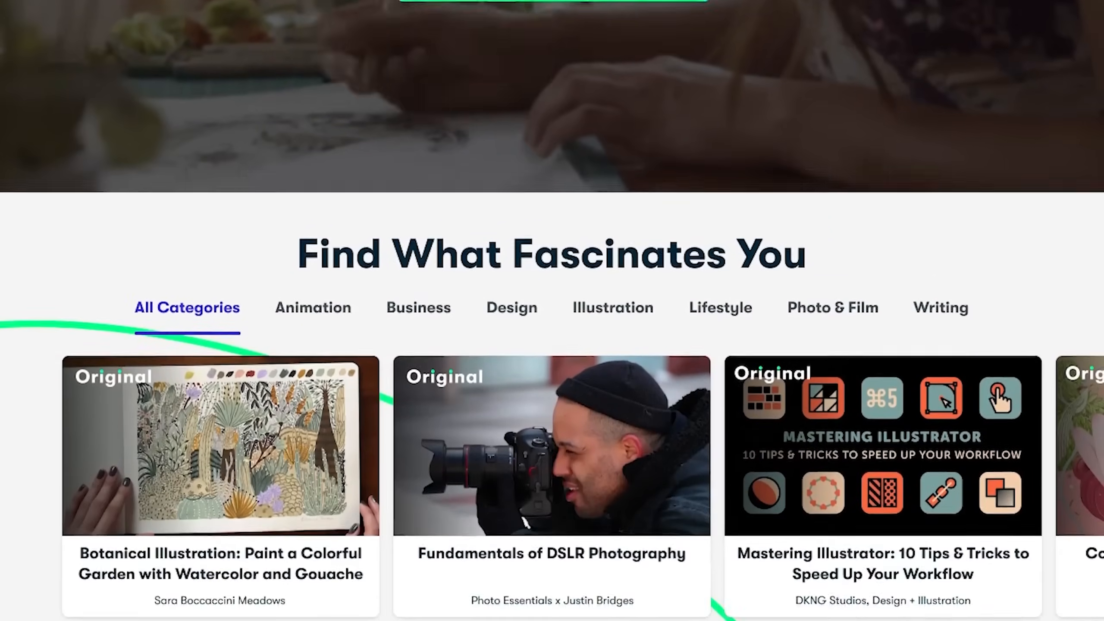
pyautogui.scroll(-3)
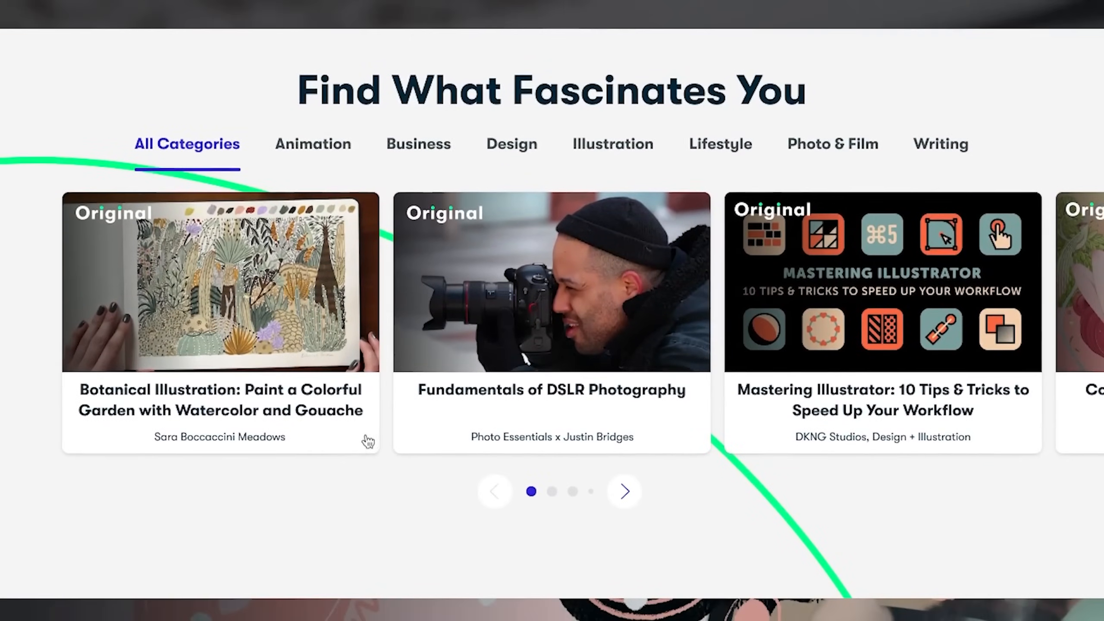
pyautogui.click(219, 282)
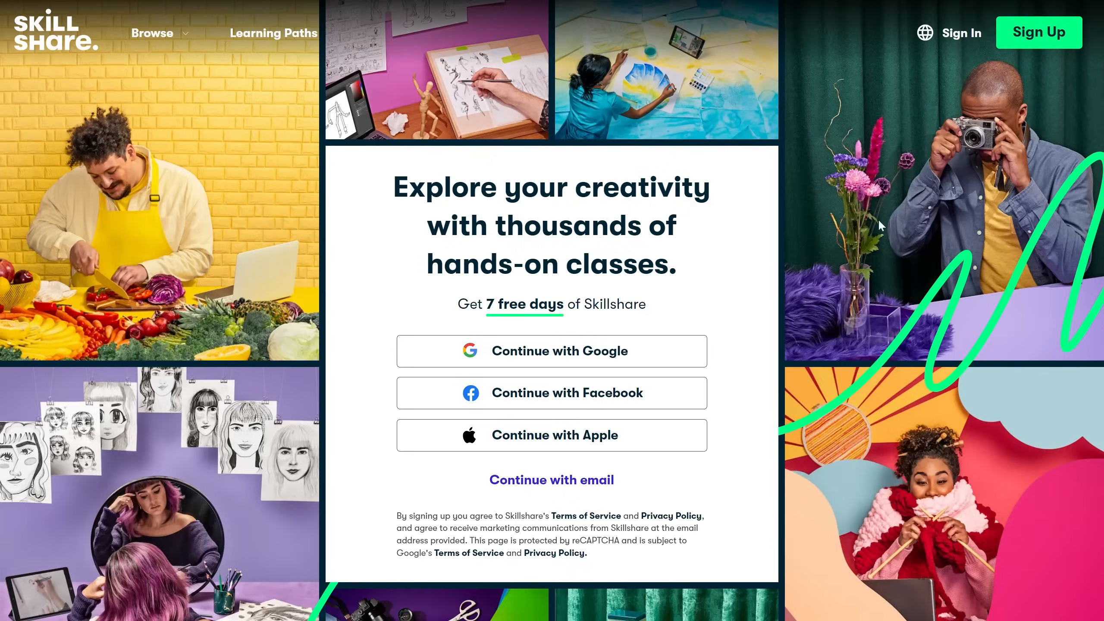
# - Browse Learning Paths and choose the Build 3D Models & Animations with Blender path
pyautogui.click(273, 32)
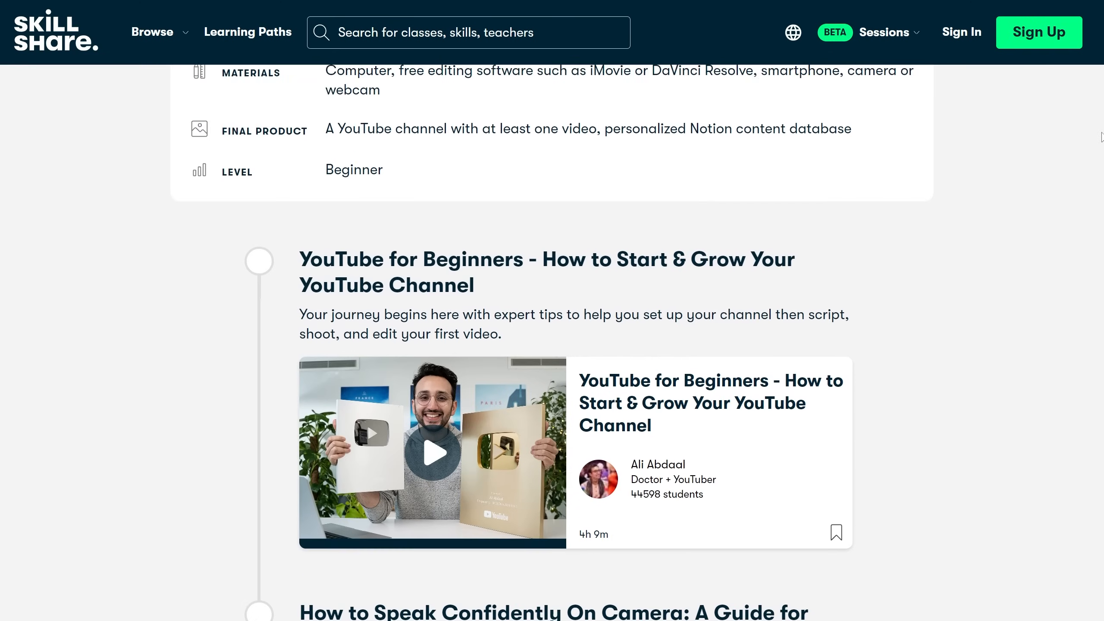
pyautogui.scroll(-3)
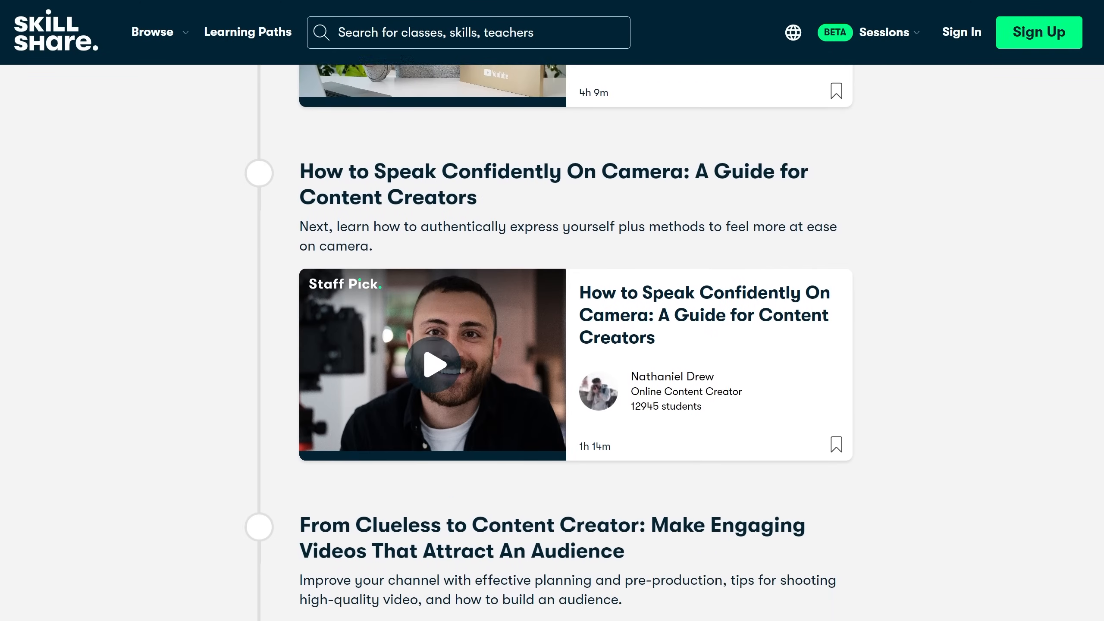
pyautogui.scroll(-3)
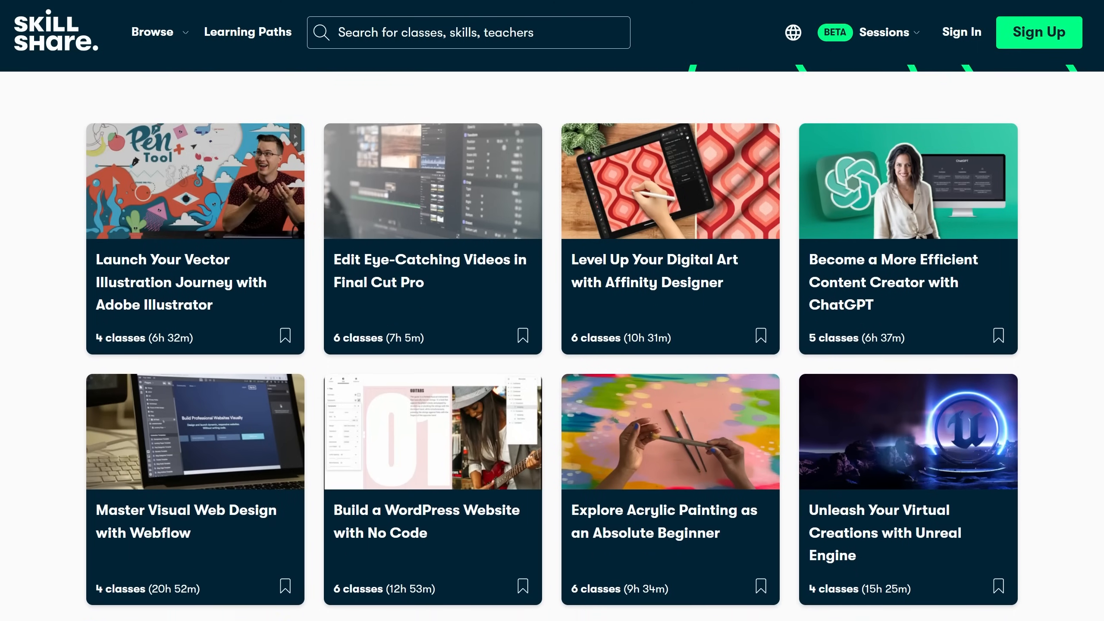
pyautogui.scroll(-3)
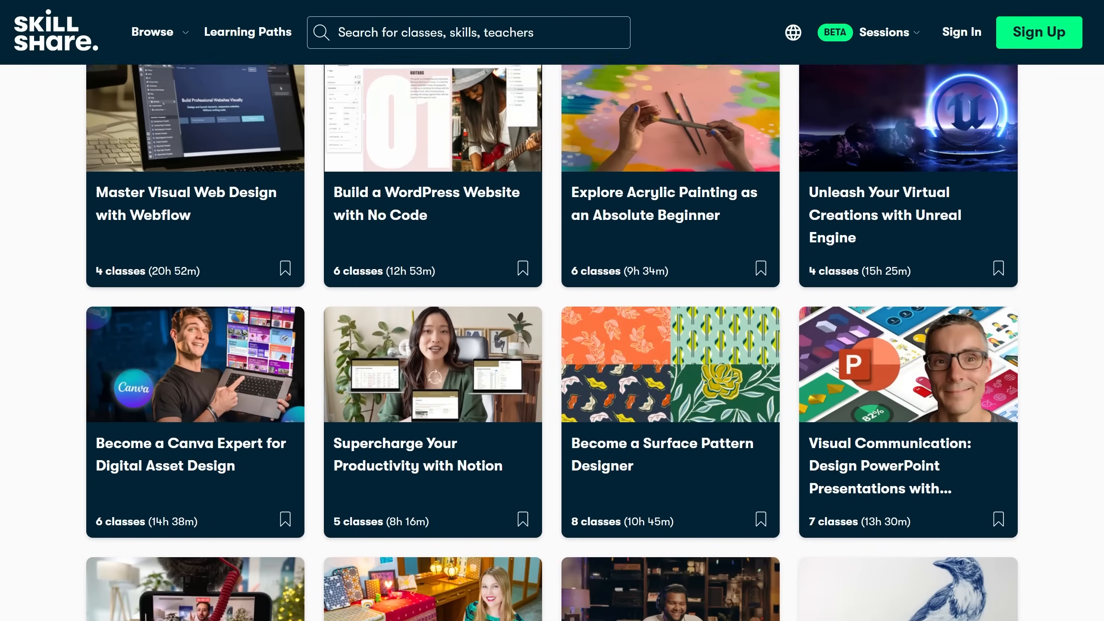
pyautogui.scroll(-3)
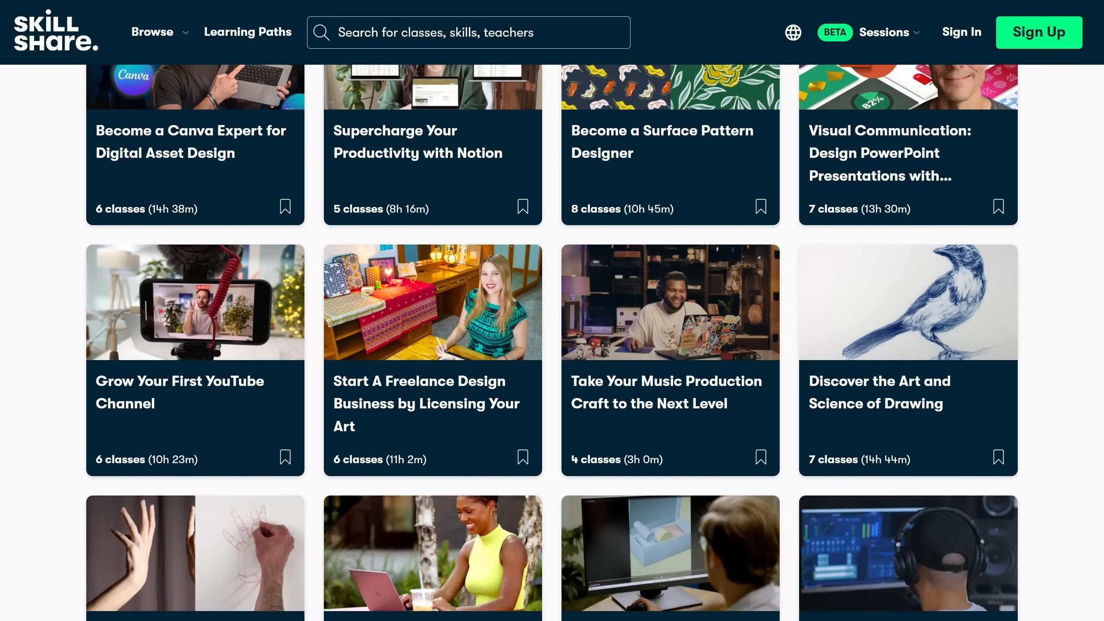
pyautogui.scroll(-3)
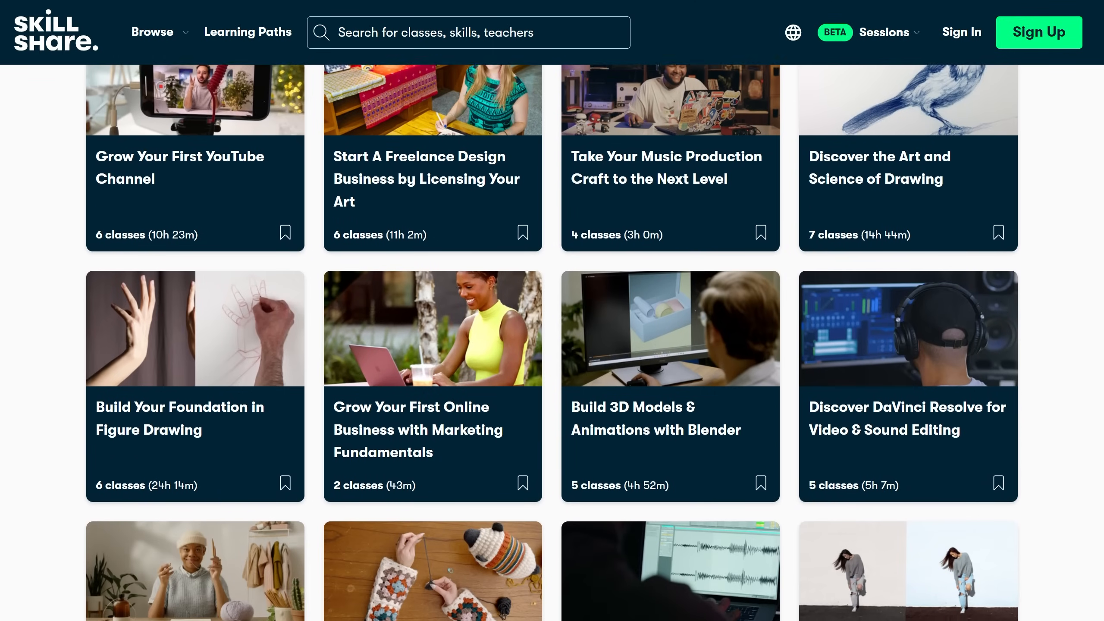
pyautogui.click(669, 387)
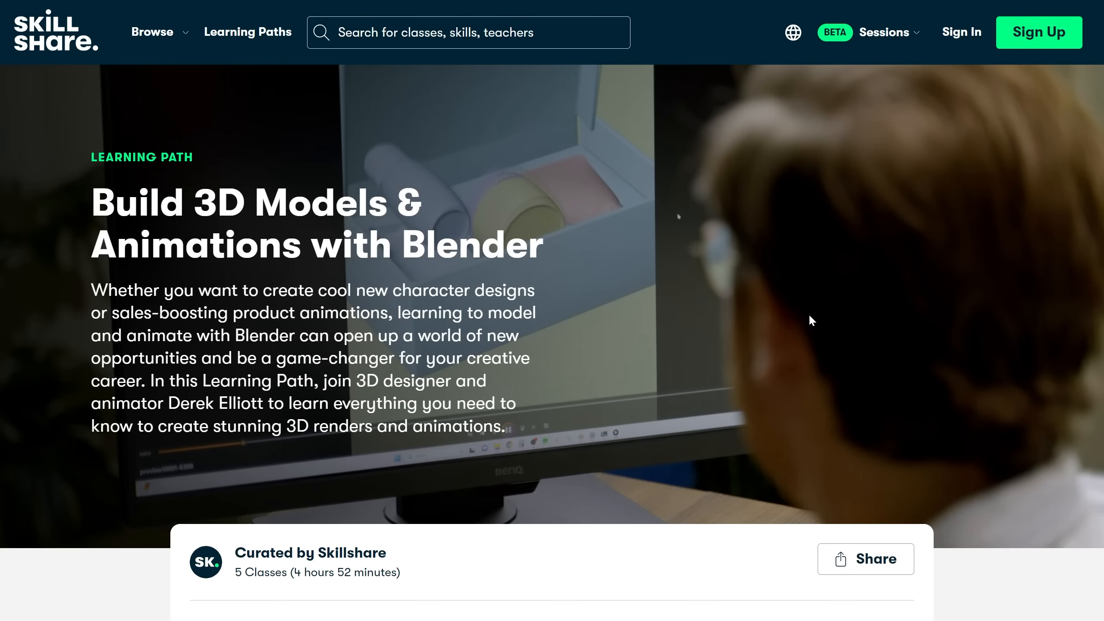
# - View the Blender path's class list and choose its first modelling class
pyautogui.scroll(-3)
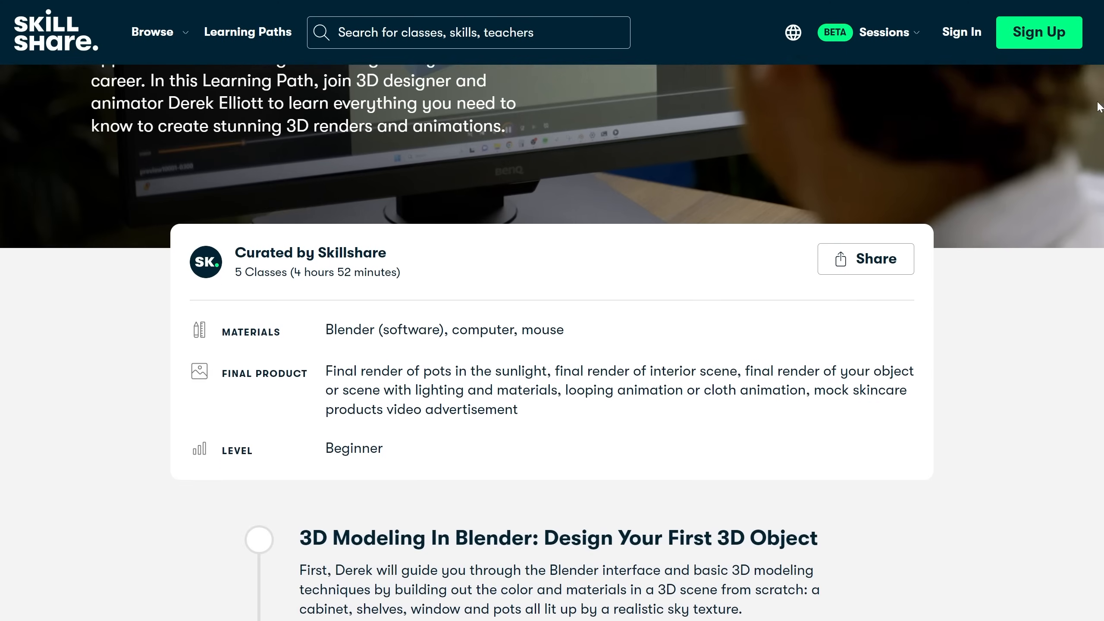
pyautogui.scroll(-3)
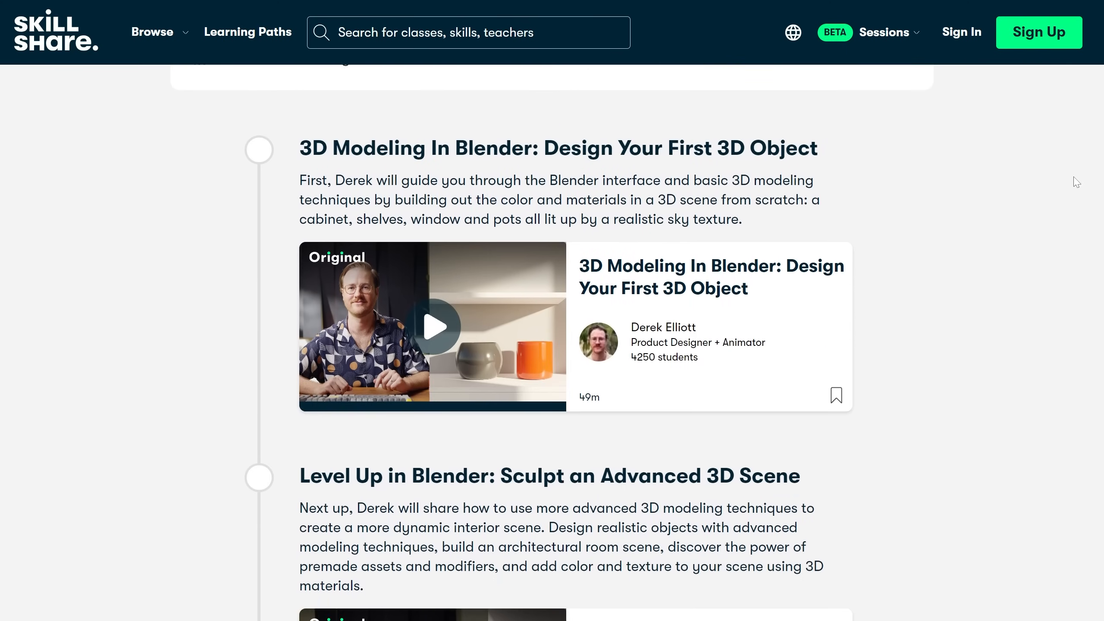
pyautogui.click(432, 326)
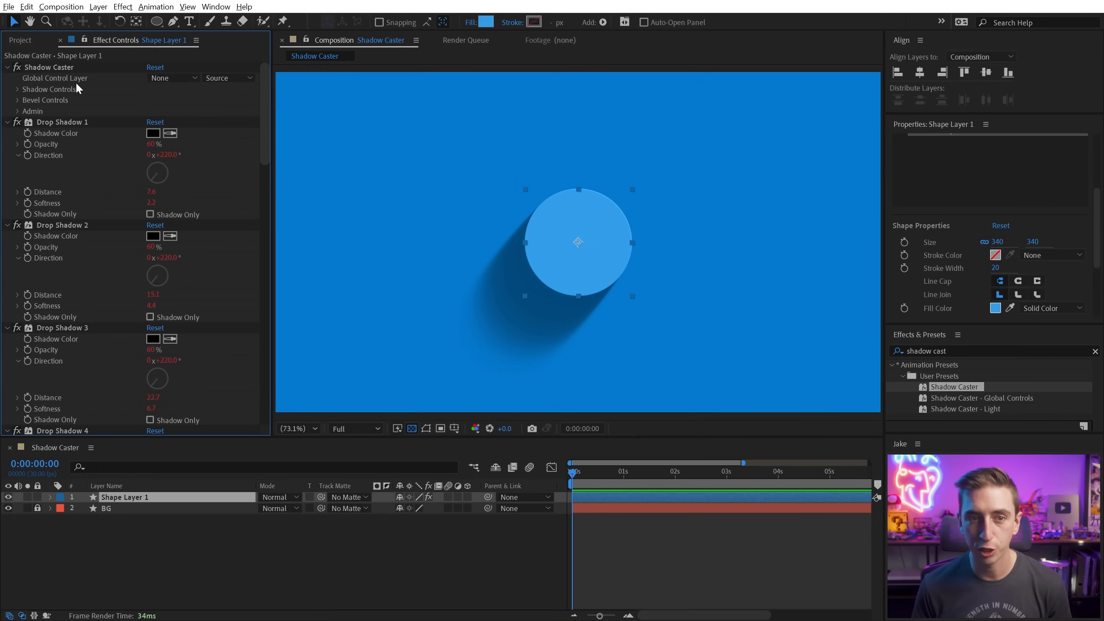
pyautogui.moveTo(89, 85)
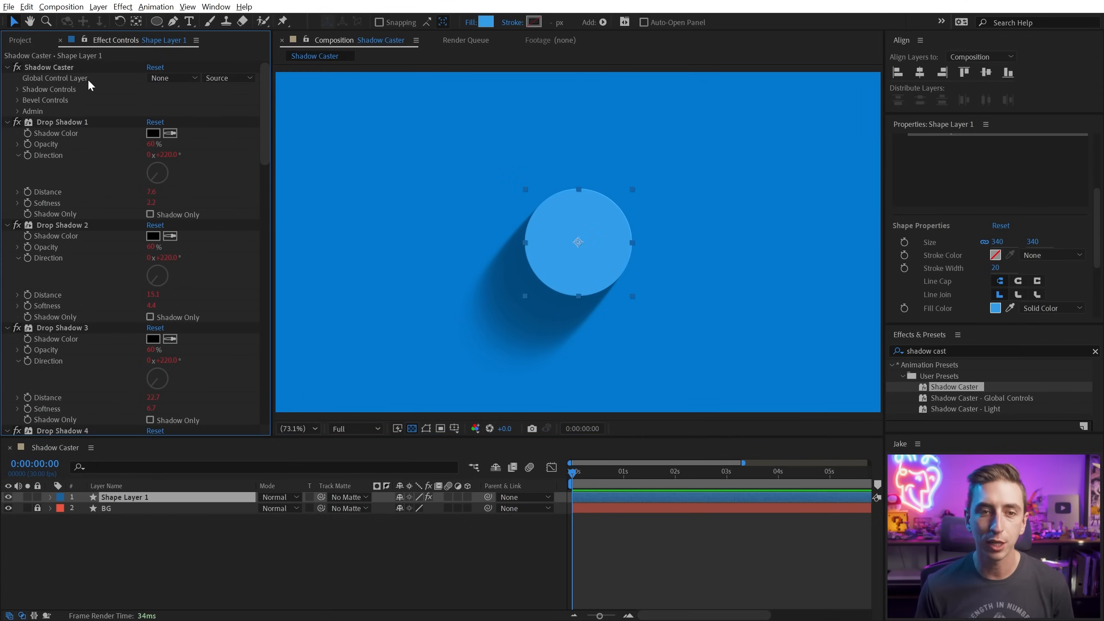
pyautogui.moveTo(411, 227)
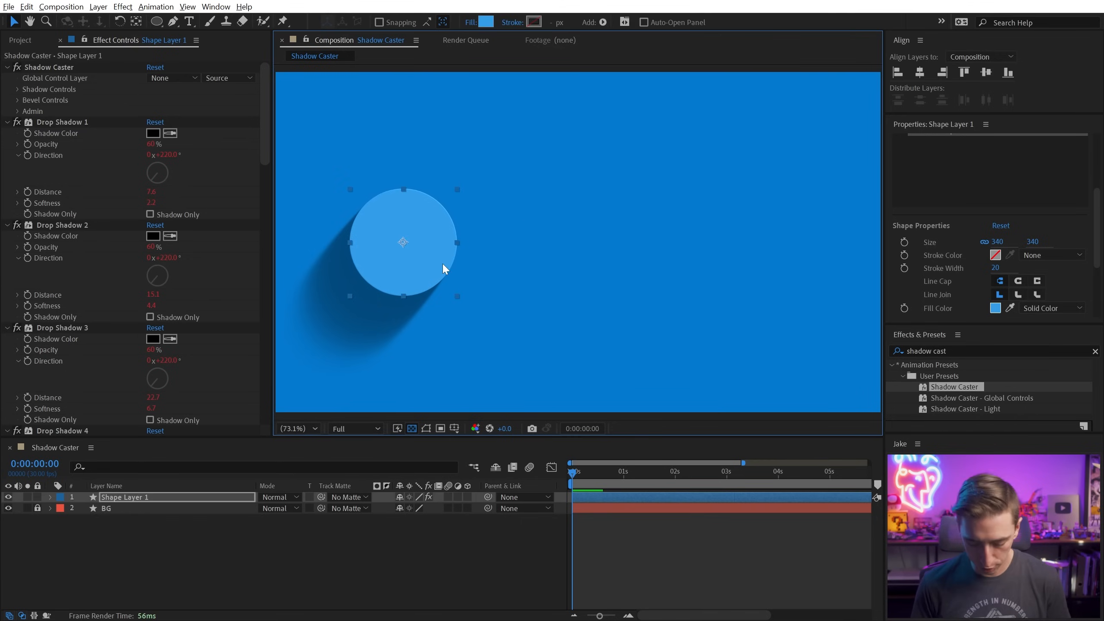
# - Start a white condensed SHADOW CASTER title to the right of the circle
pyautogui.click(602, 240)
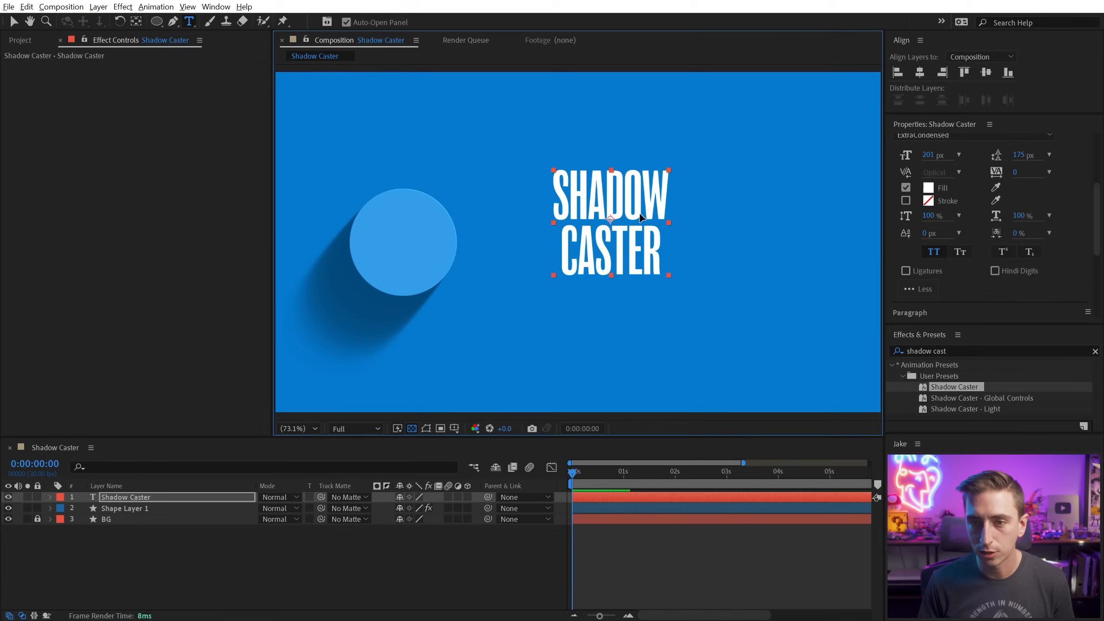
# - Apply the Shadow Caster preset to the title so it casts a long soft shadow at distance 68
pyautogui.doubleClick(954, 386)
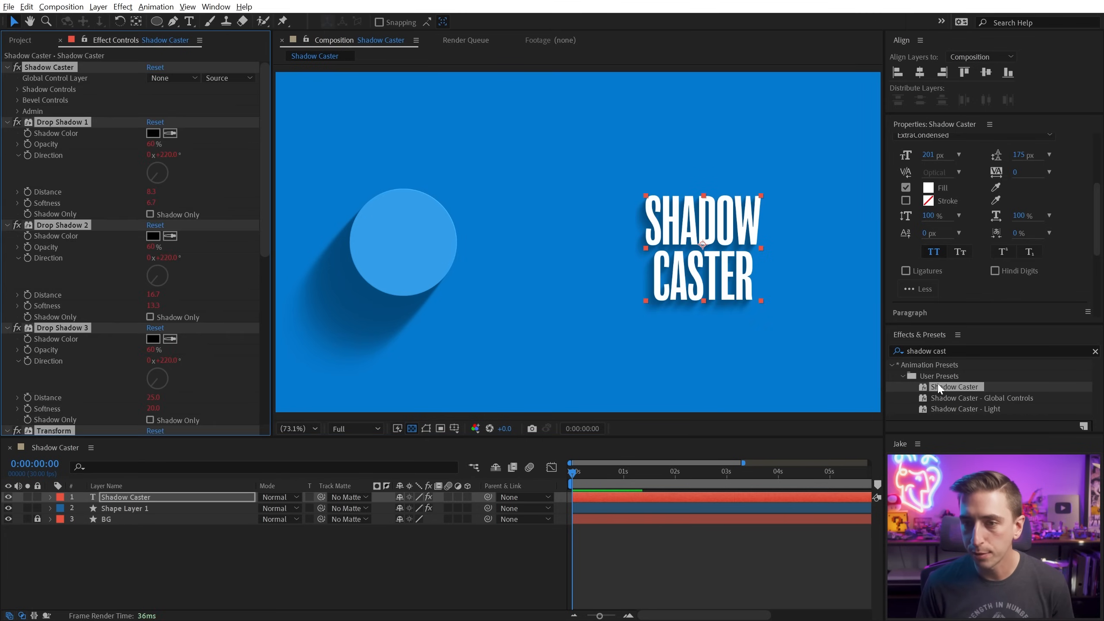
pyautogui.moveTo(325, 211)
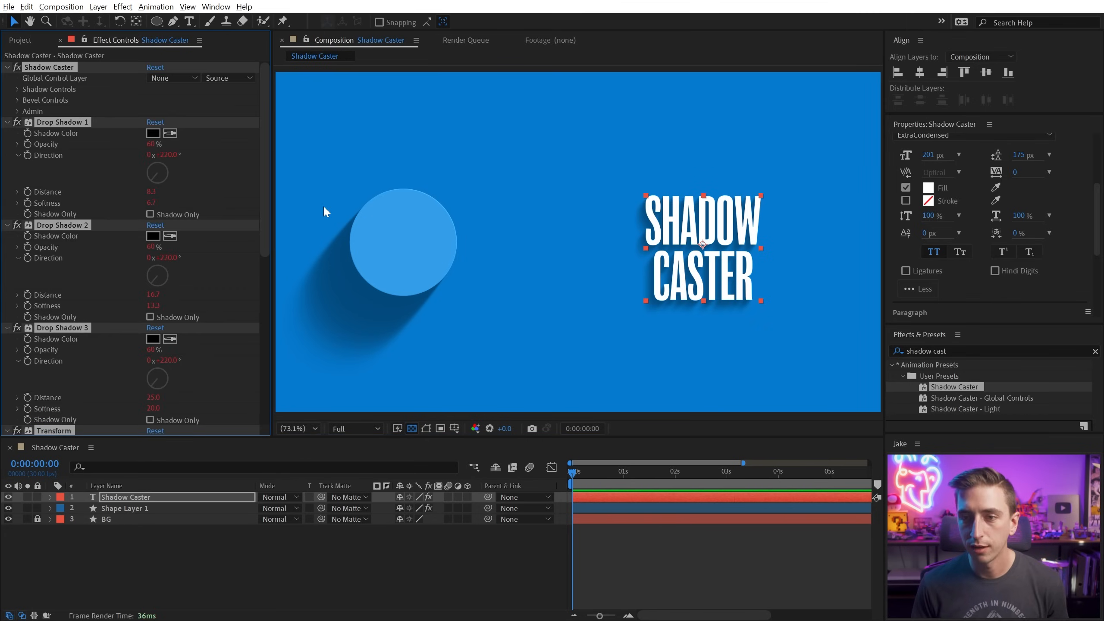
pyautogui.moveTo(528, 243)
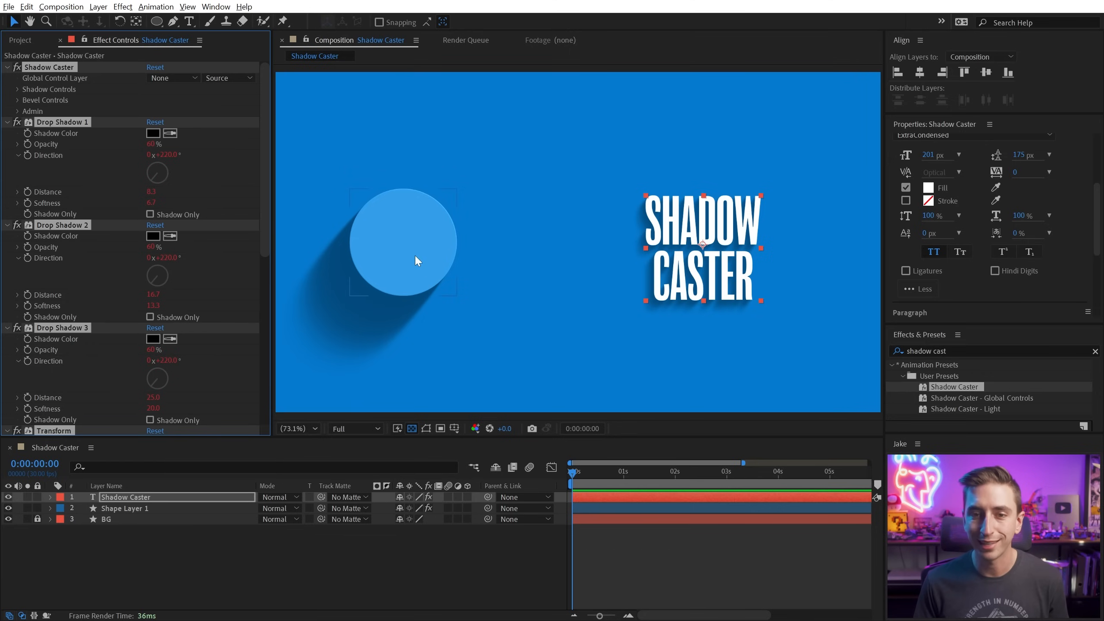
pyautogui.click(125, 508)
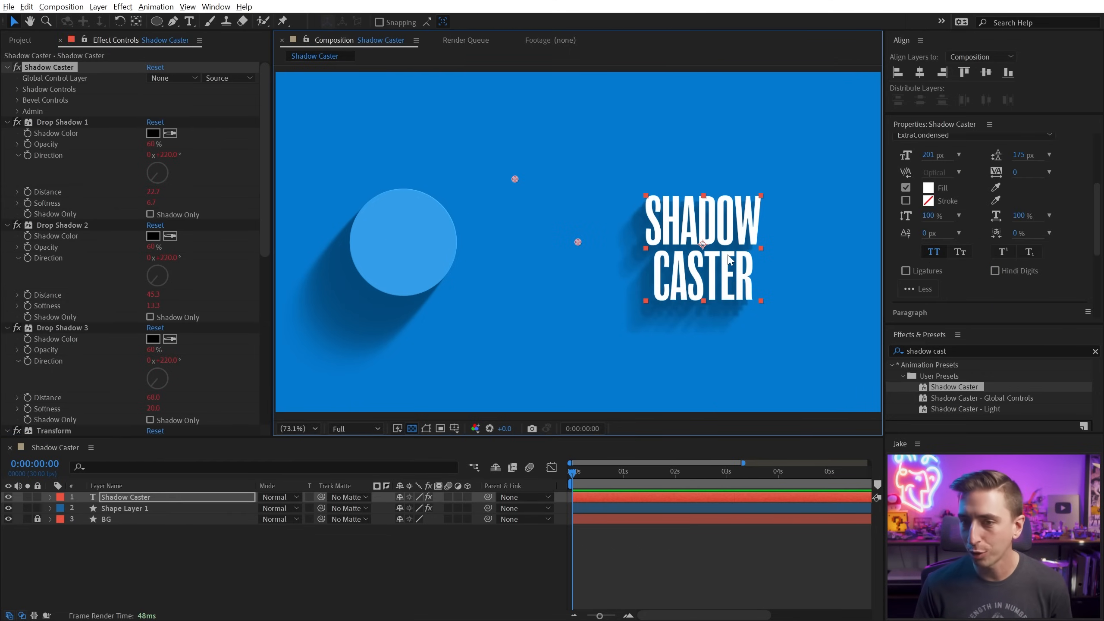
pyautogui.moveTo(492, 266)
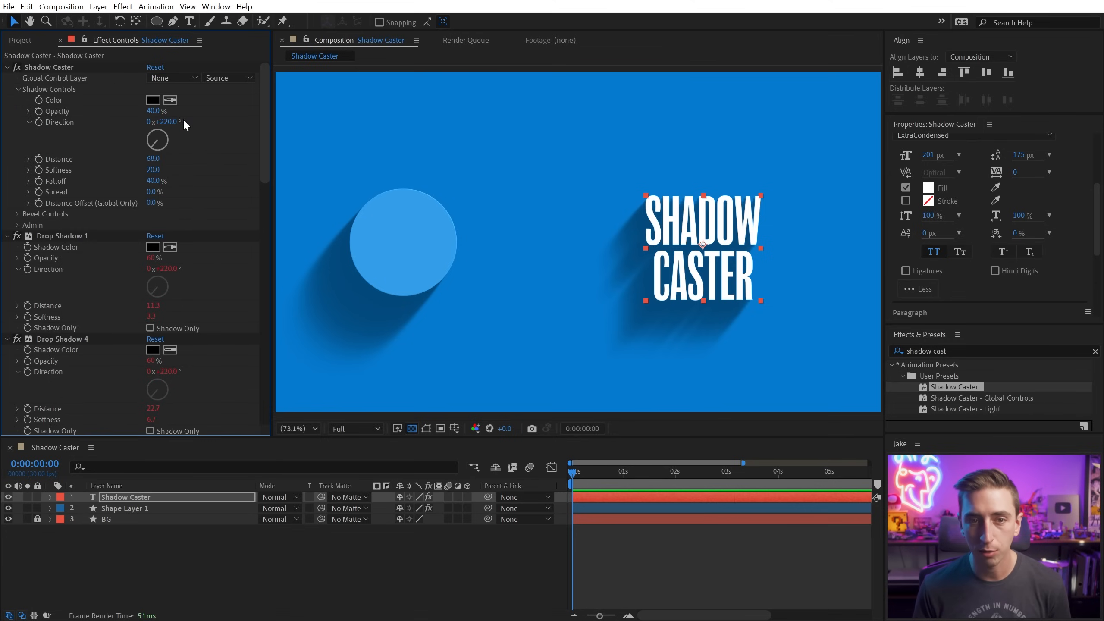
pyautogui.click(125, 508)
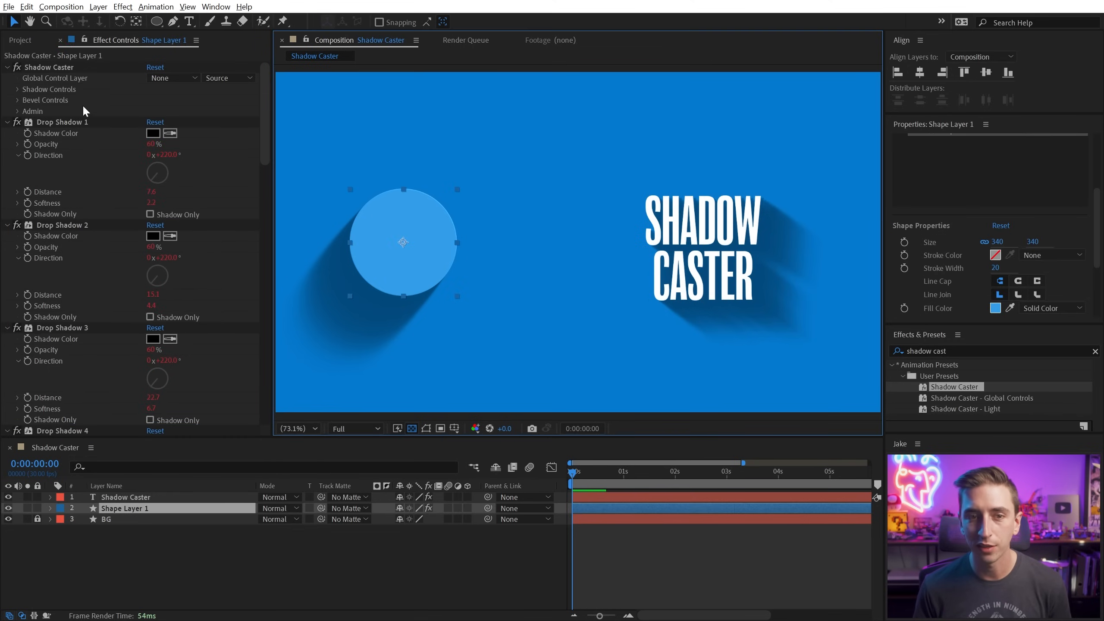
# - Give the circle's Shadow Controls distance 68 and direction 142° to match the title
pyautogui.click(17, 90)
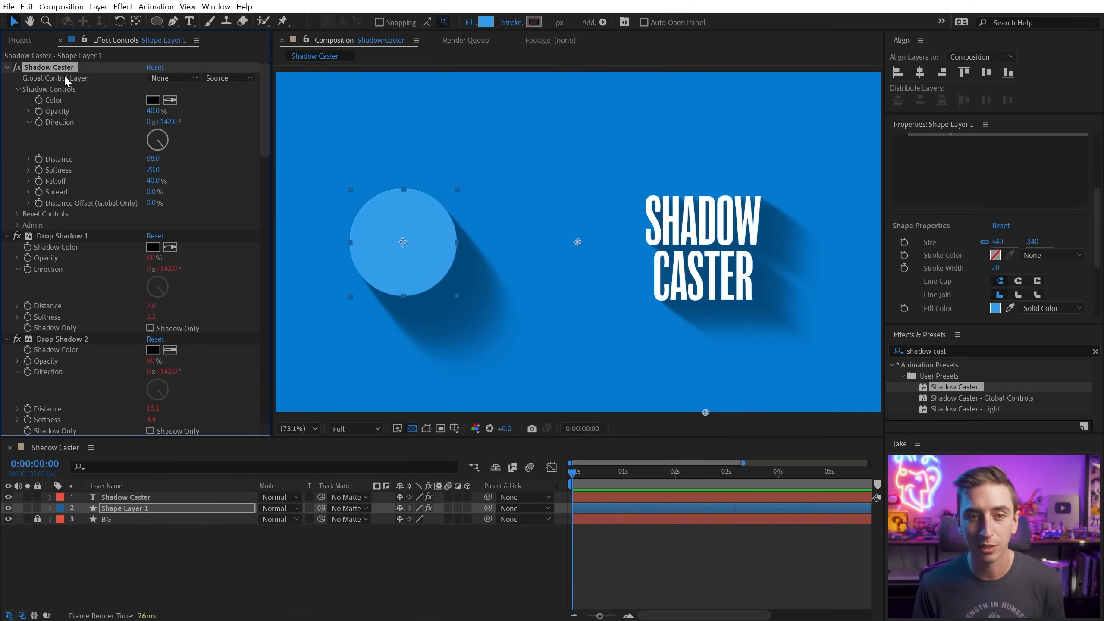
pyautogui.moveTo(691, 235)
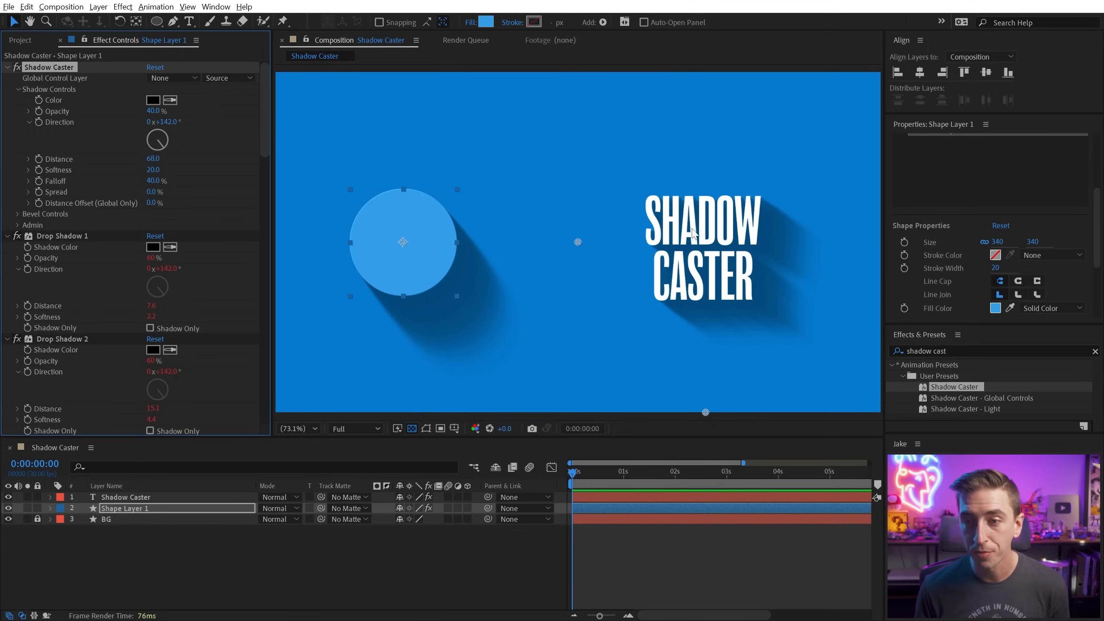
pyautogui.click(622, 358)
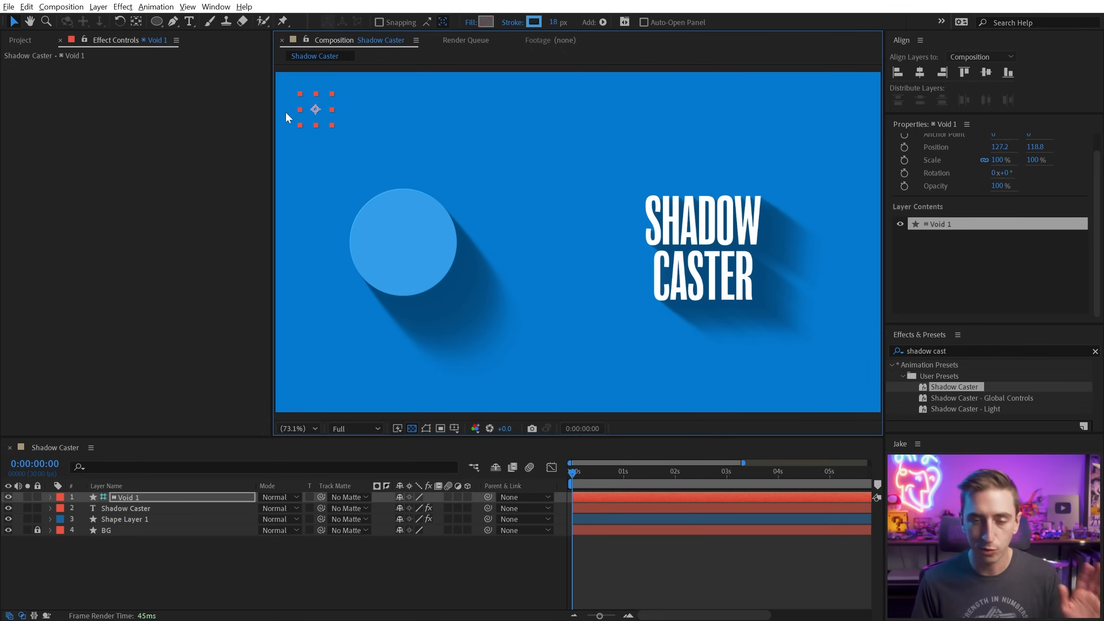
# - Position the Void 1 control layer upper-left above the circle and reveal its global shadow and bevel settings
pyautogui.moveTo(315, 109); pyautogui.dragTo(338, 124)
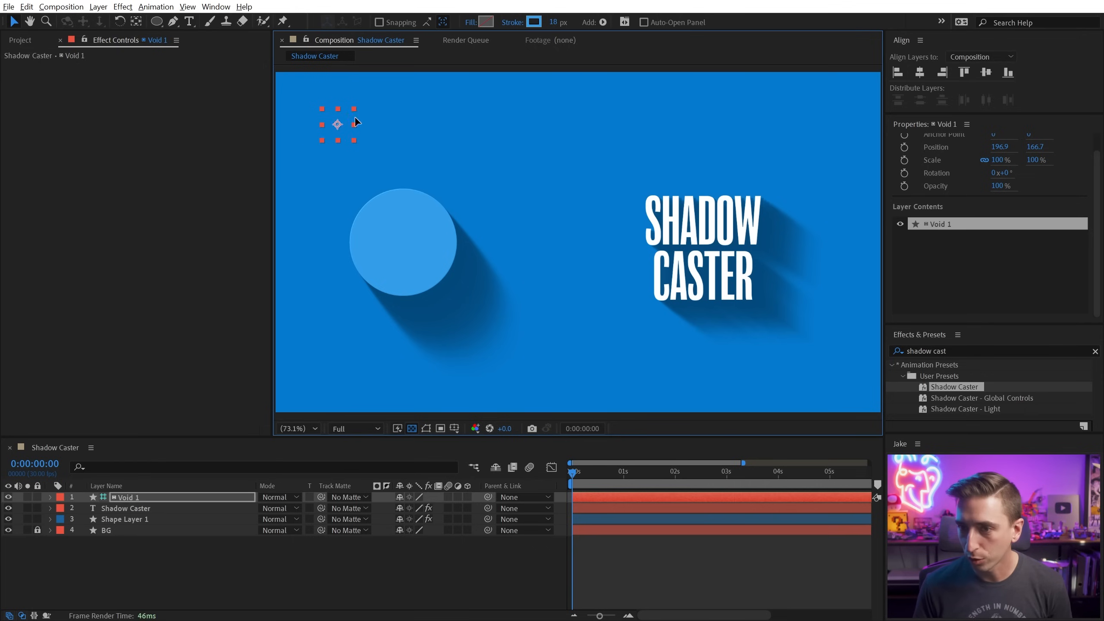
pyautogui.moveTo(338, 123); pyautogui.dragTo(366, 131)
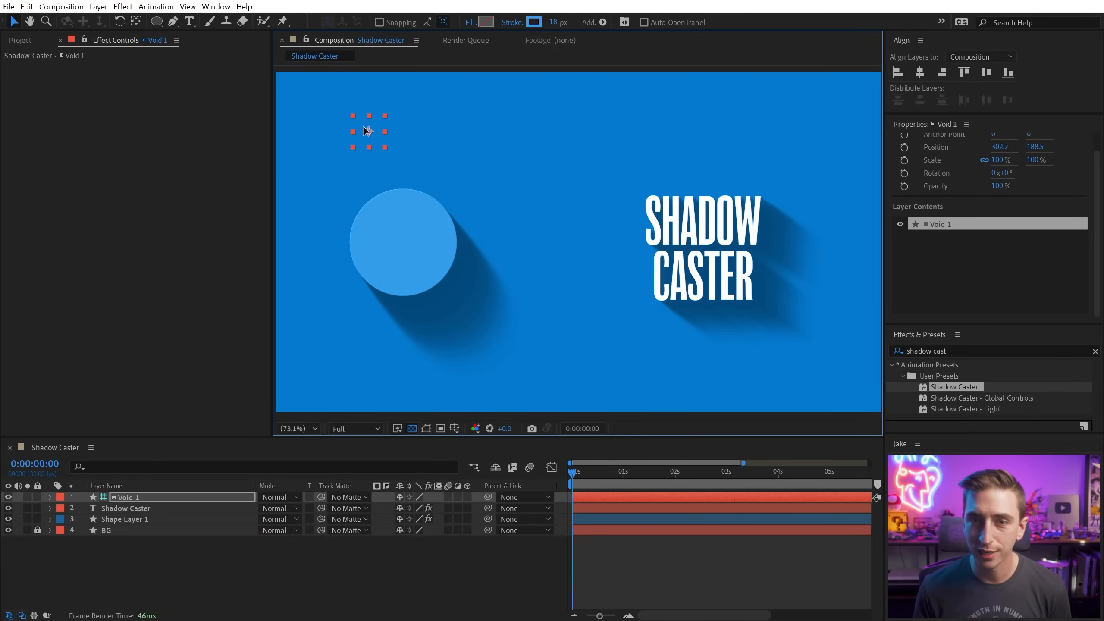
pyautogui.moveTo(369, 132); pyautogui.dragTo(373, 132)
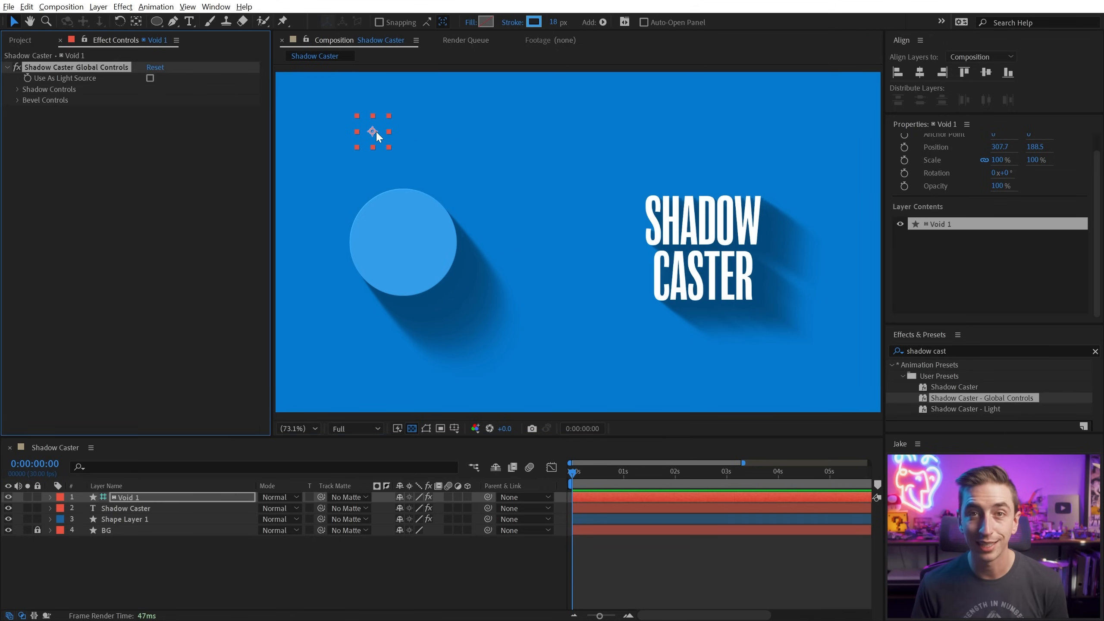
pyautogui.click(18, 89)
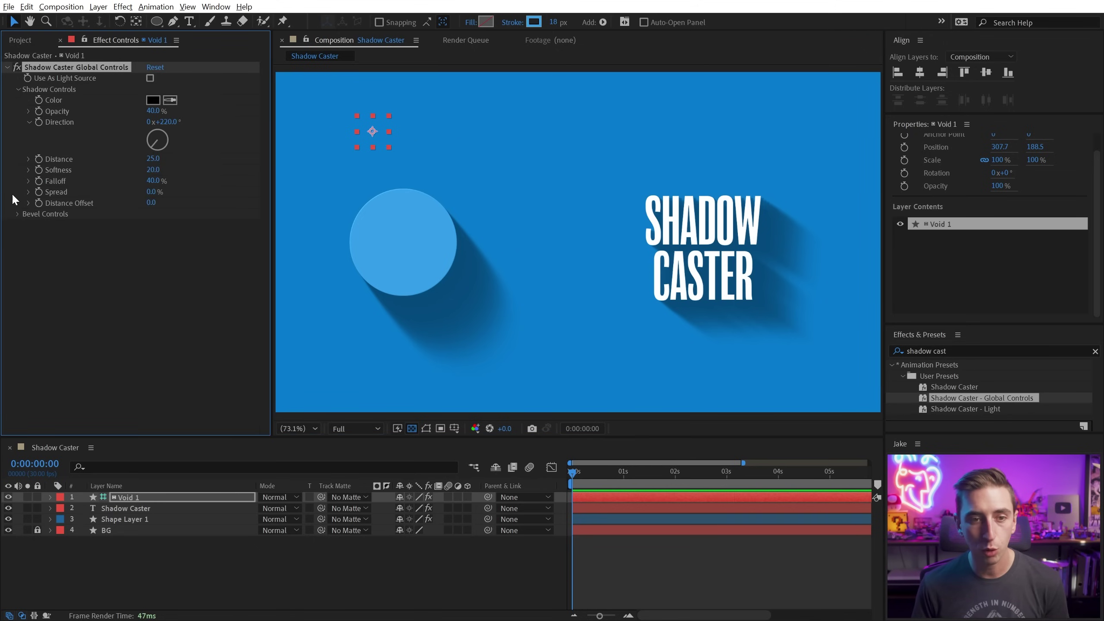
pyautogui.click(16, 214)
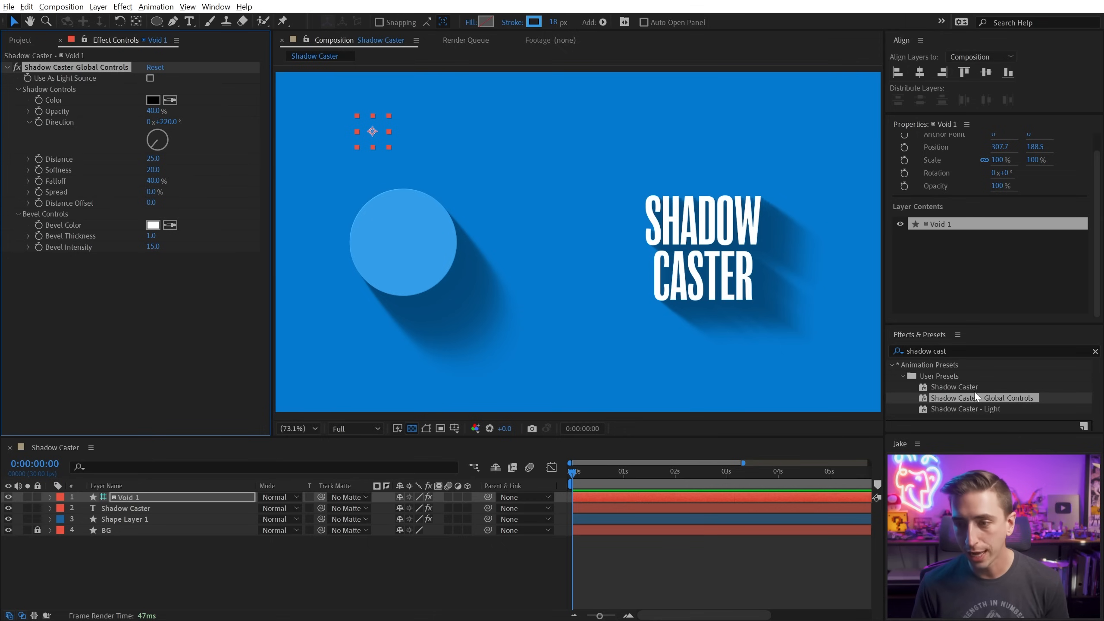
# - Set the circle's Global Control Layer to Void 1 so its shadow follows the control layer
pyautogui.click(124, 519)
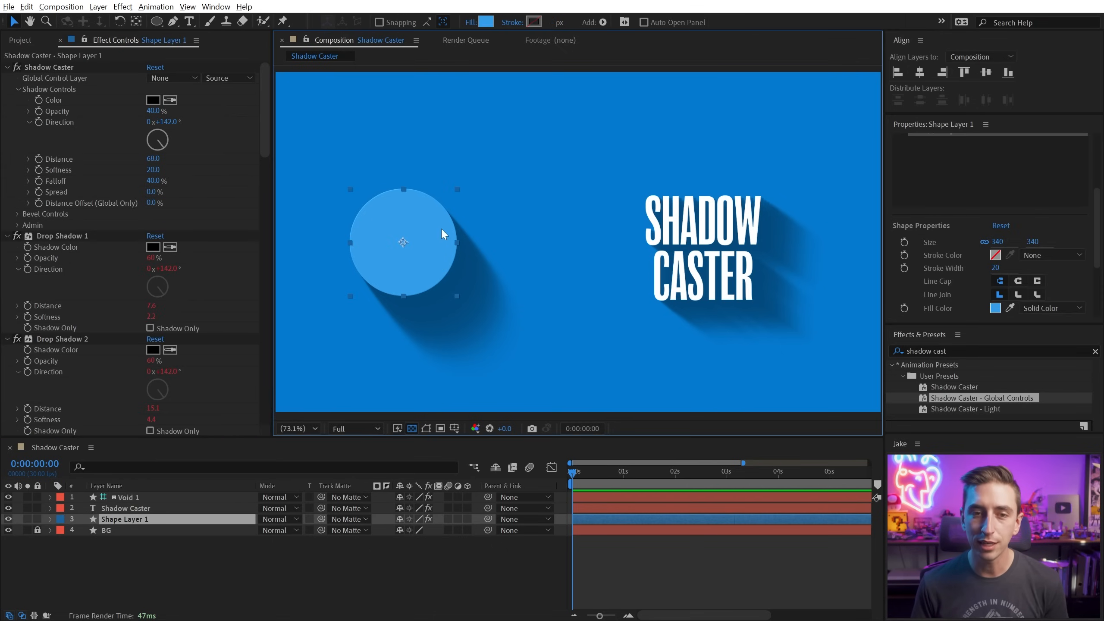
pyautogui.moveTo(90, 83)
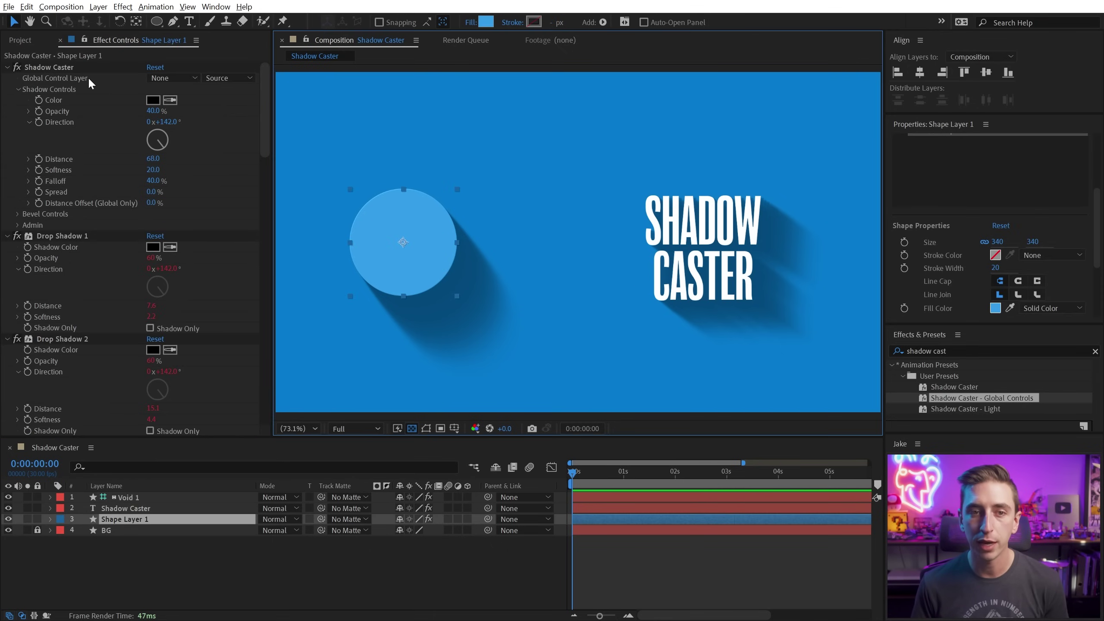
pyautogui.click(172, 78)
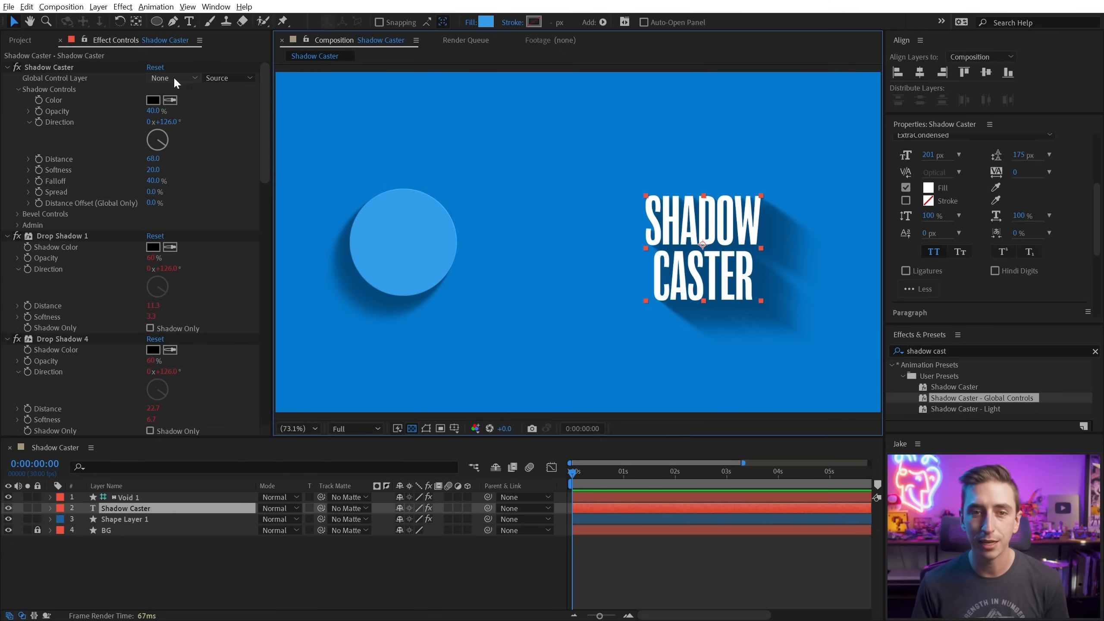
pyautogui.click(127, 497)
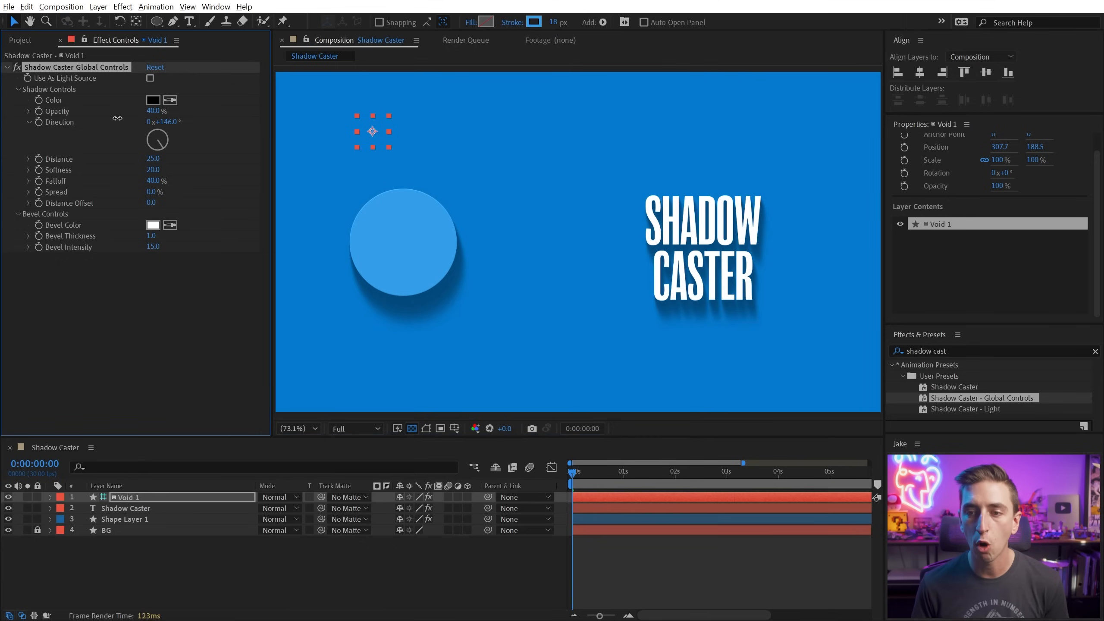
# - On Void 1 set global direction 144°, distance 60, softness 53 and falloff 56 for both shadows
pyautogui.moveTo(158, 139); pyautogui.dragTo(163, 143)
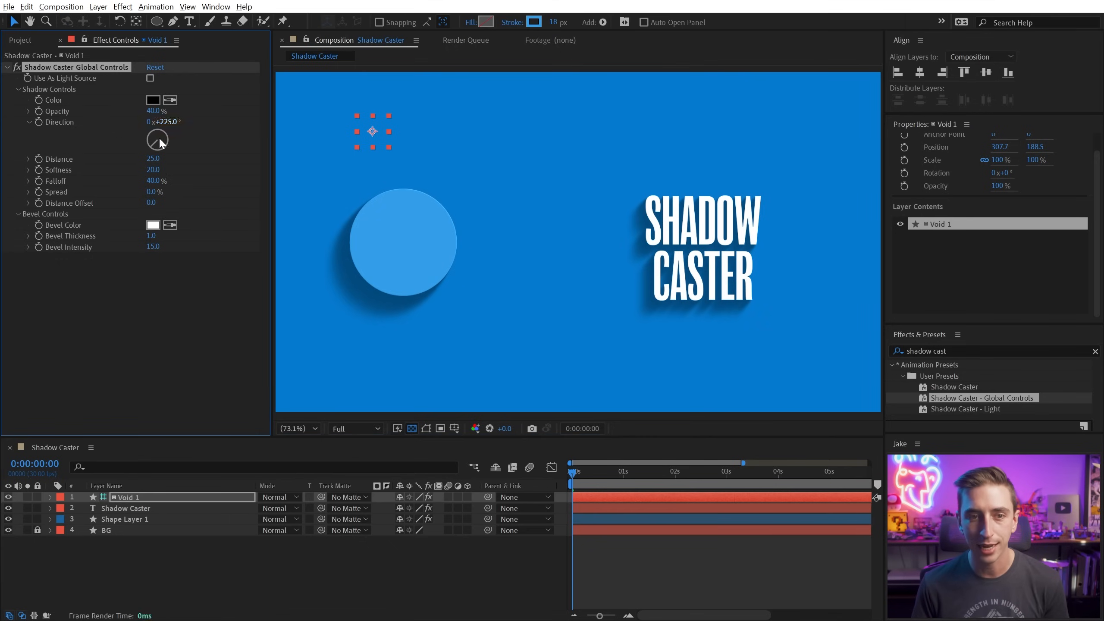
pyautogui.moveTo(153, 158); pyautogui.dragTo(162, 159)
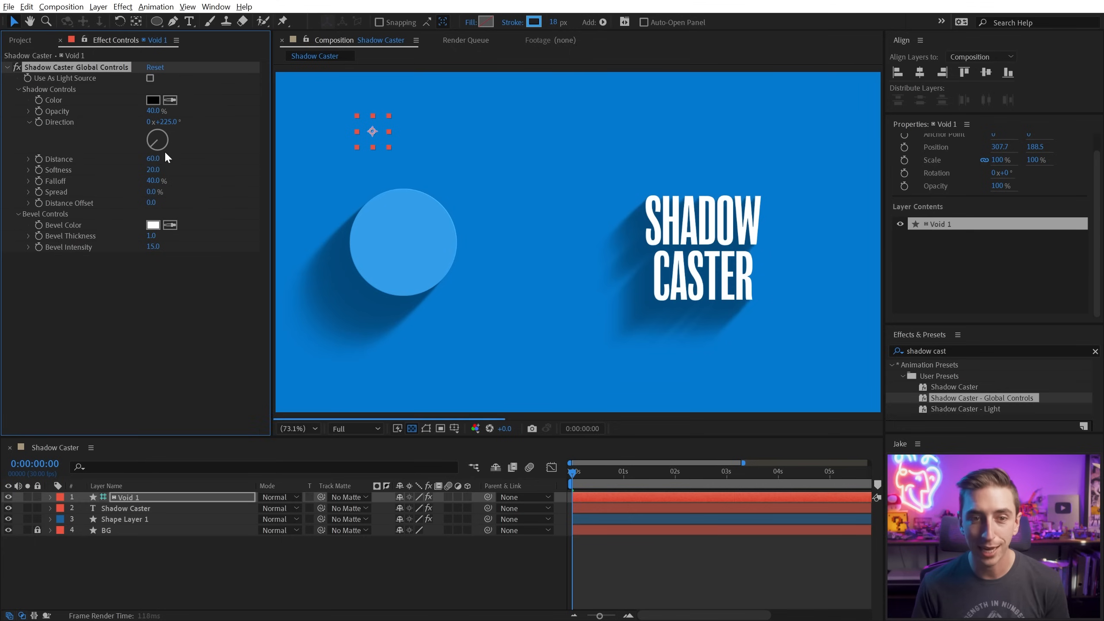
pyautogui.moveTo(153, 169); pyautogui.dragTo(166, 169)
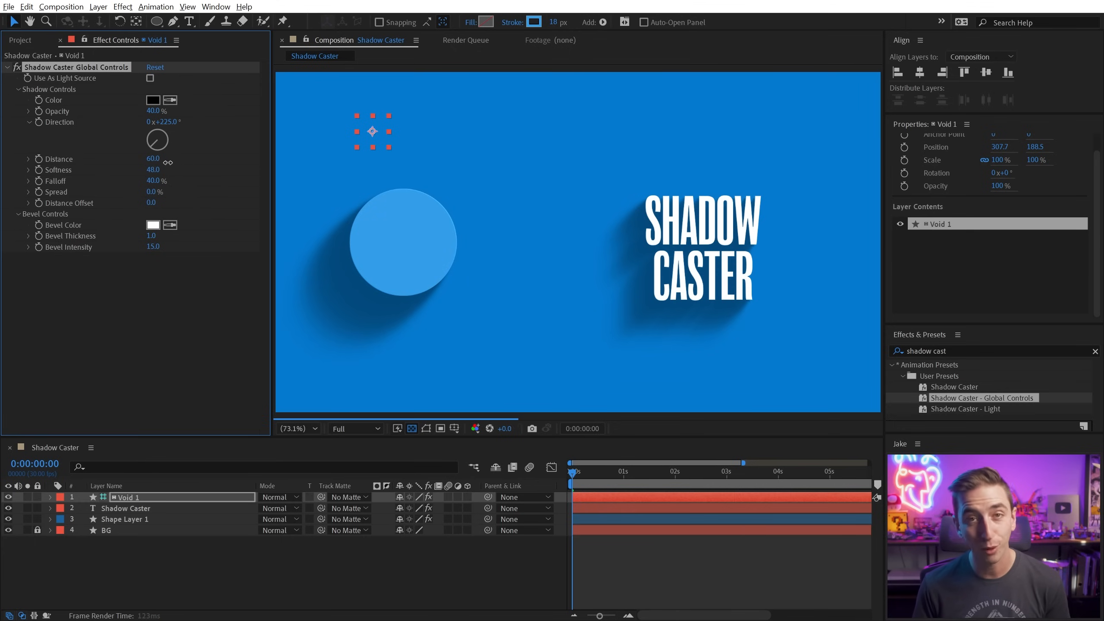
pyautogui.moveTo(153, 170); pyautogui.dragTo(169, 170)
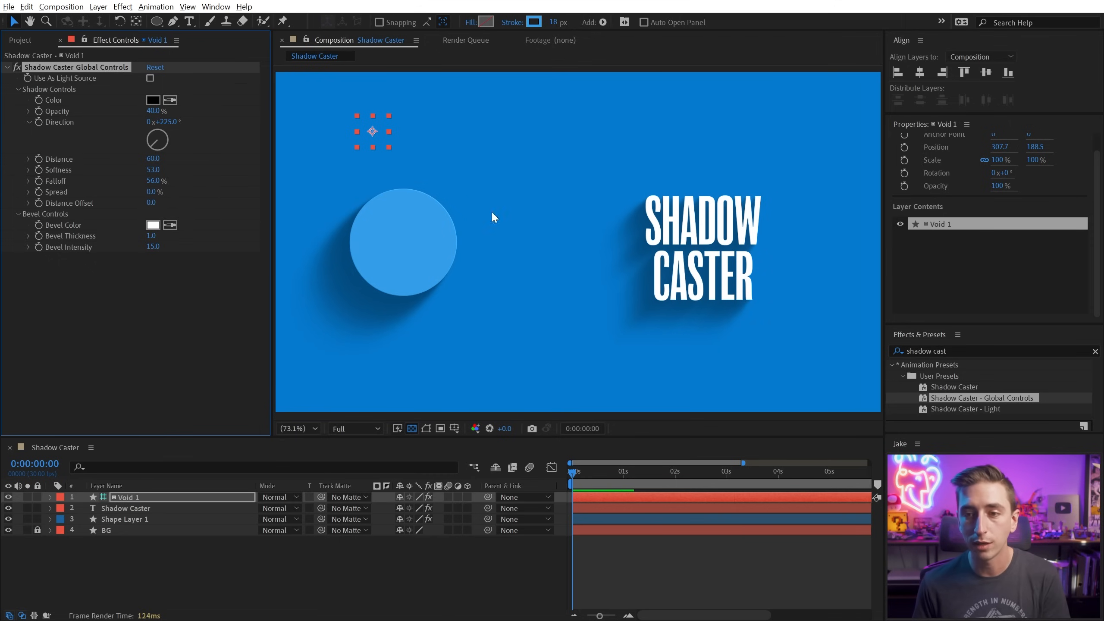
pyautogui.moveTo(602, 247)
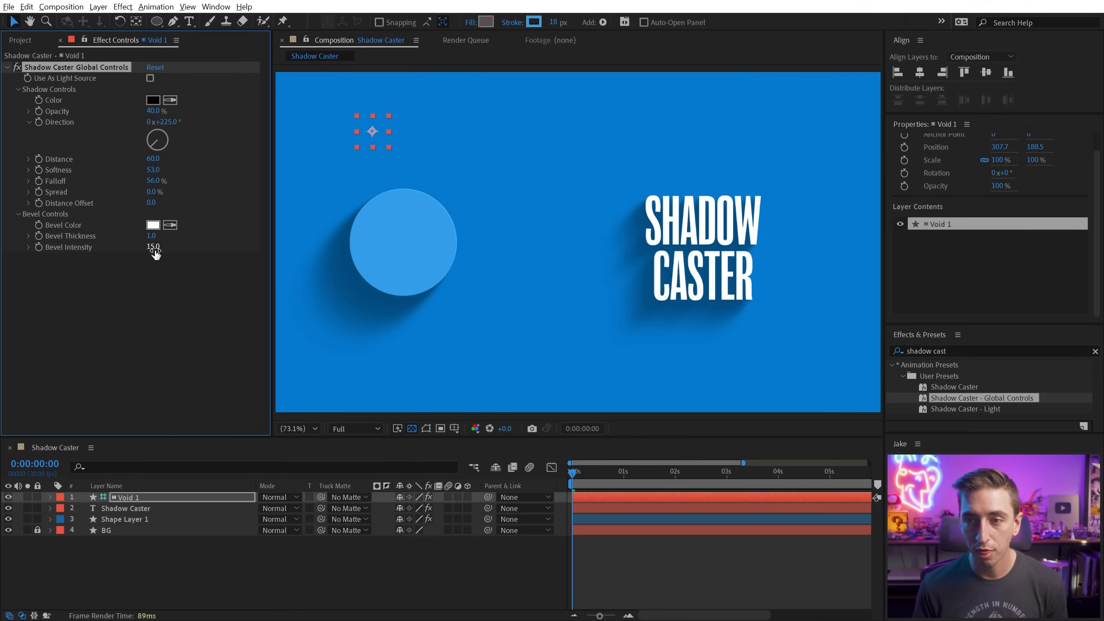
pyautogui.moveTo(229, 251)
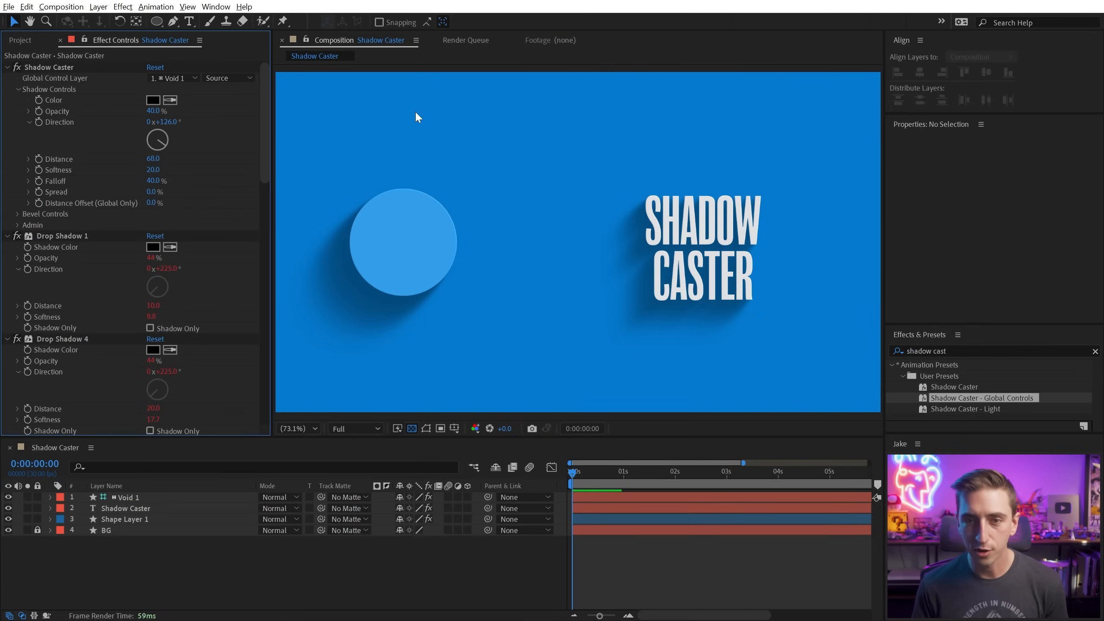
pyautogui.click(126, 497)
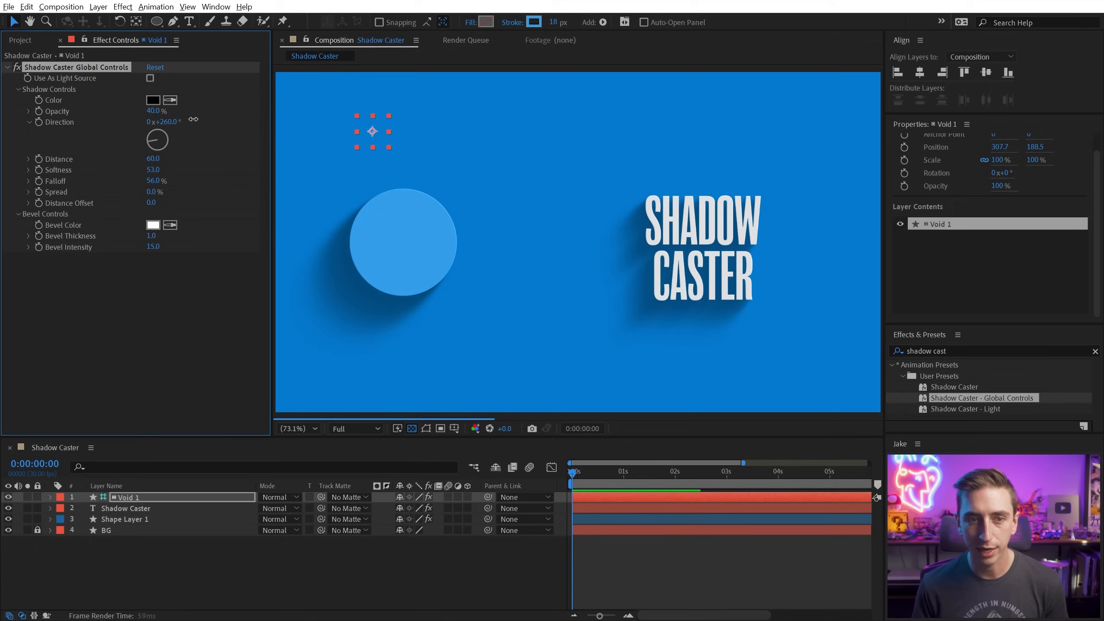
pyautogui.moveTo(163, 121); pyautogui.dragTo(163, 120)
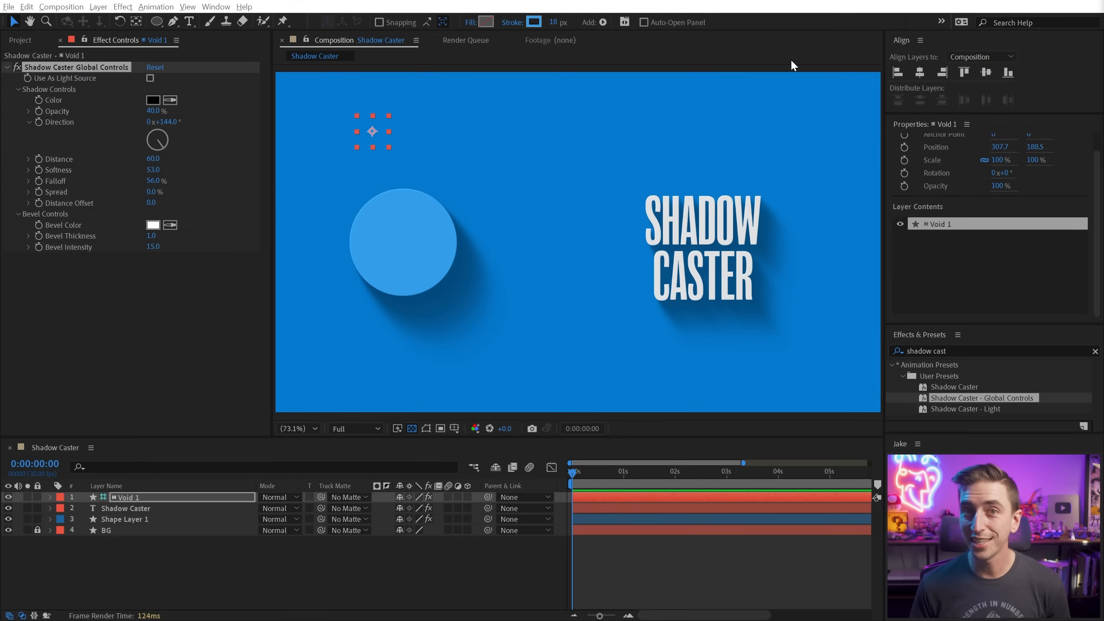
pyautogui.moveTo(70, 82)
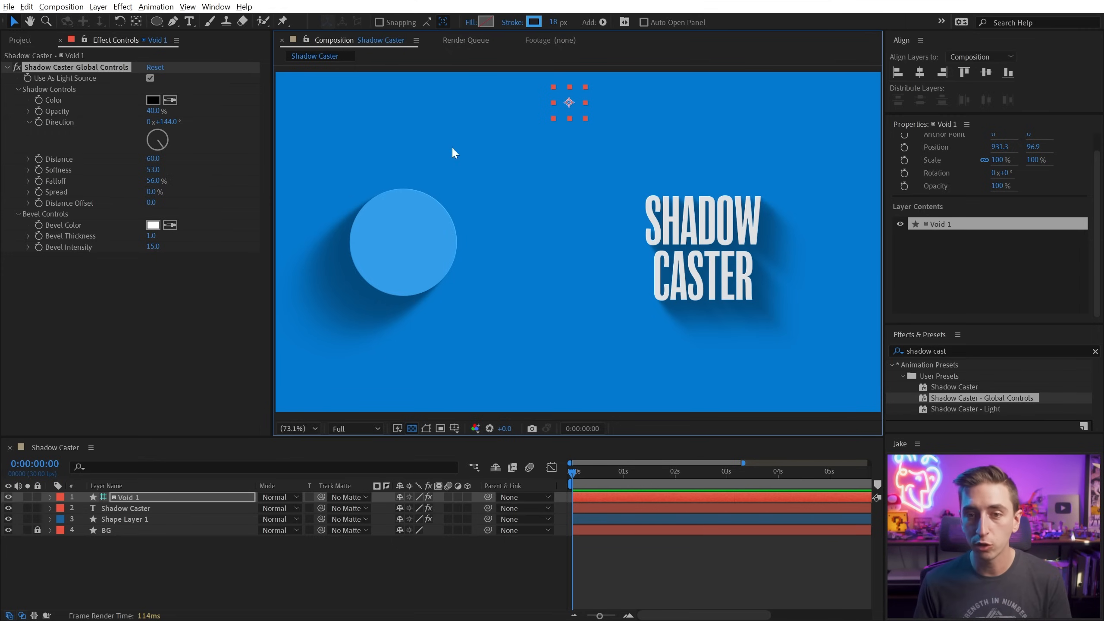
# - Set the circle's Shadow Caster Global Control Layer to 1. Void 1
pyautogui.click(149, 78)
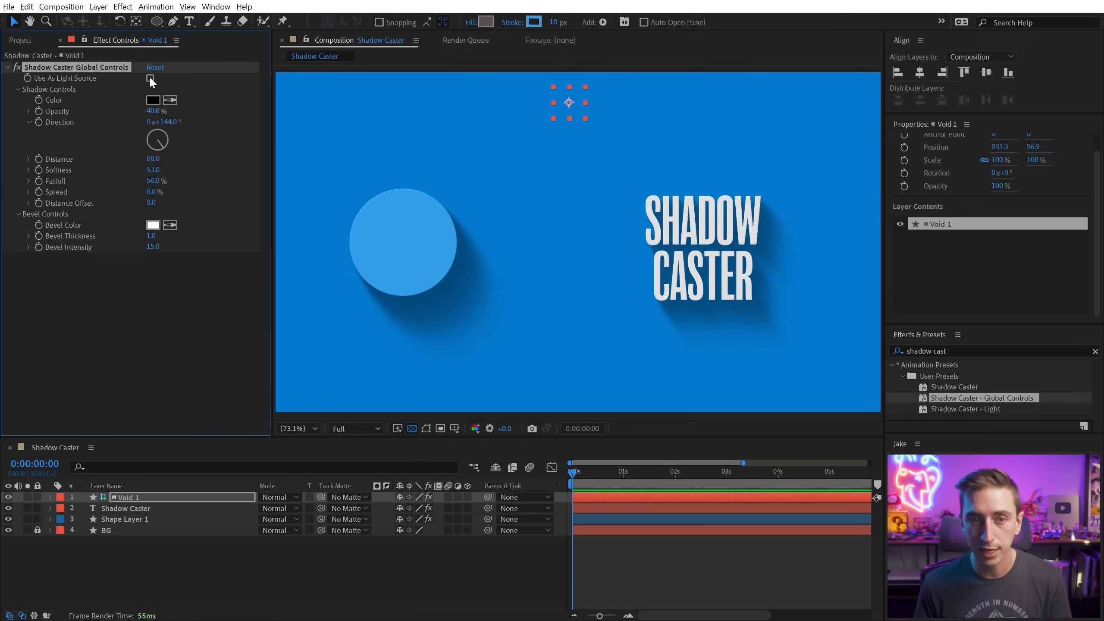
pyautogui.click(125, 519)
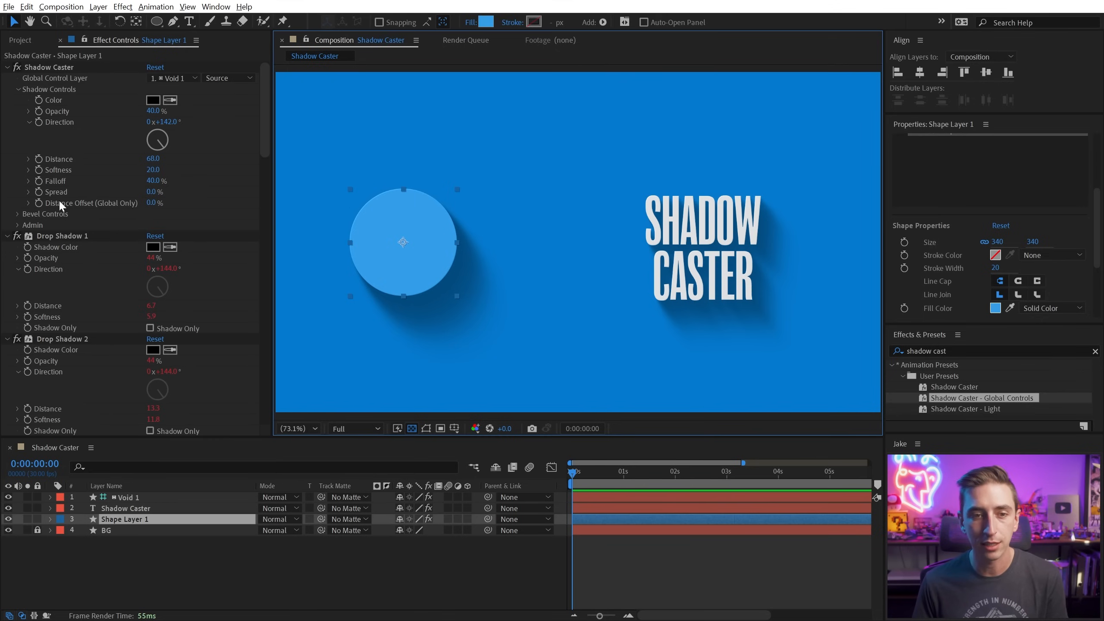
pyautogui.moveTo(128, 211)
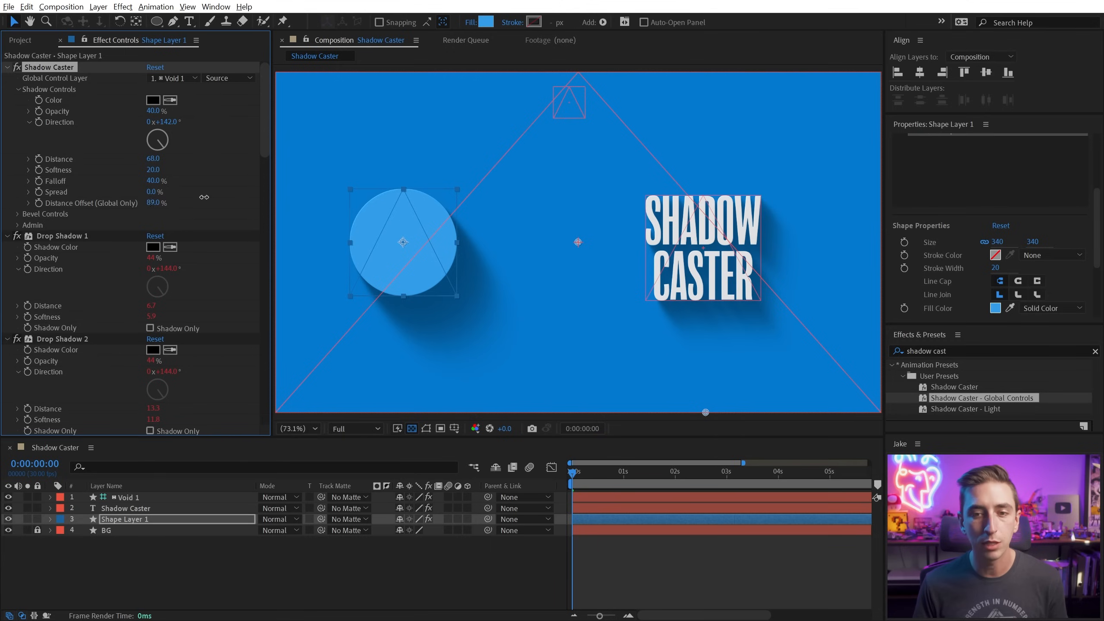
# - Scrub the global Distance Offset, then review the text and circle layers and return to Void 1's Global Controls
pyautogui.moveTo(157, 203); pyautogui.dragTo(105, 202)
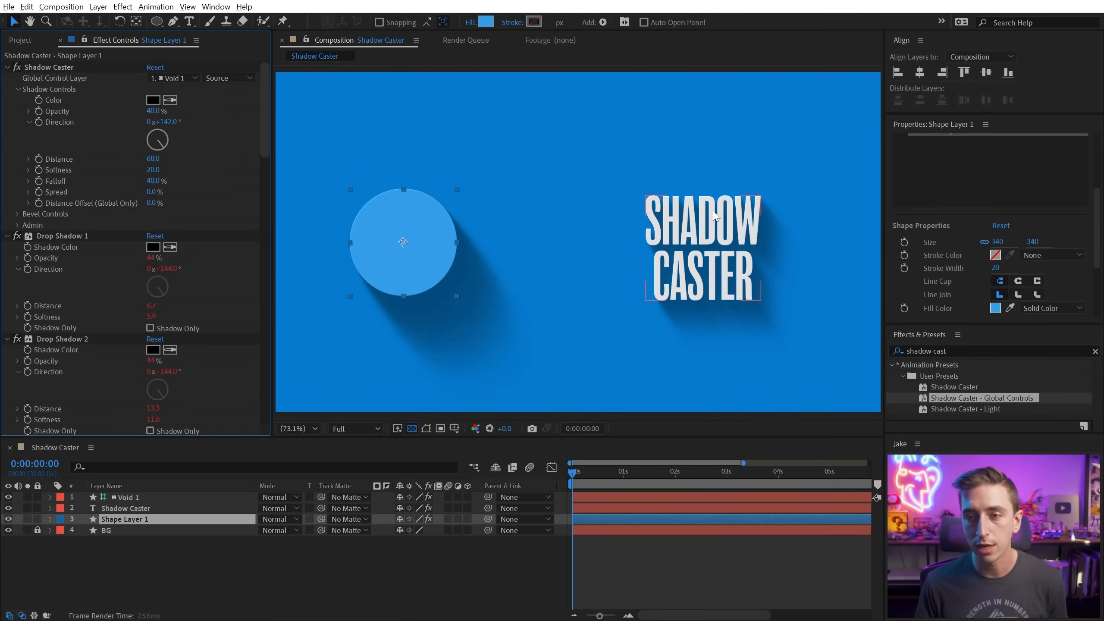
pyautogui.click(126, 508)
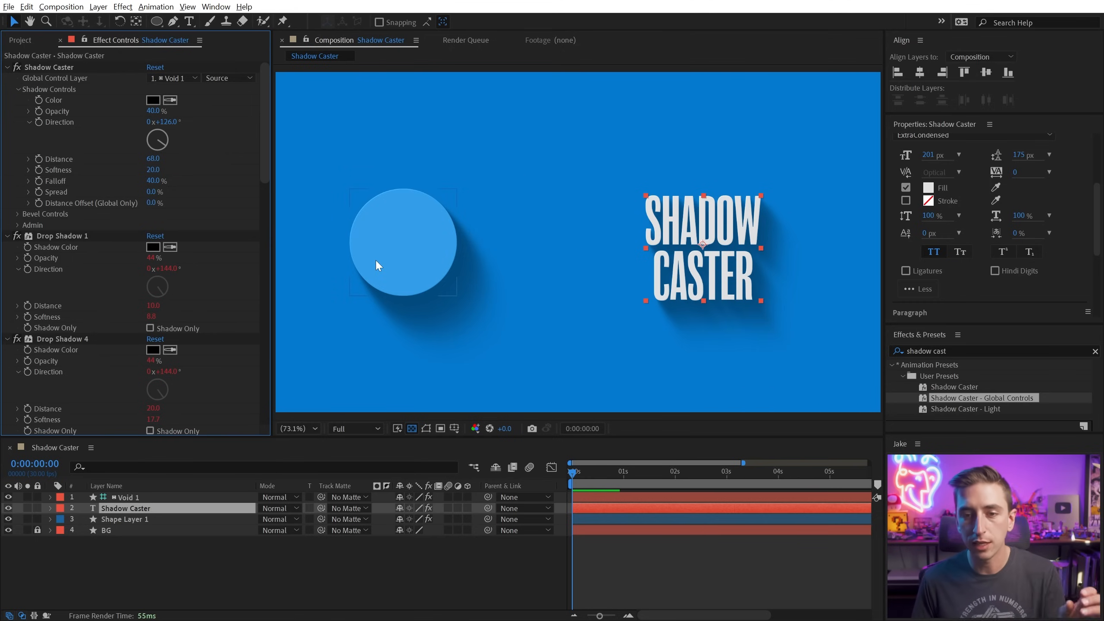
pyautogui.click(124, 519)
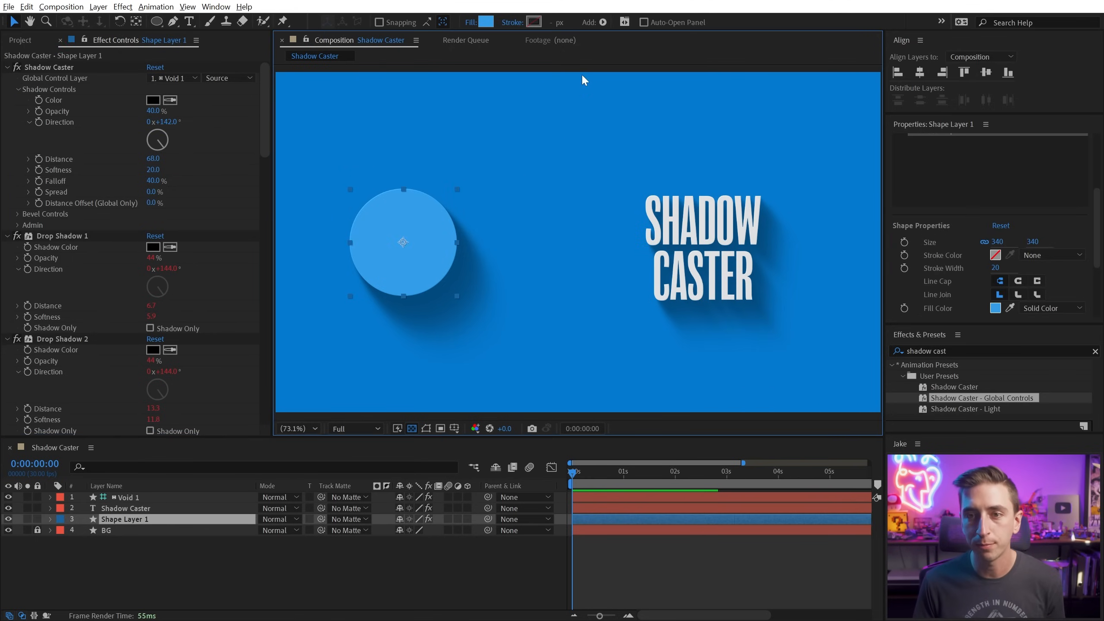
pyautogui.click(127, 496)
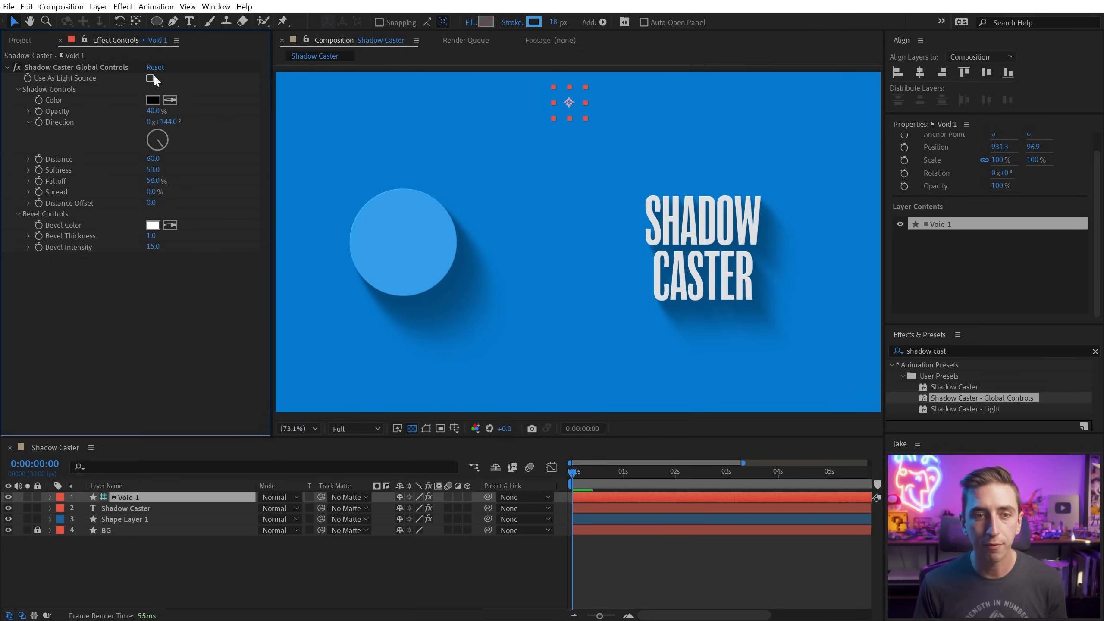
# - Try Use As Light Source on the void, then turn it off and reset the distance offset to zero
pyautogui.click(150, 77)
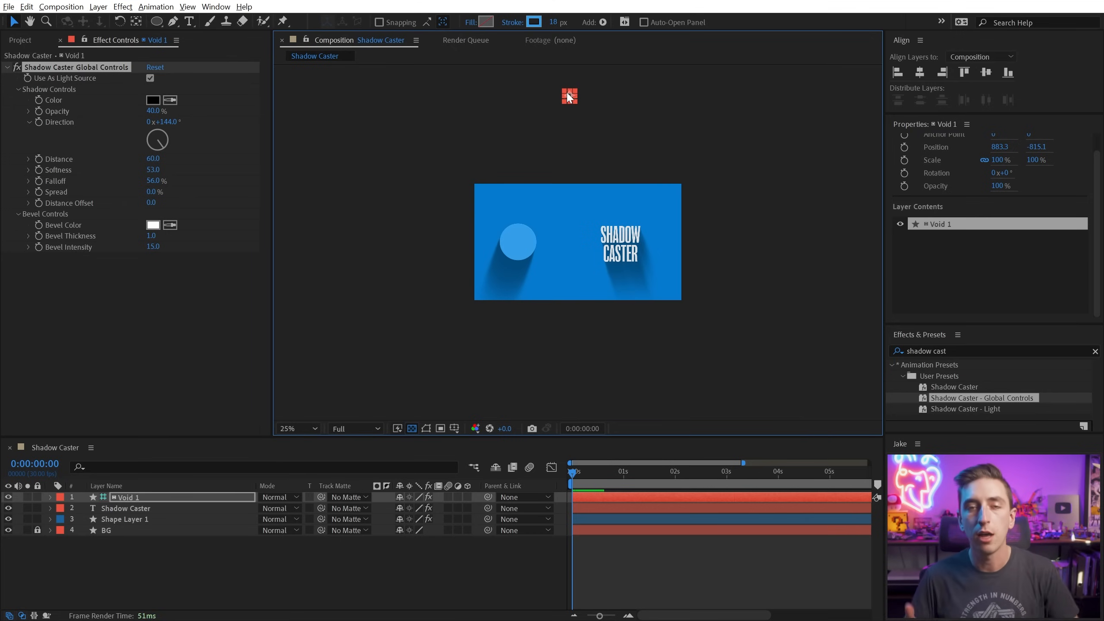
pyautogui.click(287, 427)
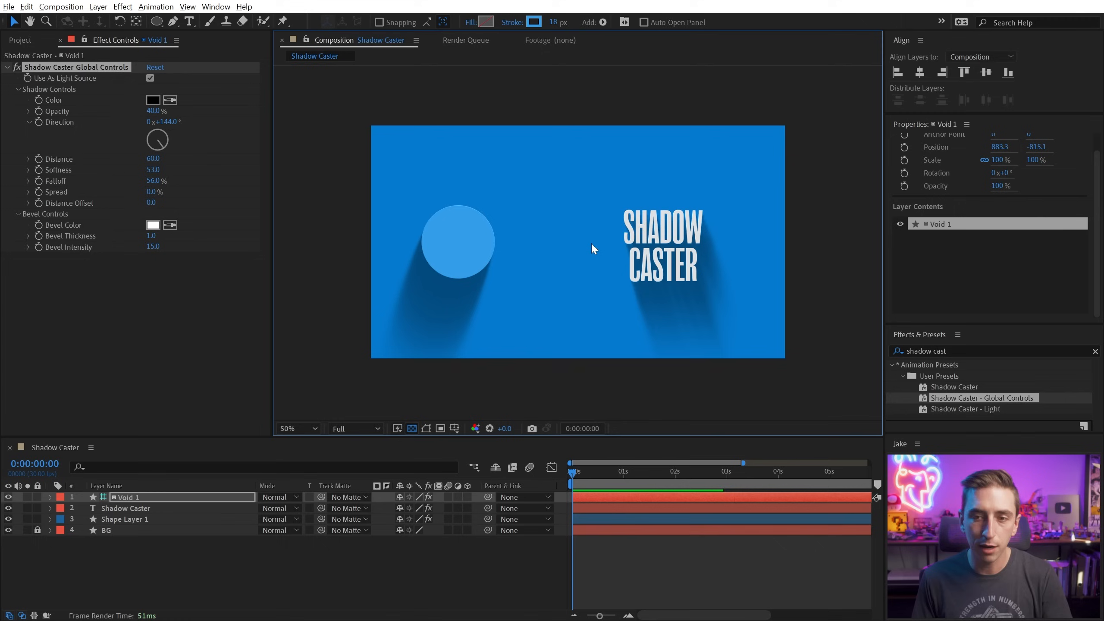
pyautogui.click(289, 428)
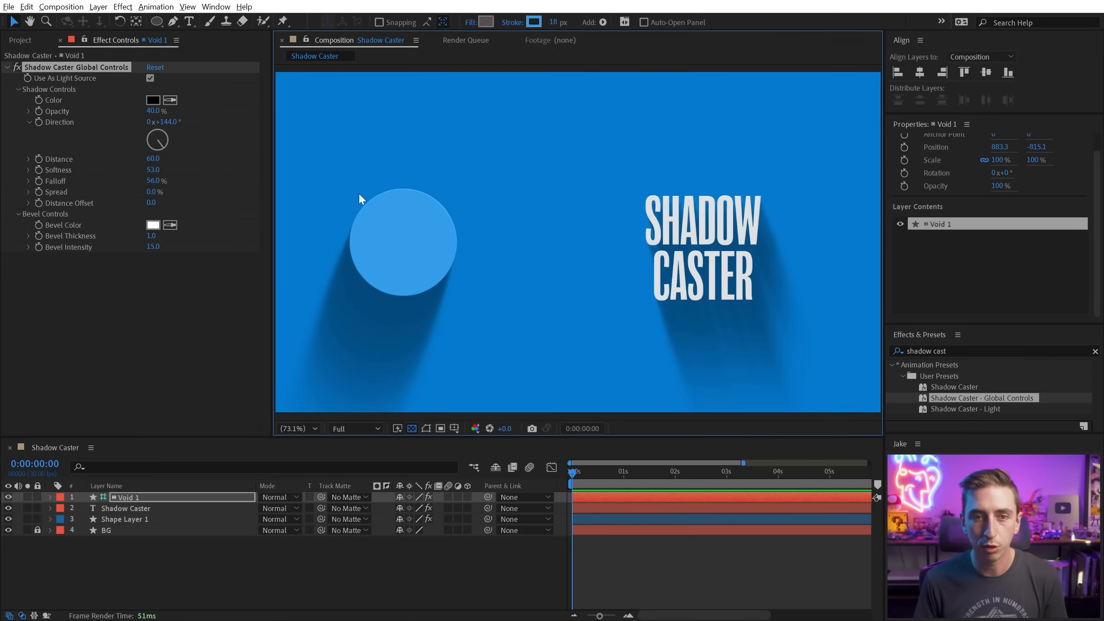
pyautogui.moveTo(150, 202)
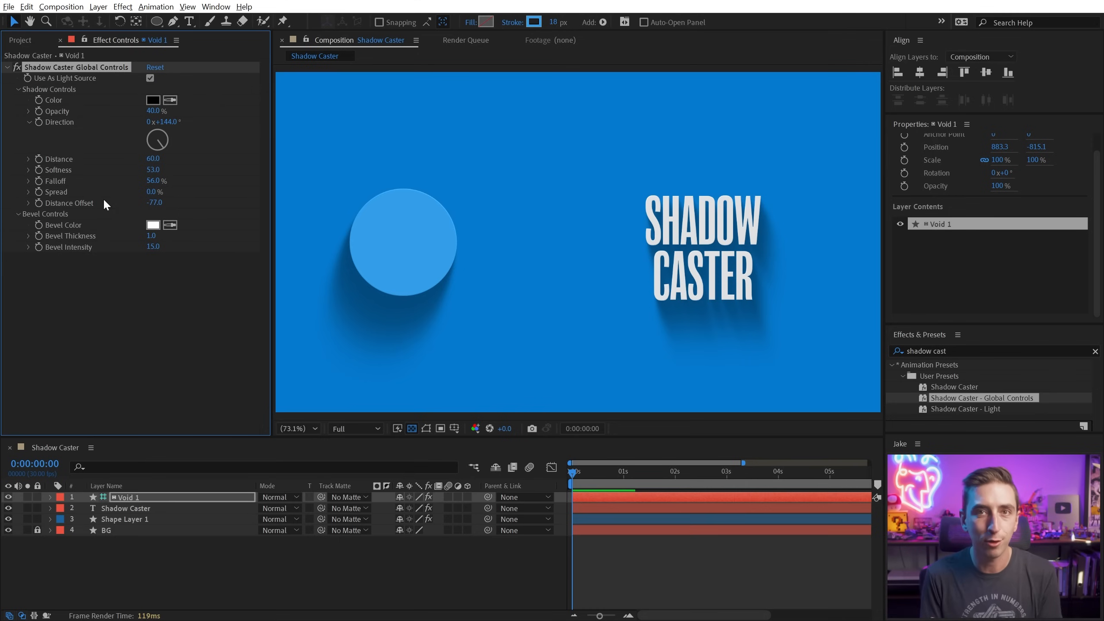
pyautogui.click(149, 78)
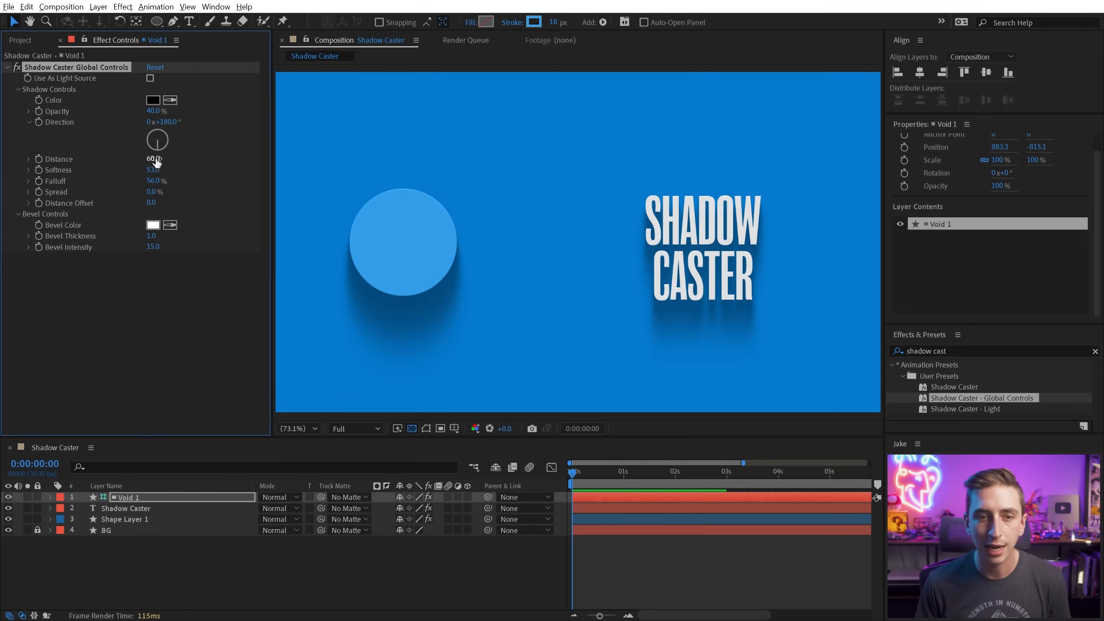
# - Cast both shadows straight down with global direction 180° and distance 80, then deselect
pyautogui.moveTo(152, 159); pyautogui.dragTo(166, 159)
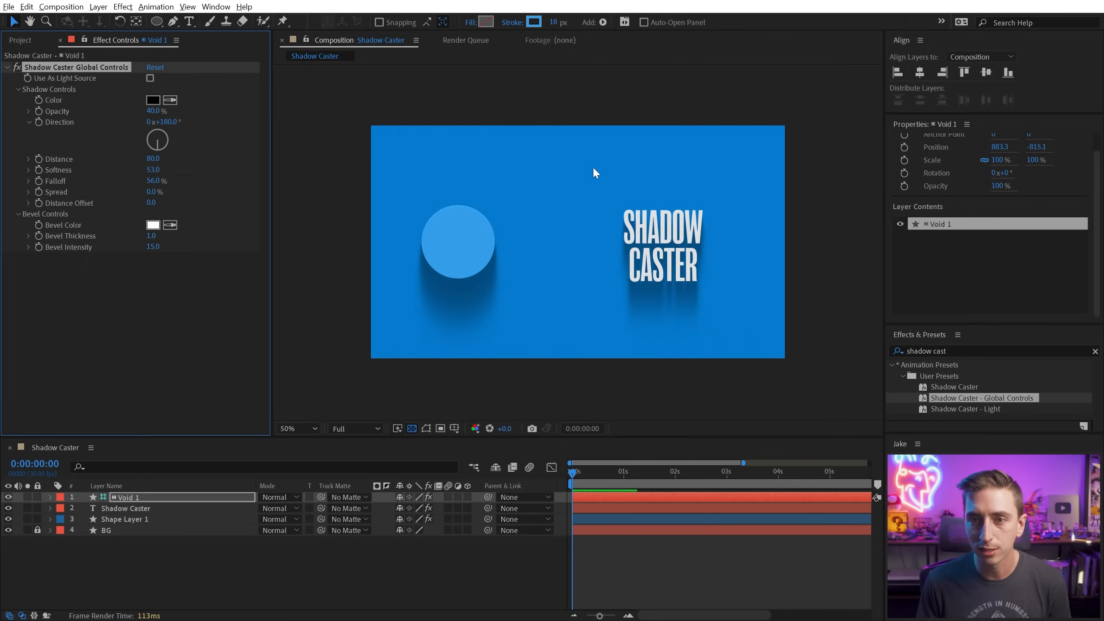
pyautogui.click(289, 427)
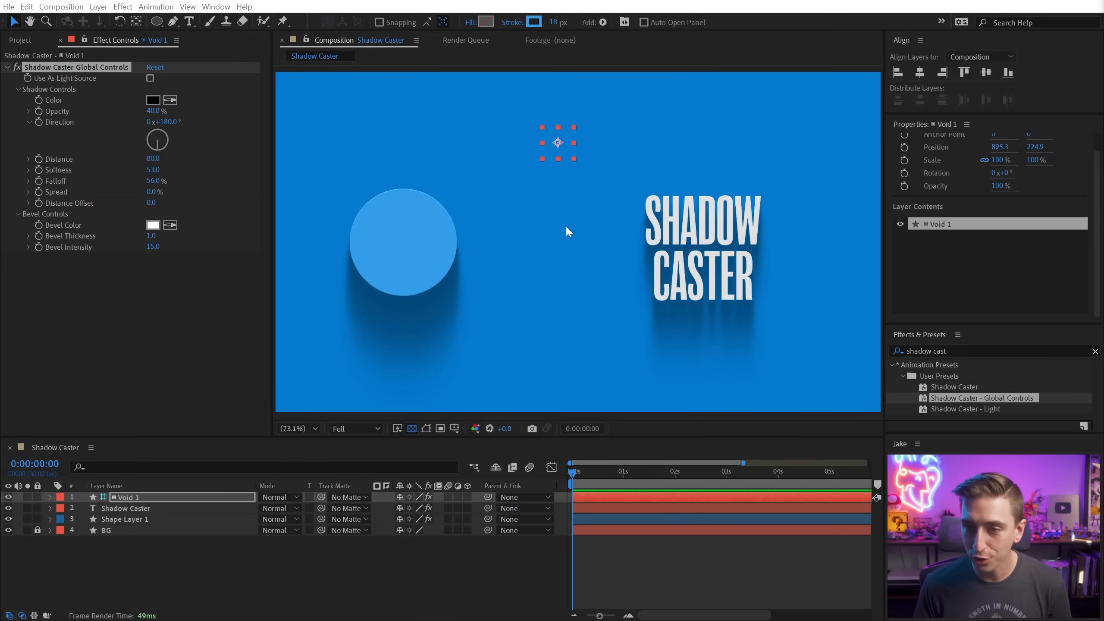
pyautogui.click(569, 231)
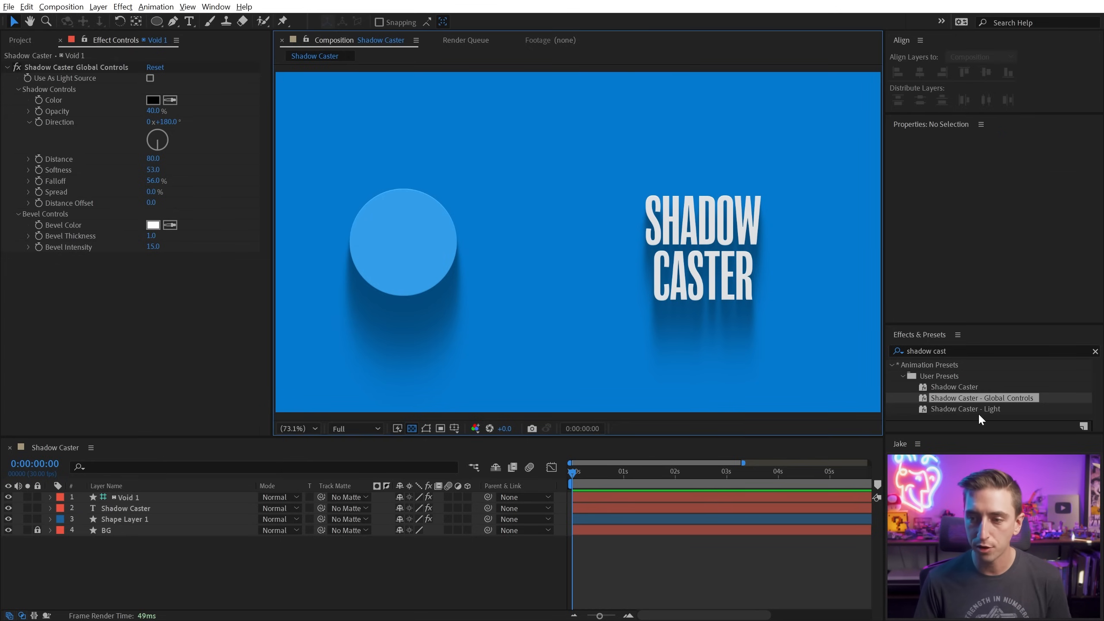
# - Add the Shadow Caster - Light preset as a layer blended in Add mode and begin setting its parent
pyautogui.click(967, 407)
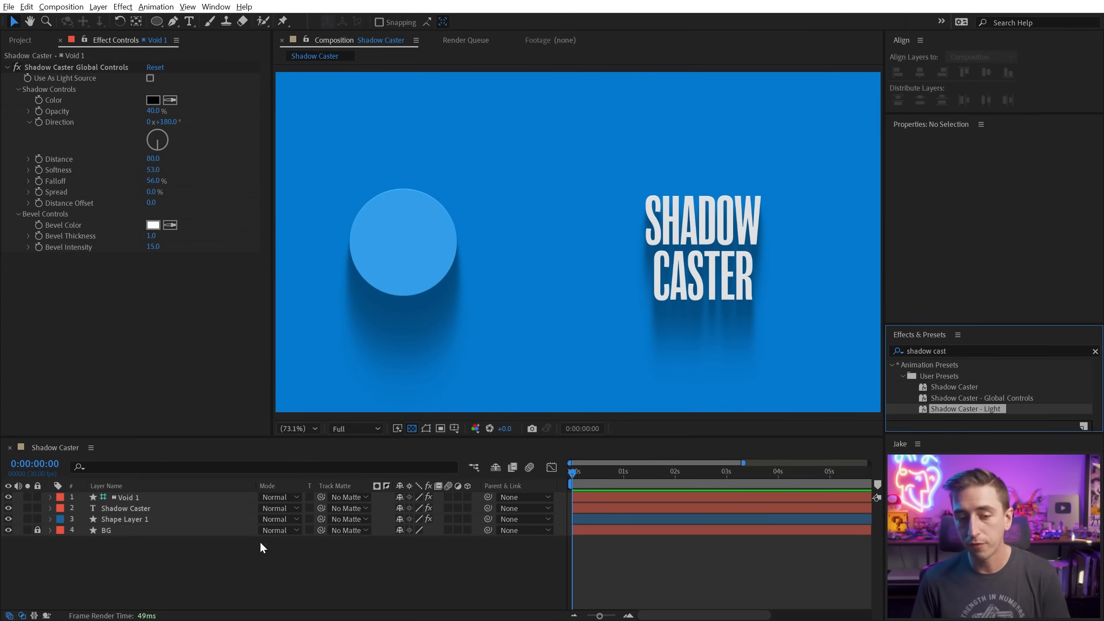
pyautogui.doubleClick(965, 408)
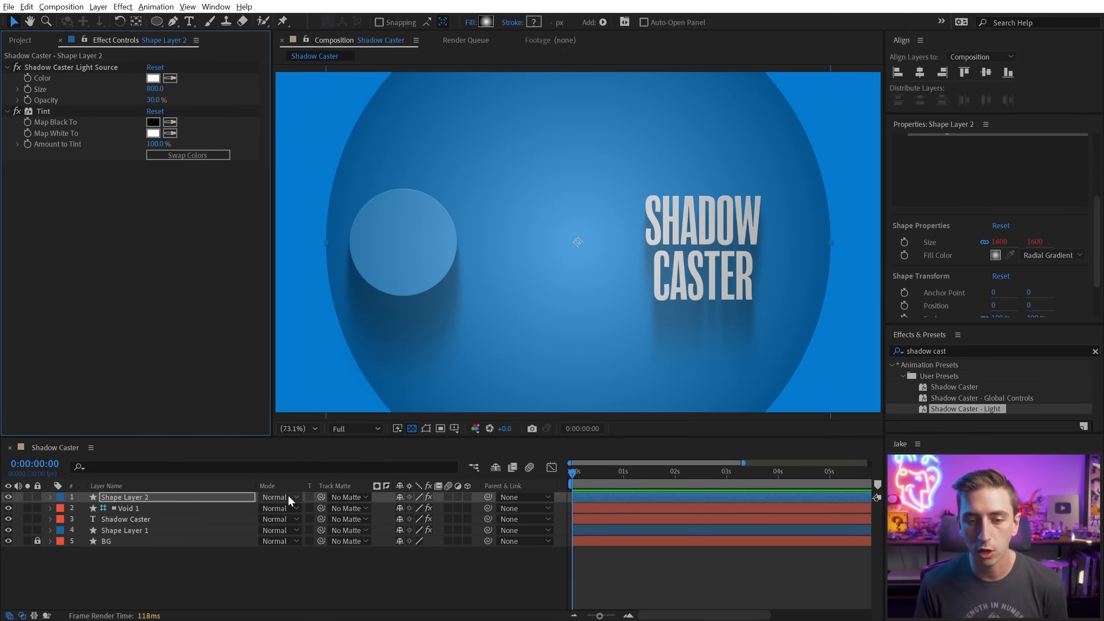
pyautogui.click(278, 497)
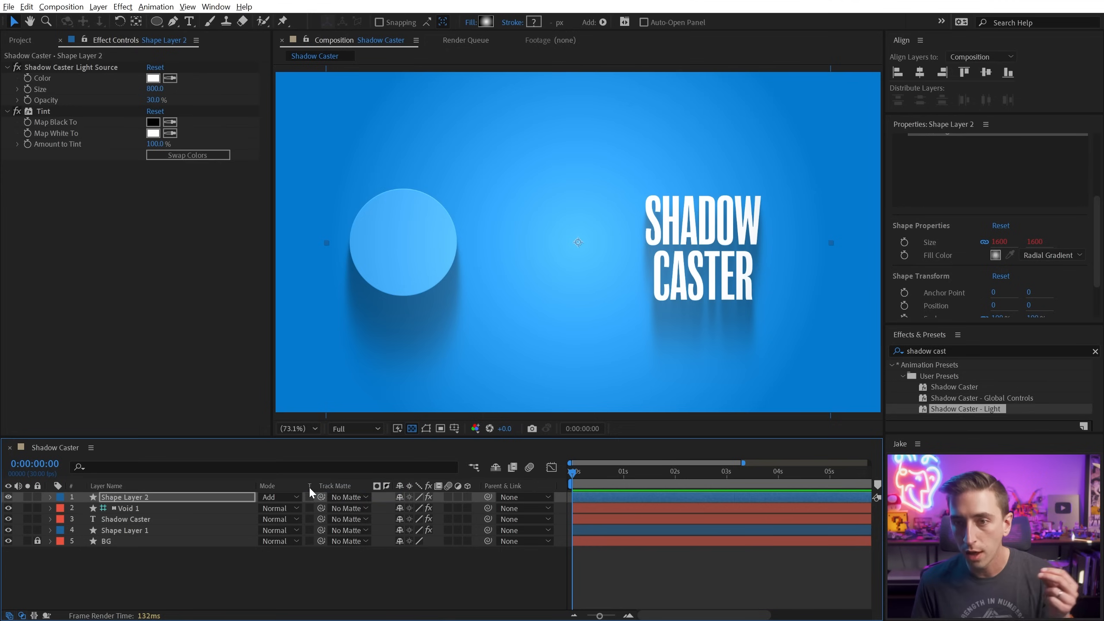
pyautogui.moveTo(738, 316)
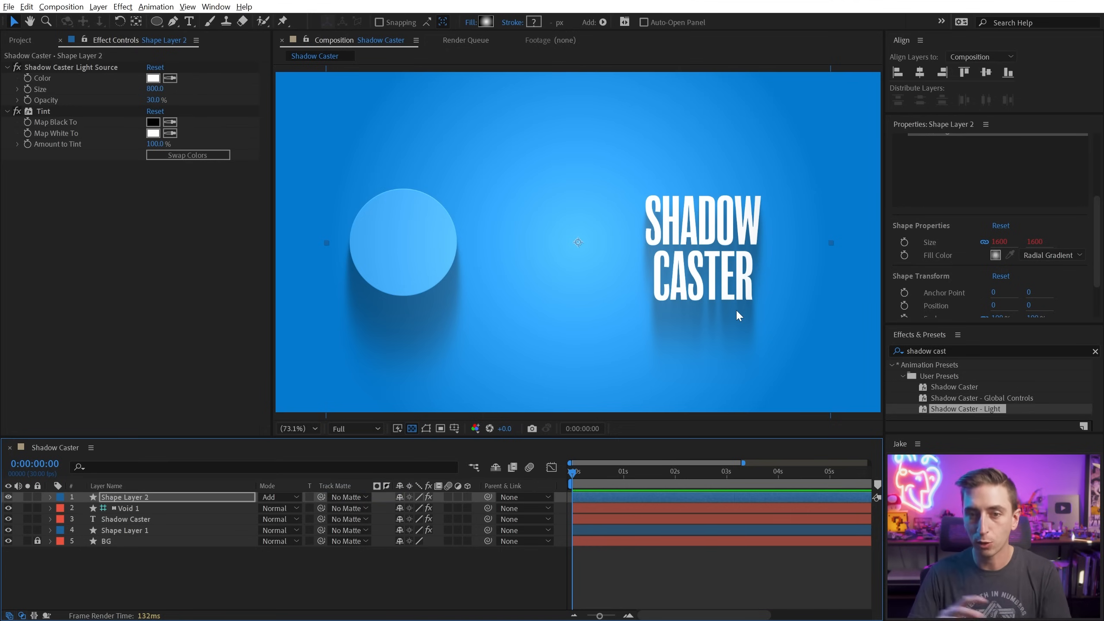
pyautogui.moveTo(153, 491)
pyautogui.write('Light')
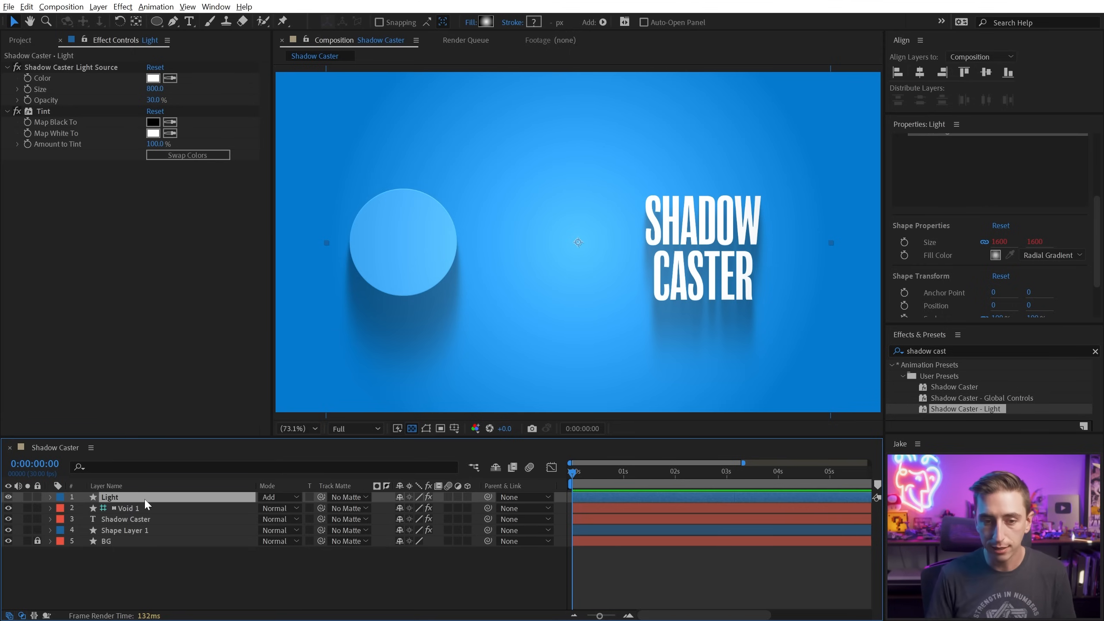
pyautogui.click(524, 496)
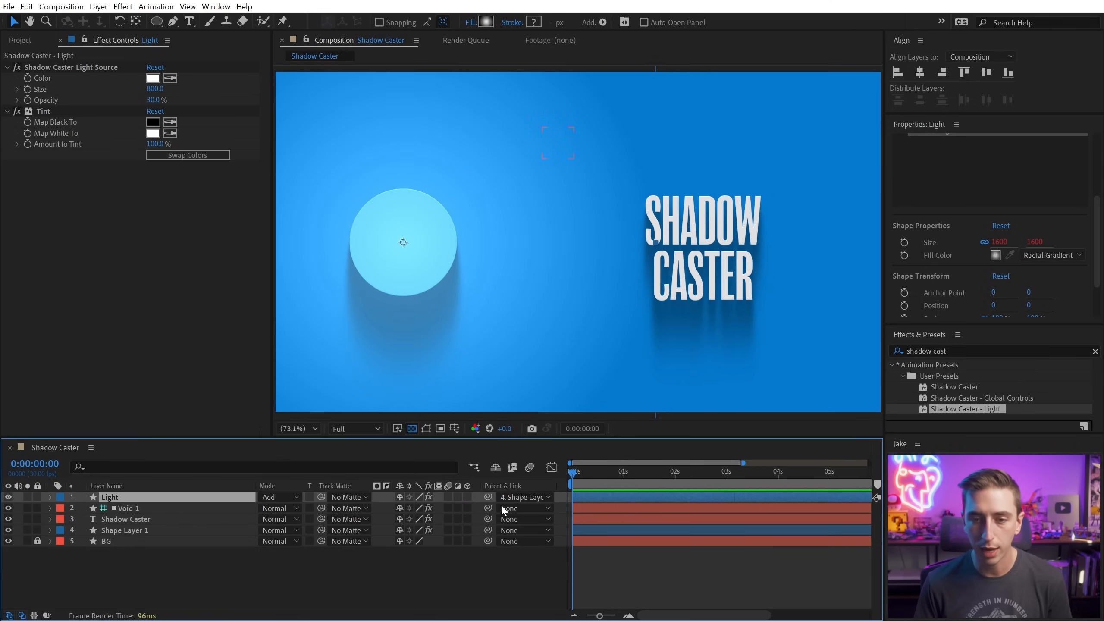
# - Parent the Light layer to the control void and rename the layers Global Controls and Circle
pyautogui.click(525, 497)
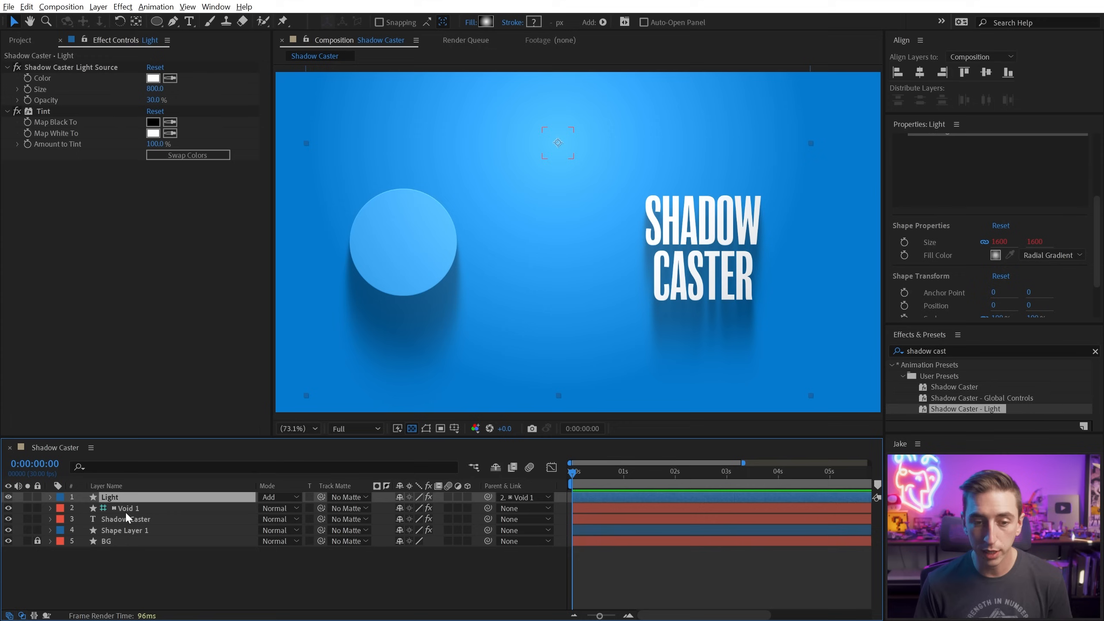
pyautogui.click(127, 531)
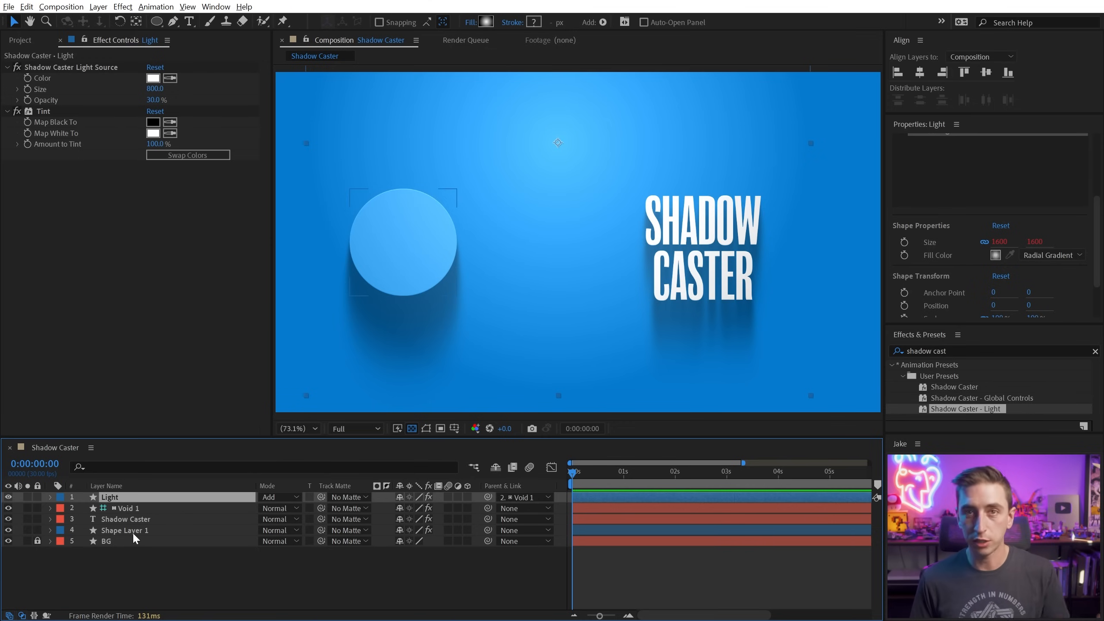
pyautogui.click(125, 530)
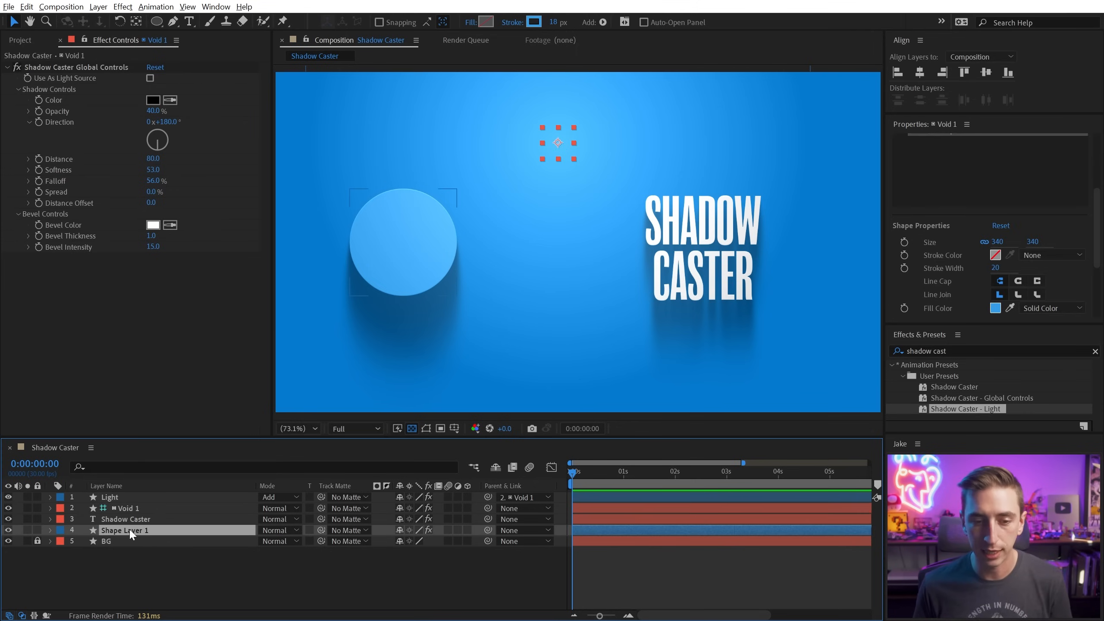
pyautogui.click(126, 530)
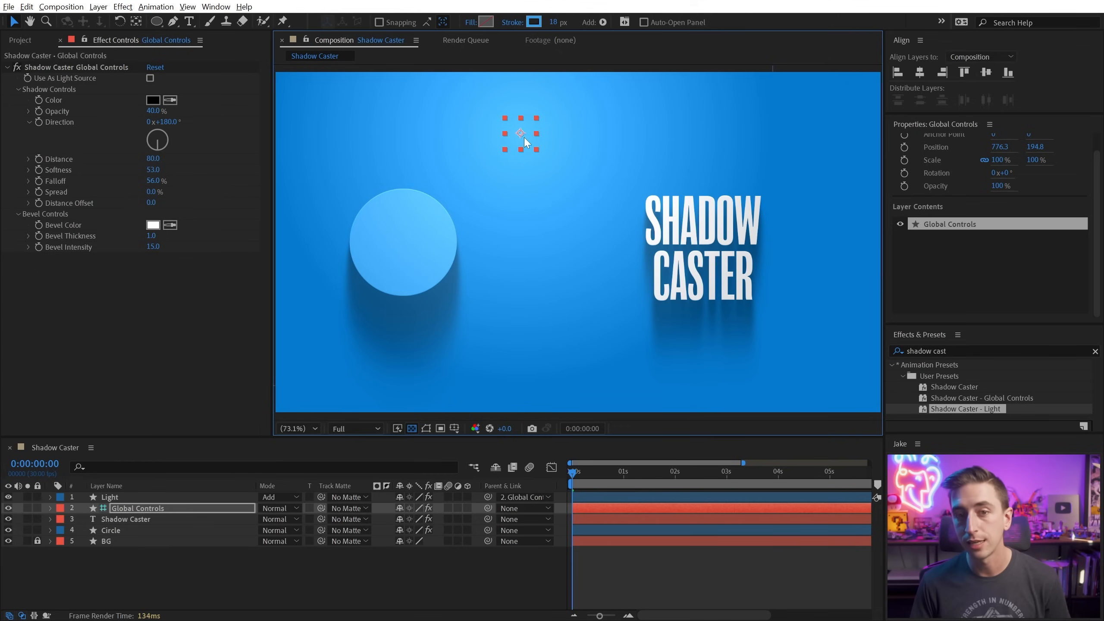
pyautogui.click(150, 79)
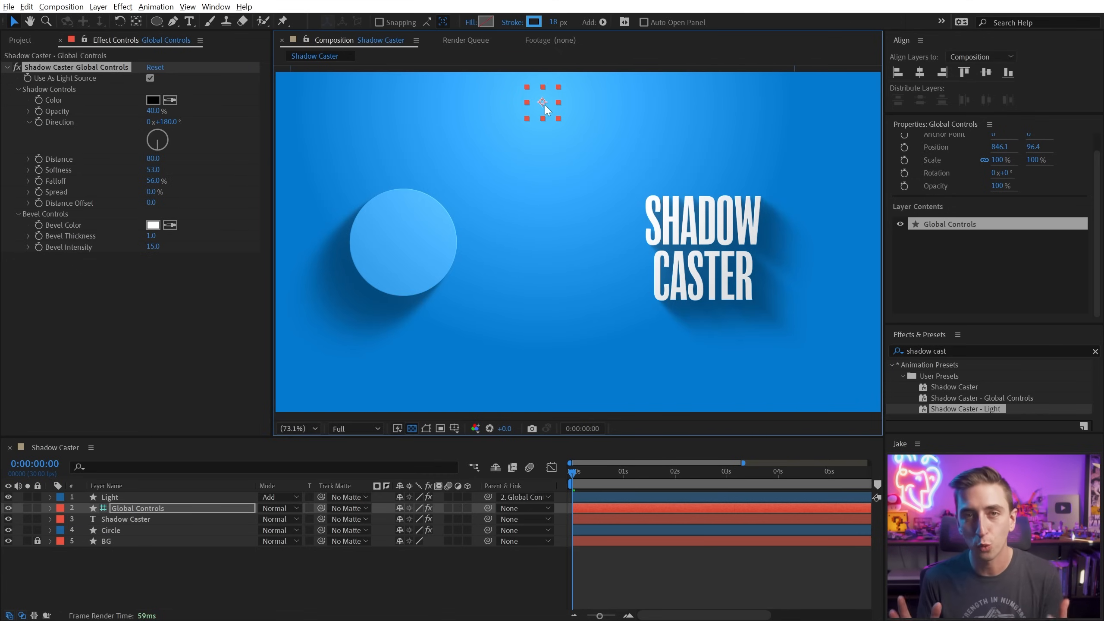
# - Add the Shadow Caster - Global Controls preset to the Light layer and make it act as the light source
pyautogui.click(18, 89)
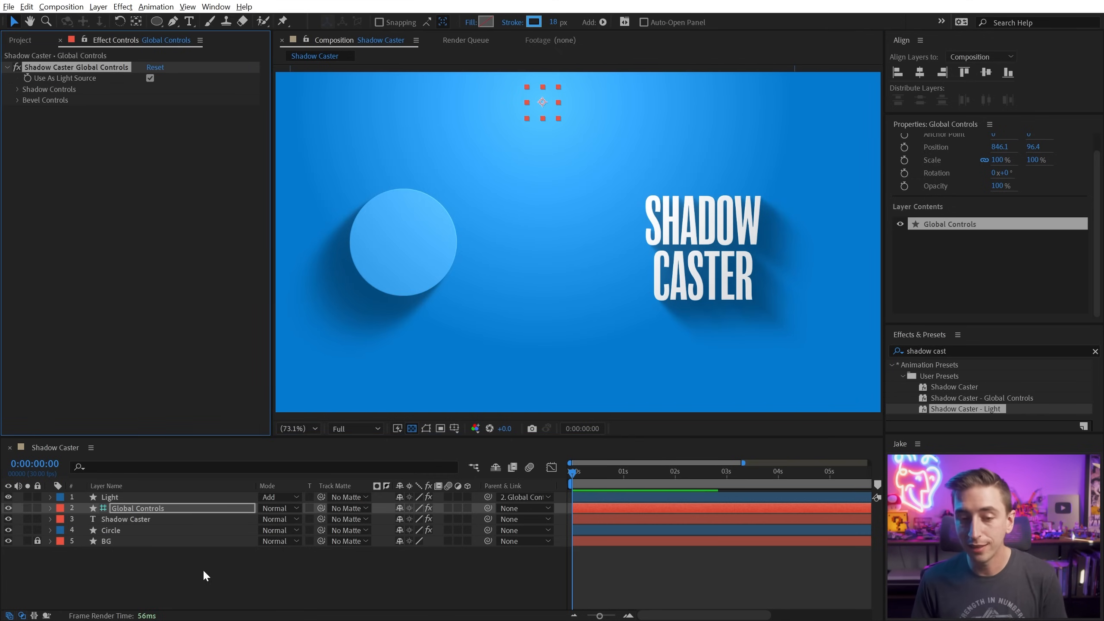
pyautogui.click(136, 508)
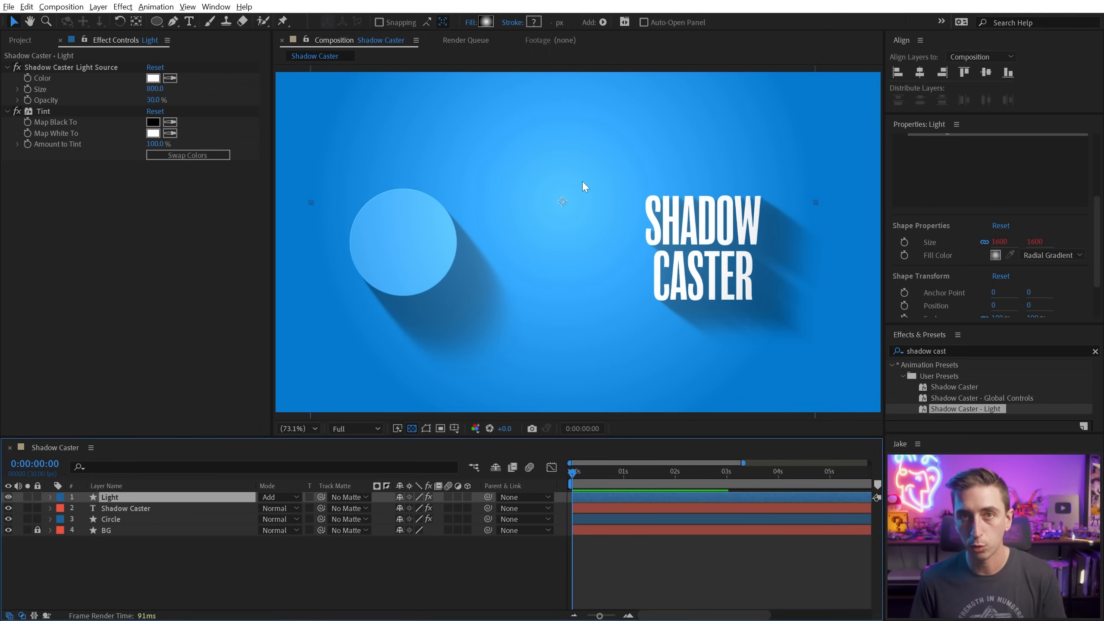
pyautogui.click(982, 398)
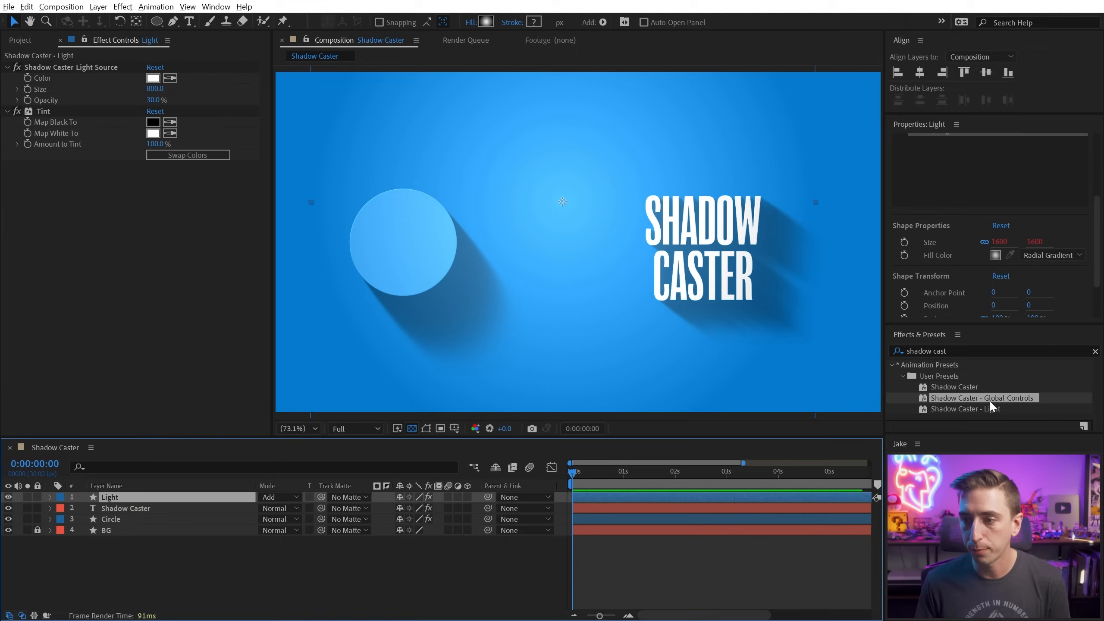
pyautogui.doubleClick(983, 397)
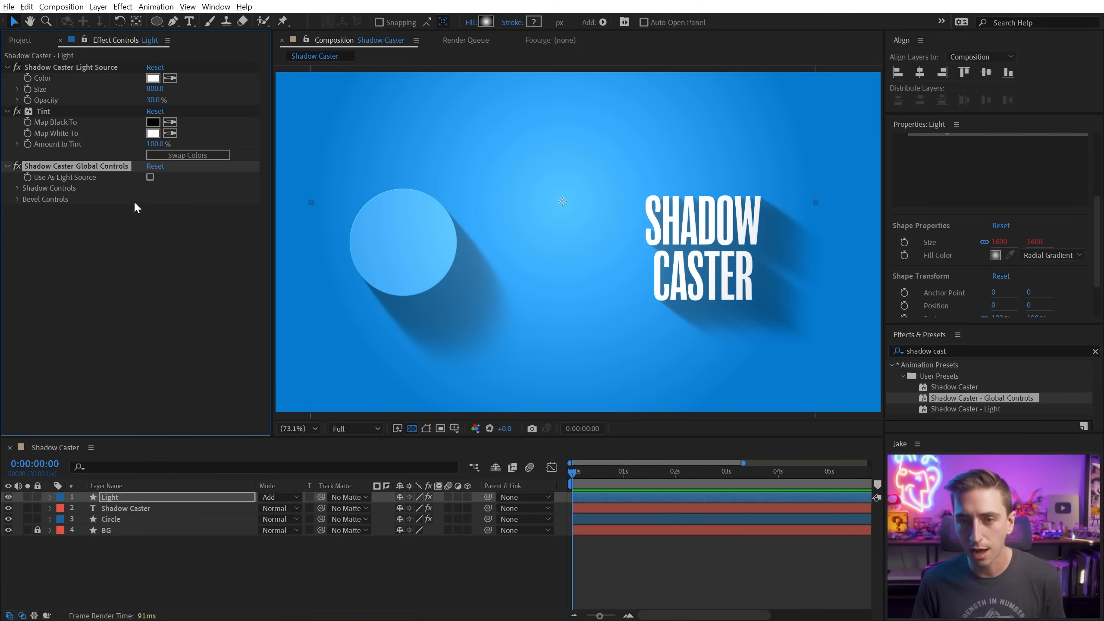
pyautogui.moveTo(78, 196)
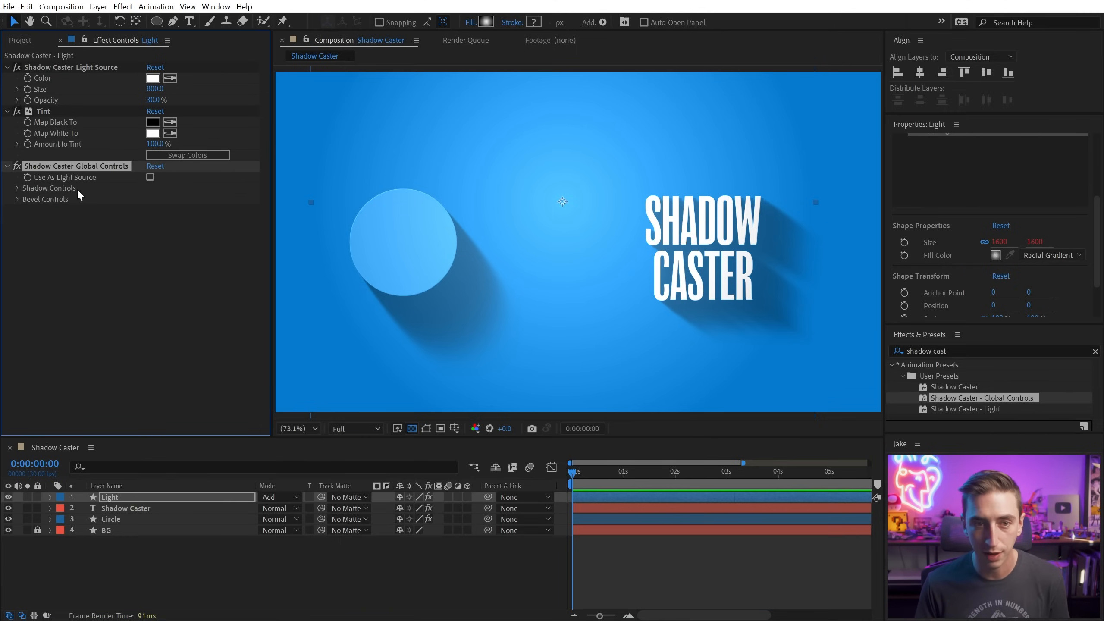
pyautogui.click(150, 177)
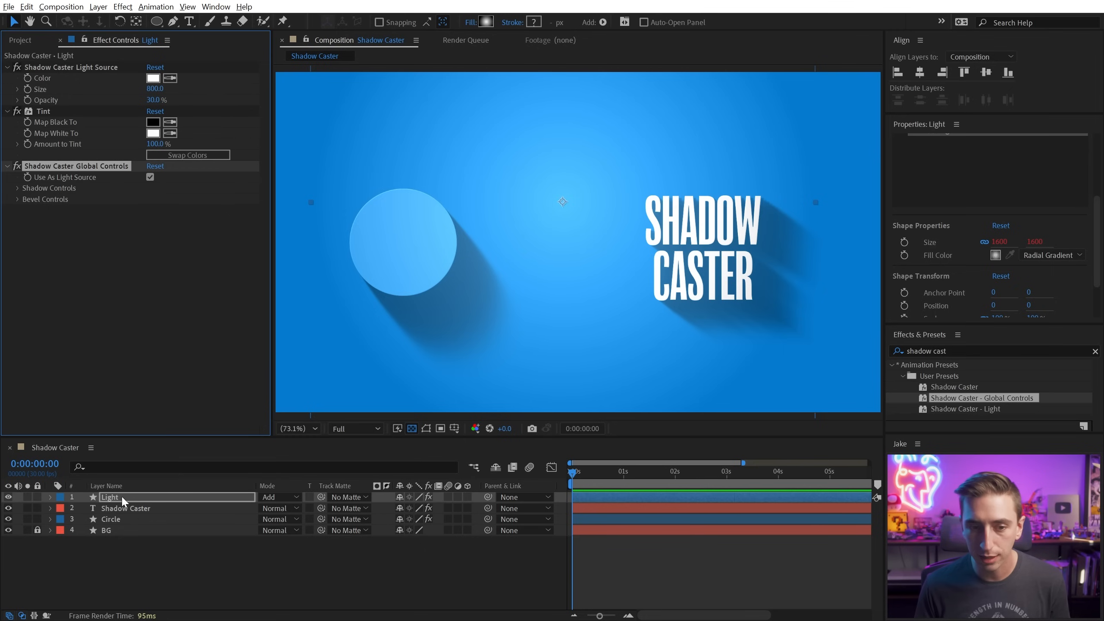
# - Set the SHADOW CASTER text's Global Control Layer to 1. Light, then select the Circle layer
pyautogui.click(124, 508)
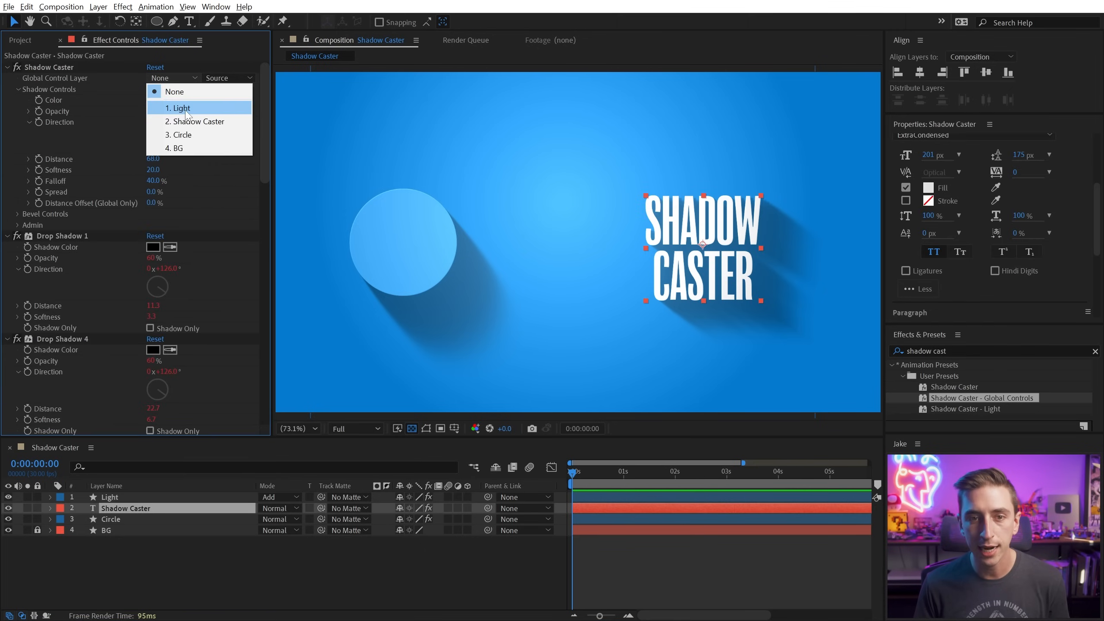
pyautogui.moveTo(213, 112)
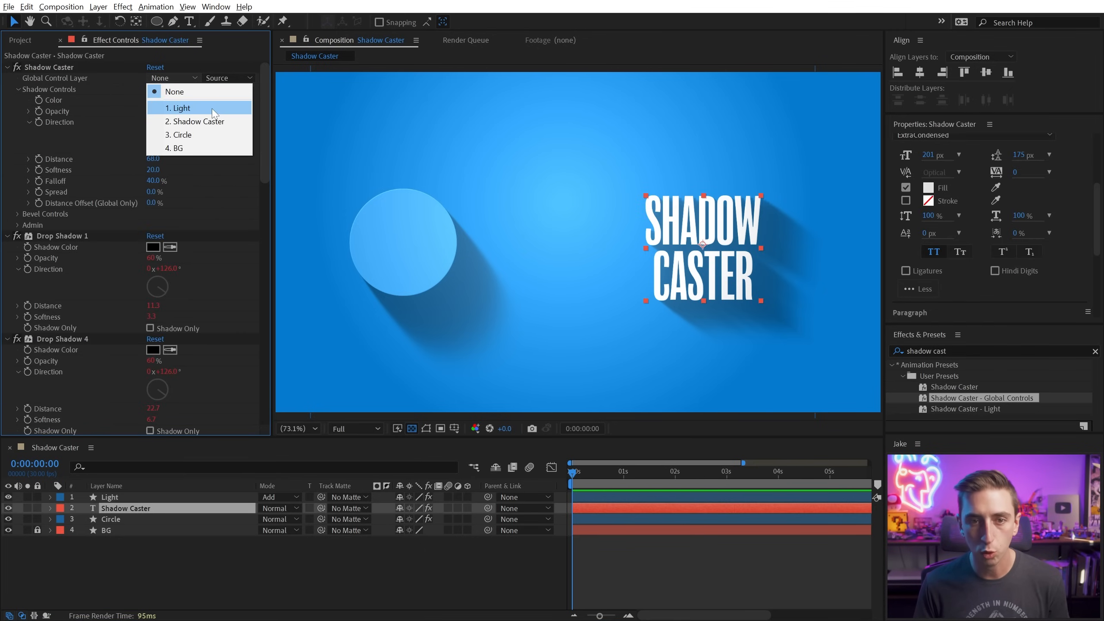
pyautogui.click(181, 108)
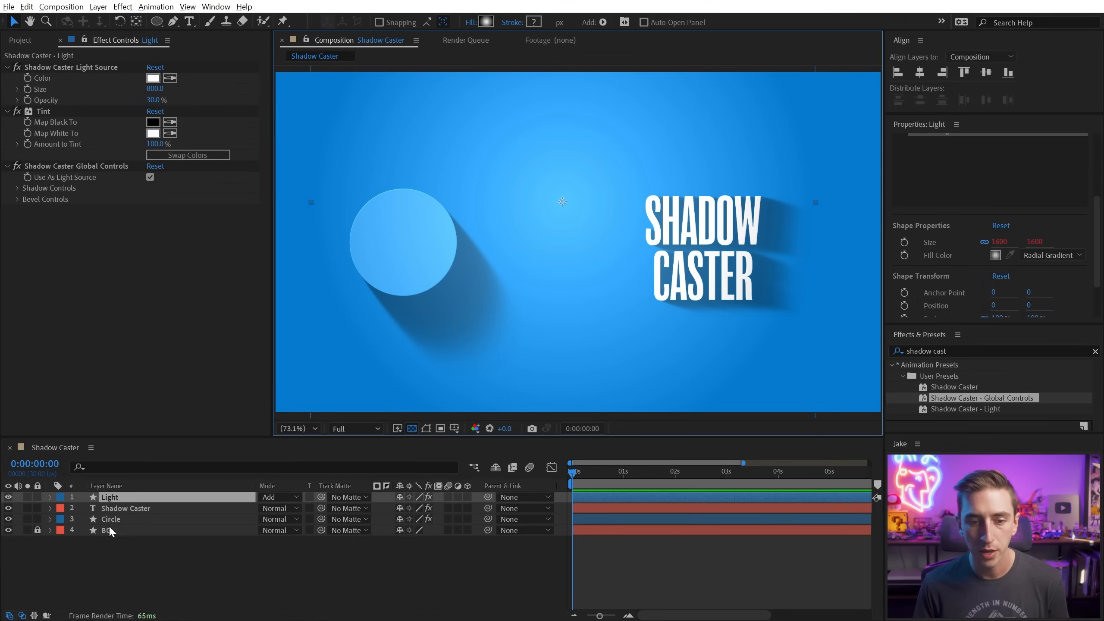
pyautogui.click(111, 519)
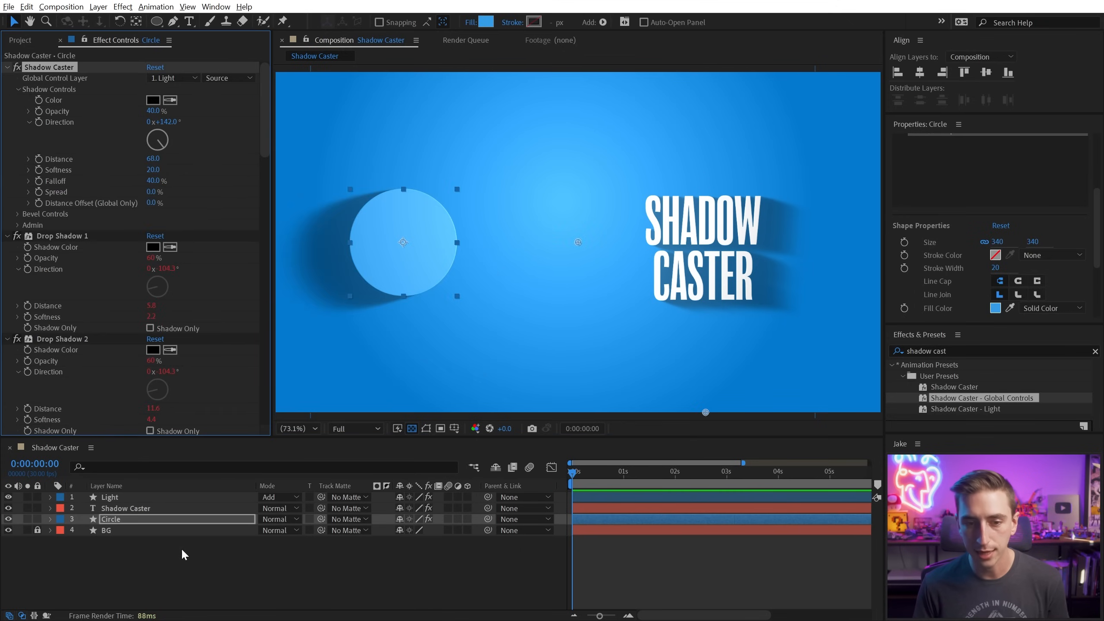
# - Give the Light layer's light source a pale warm yellow colour FFFD9E at 30% opacity
pyautogui.click(109, 496)
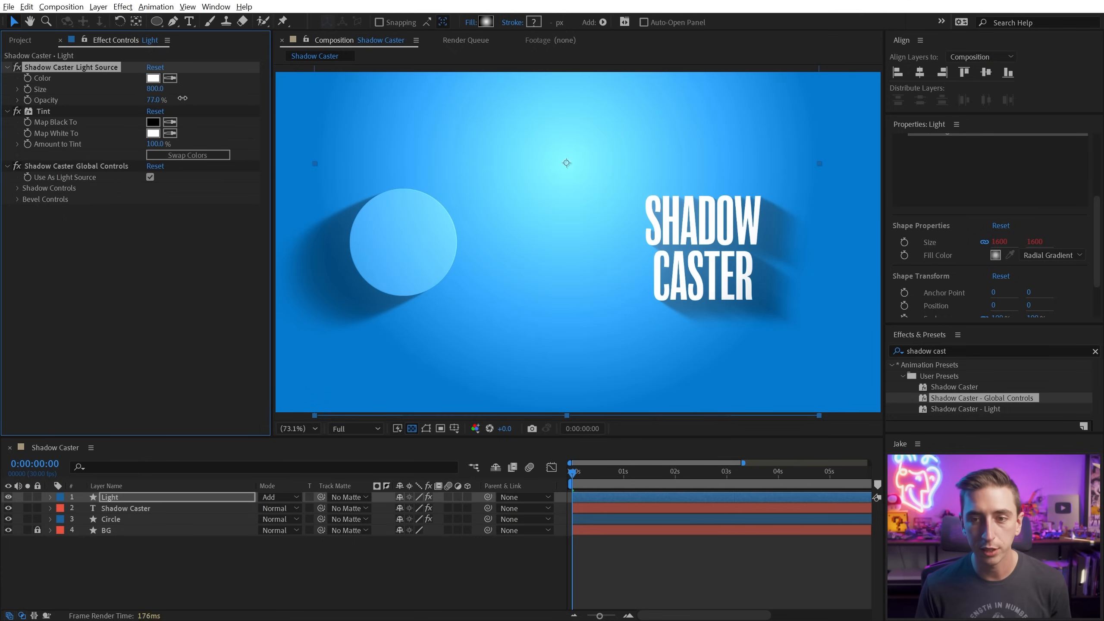
pyautogui.moveTo(156, 99); pyautogui.dragTo(156, 99)
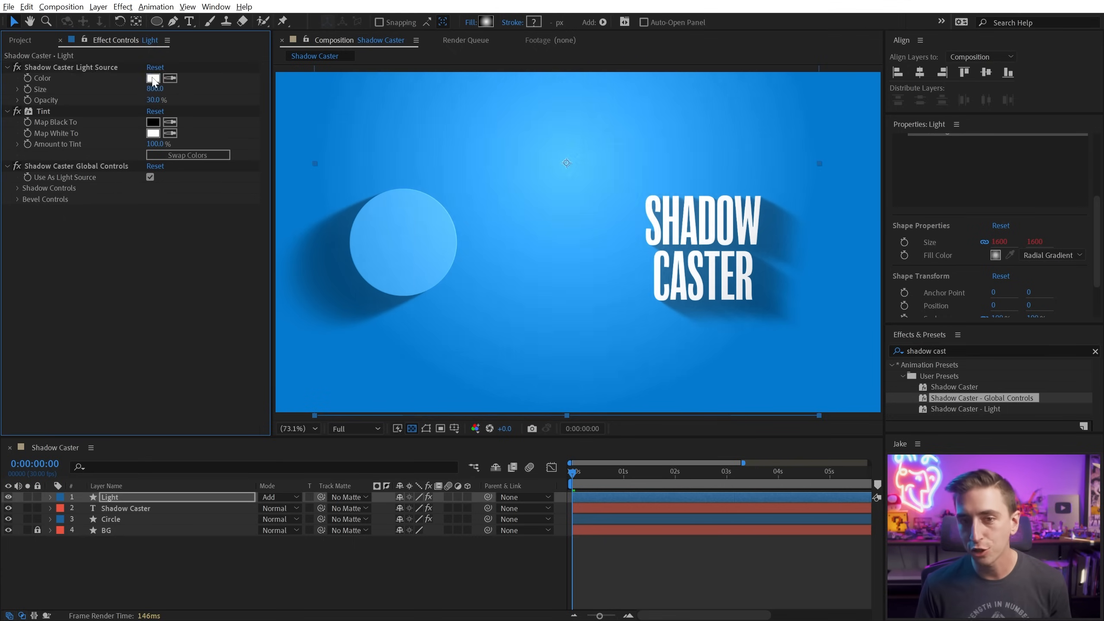
pyautogui.click(154, 79)
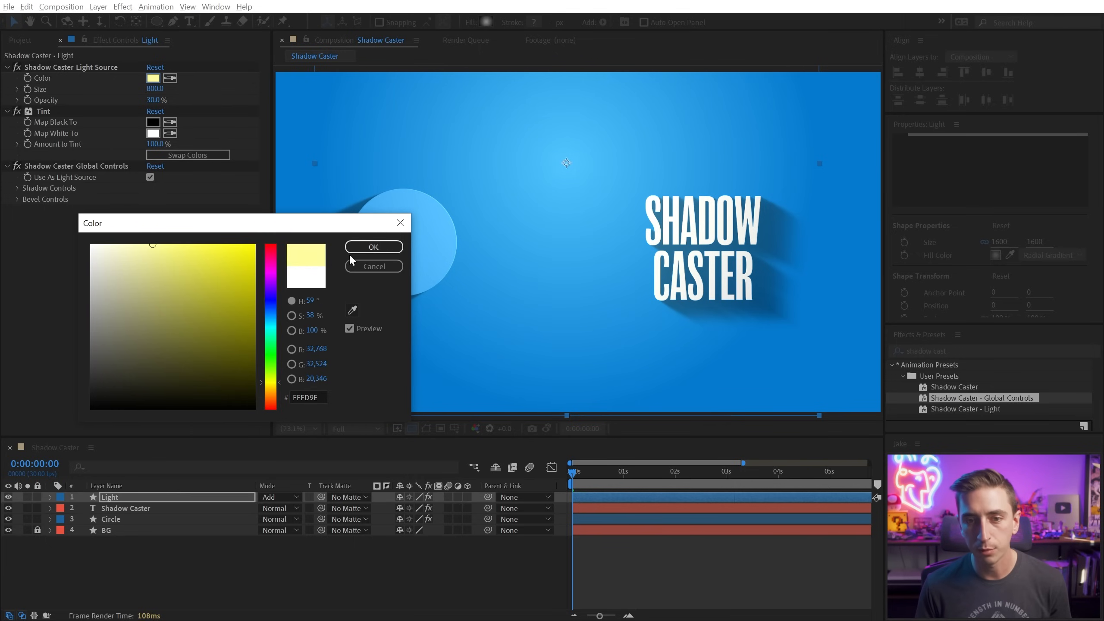
pyautogui.click(374, 246)
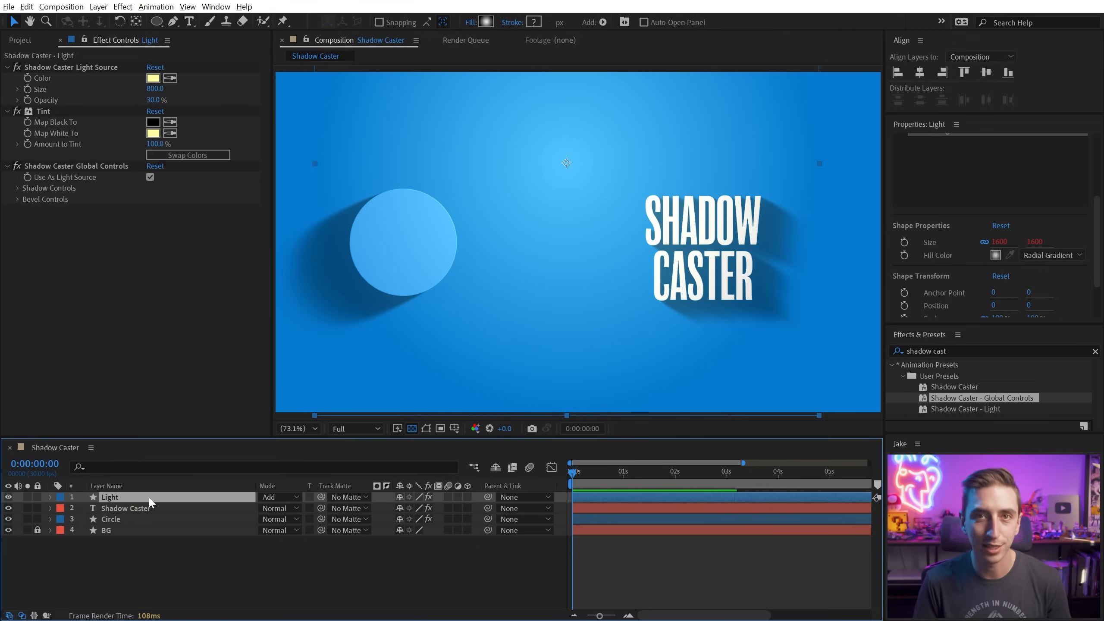
pyautogui.moveTo(209, 331)
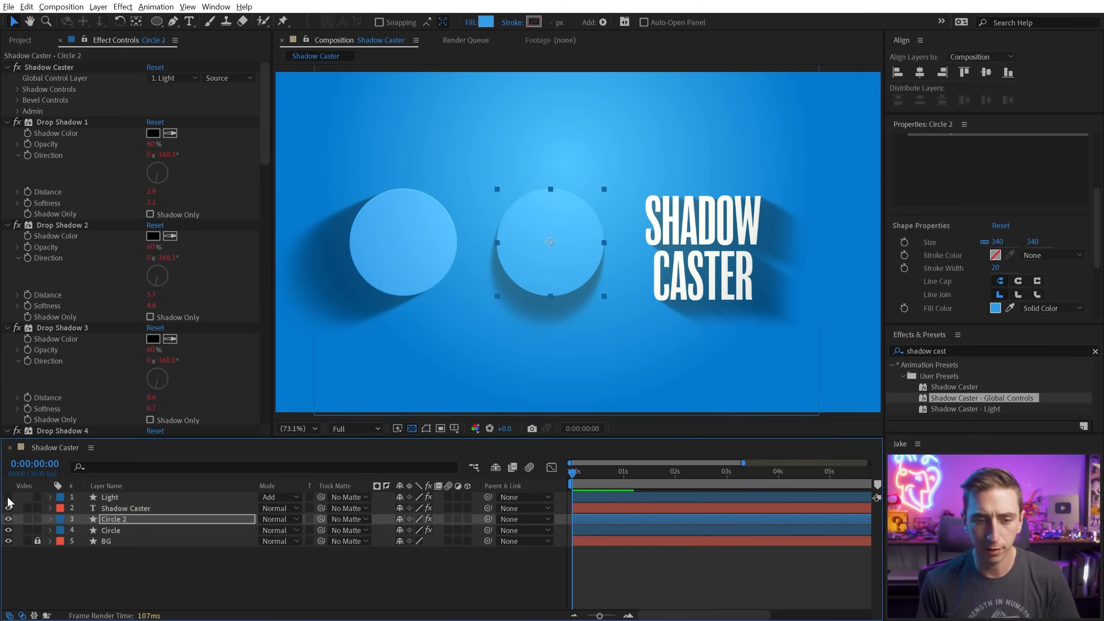
# - On the duplicated Circle 2 layer, set CC Composite's Top Layer to 3. Circle 2 and clear the selection
pyautogui.click(556, 257)
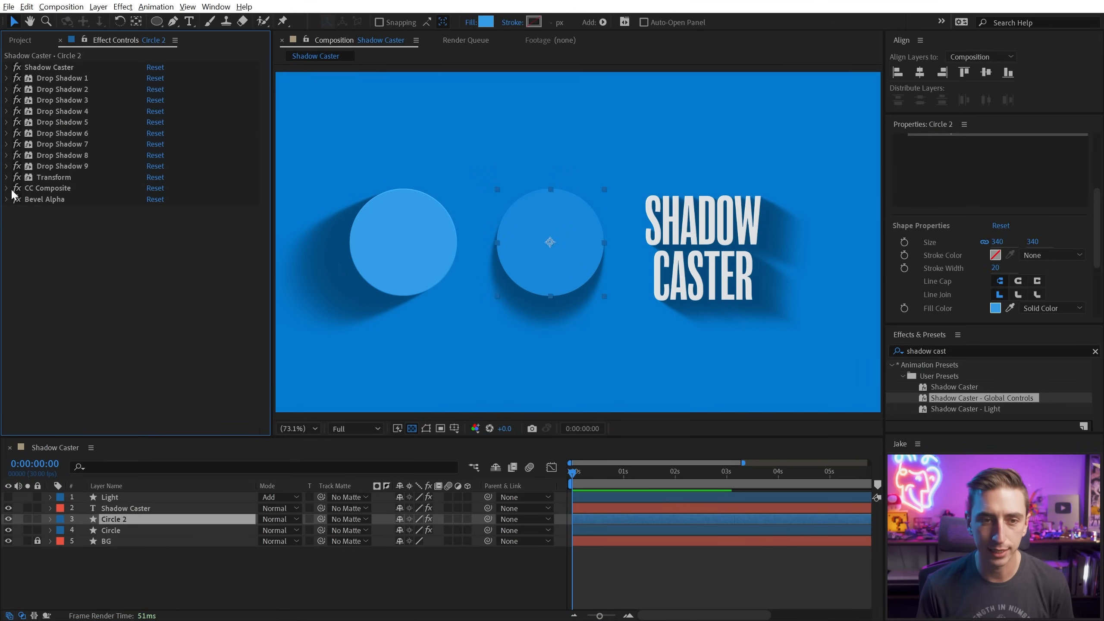
pyautogui.click(6, 188)
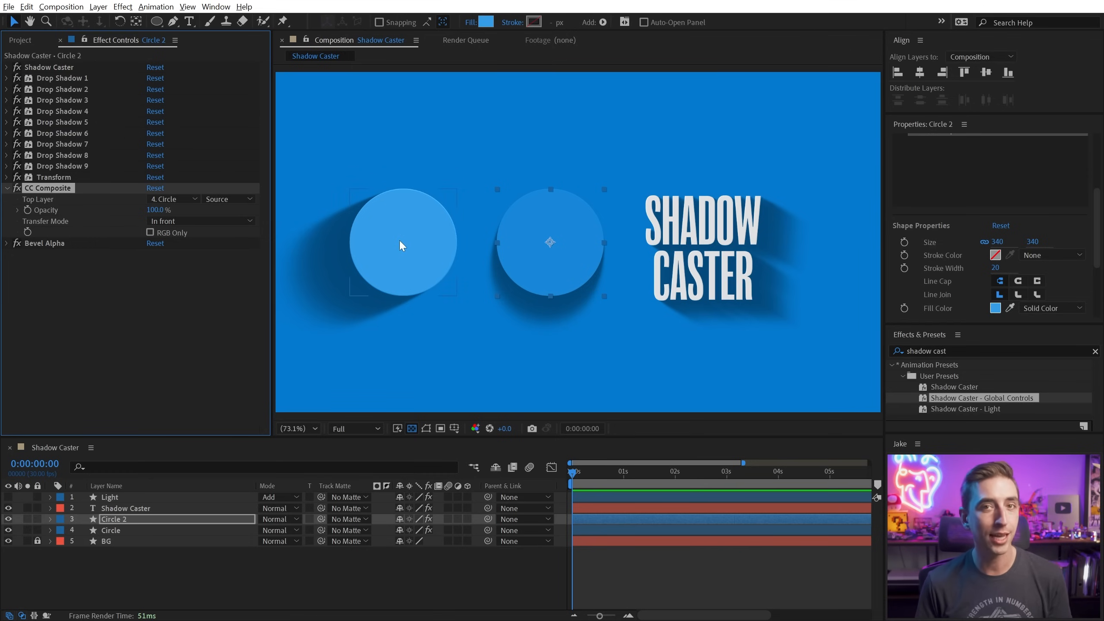
pyautogui.moveTo(411, 251)
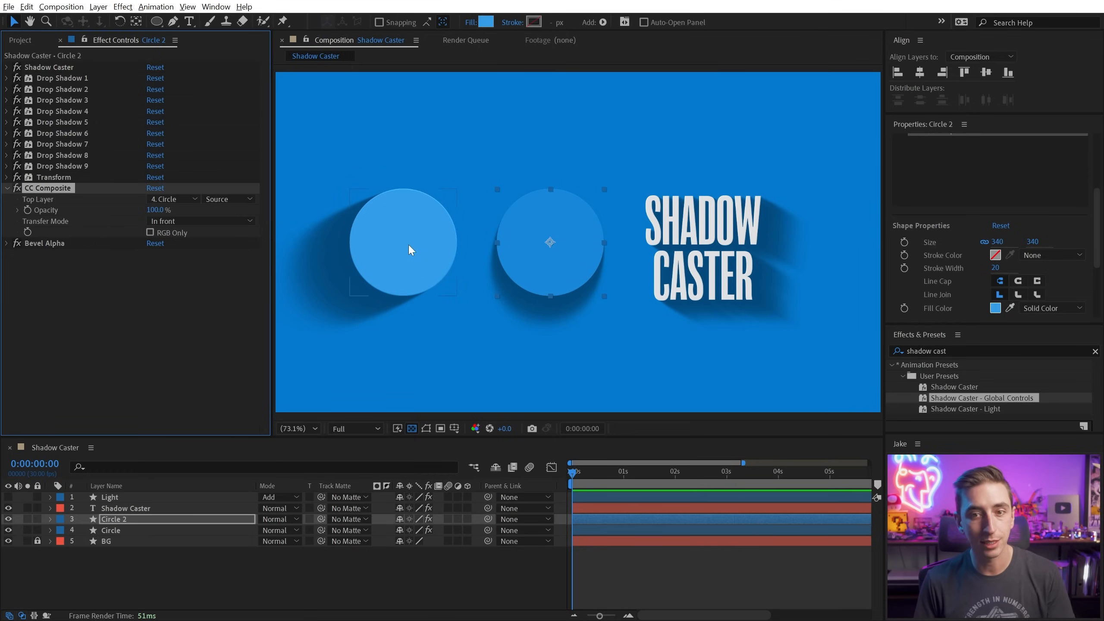
pyautogui.moveTo(497, 231)
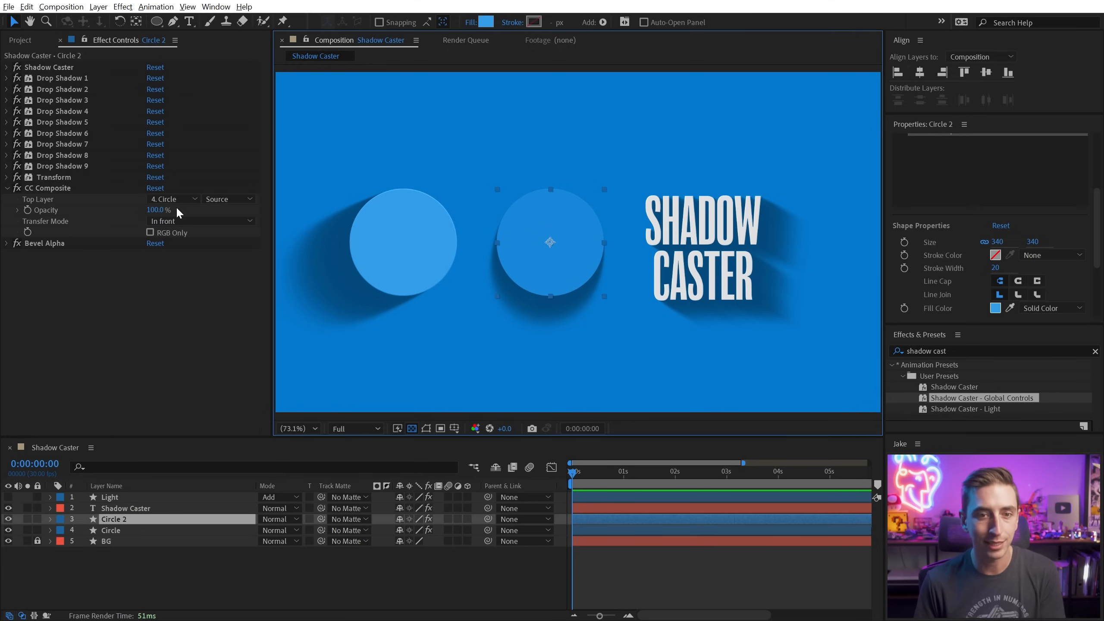
pyautogui.moveTo(133, 204)
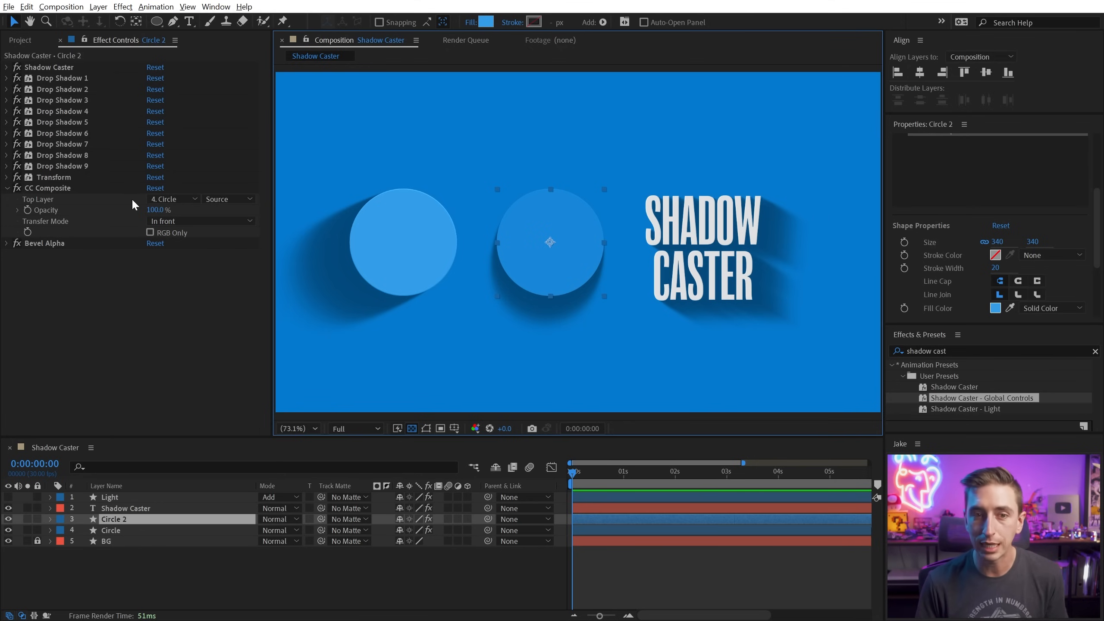
pyautogui.click(172, 199)
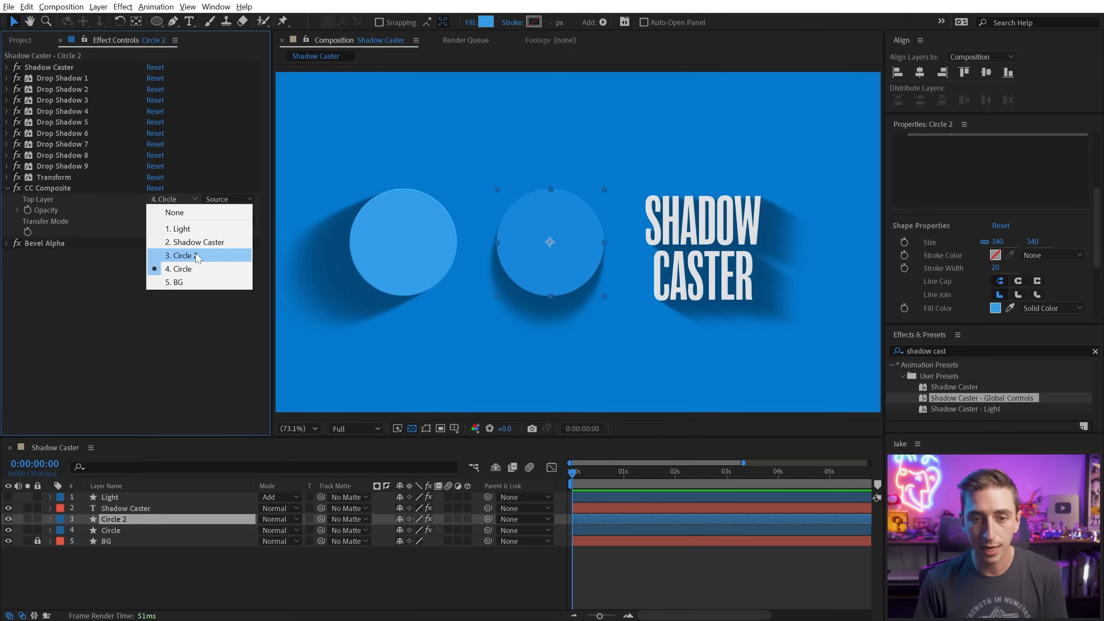
pyautogui.click(181, 255)
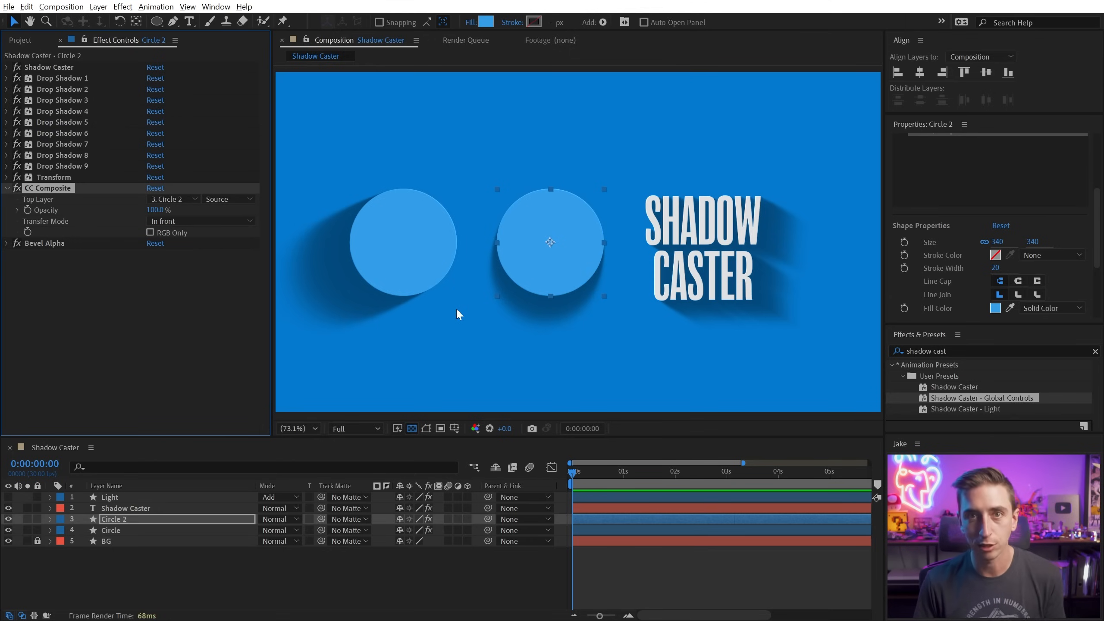
pyautogui.moveTo(535, 251)
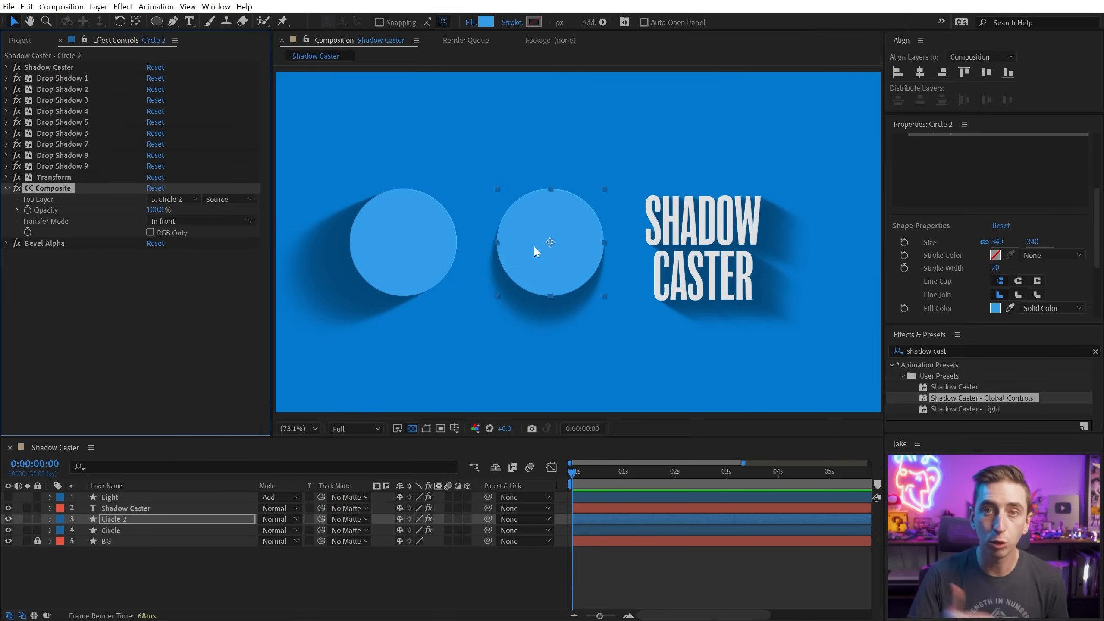
pyautogui.click(51, 519)
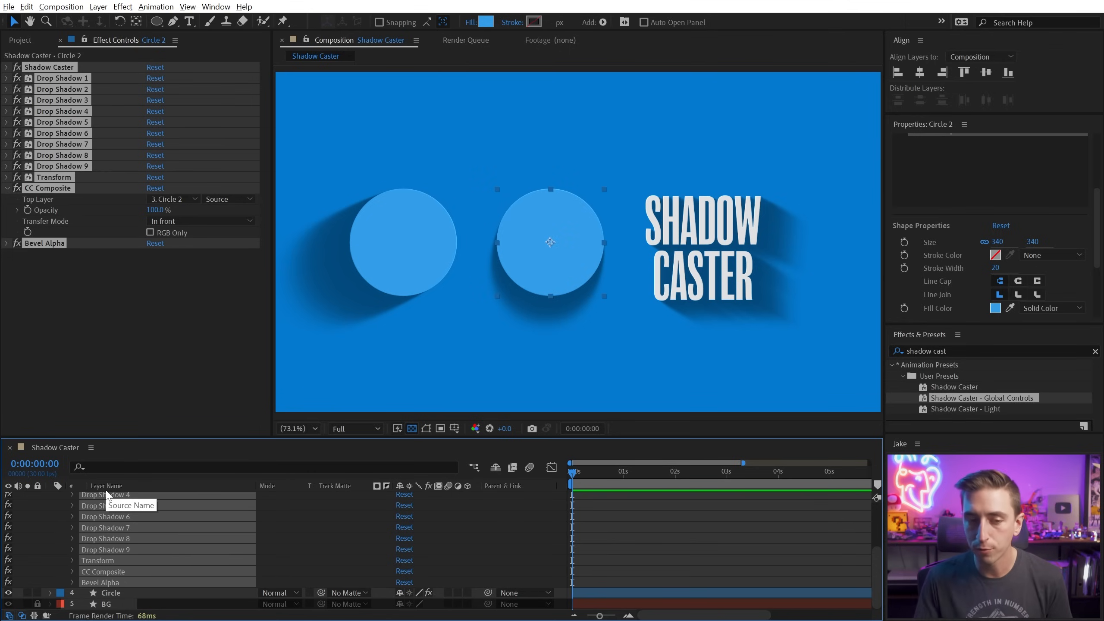
pyautogui.click(627, 570)
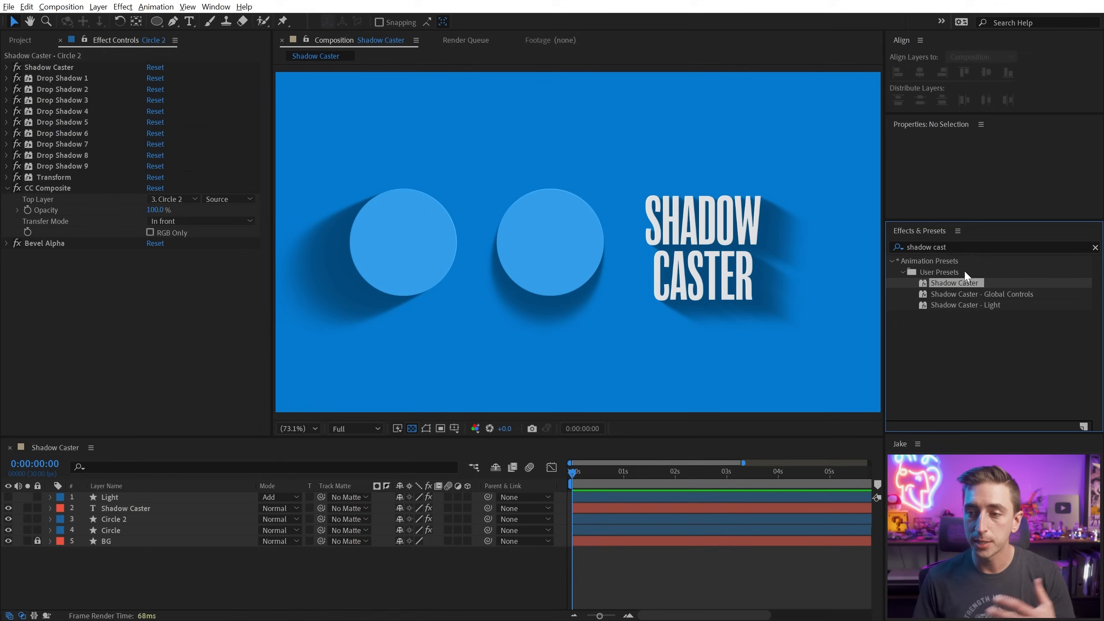
# - Select a Shadow Caster user preset and reveal its User Presets folder in Explorer via the panel menu
pyautogui.click(957, 231)
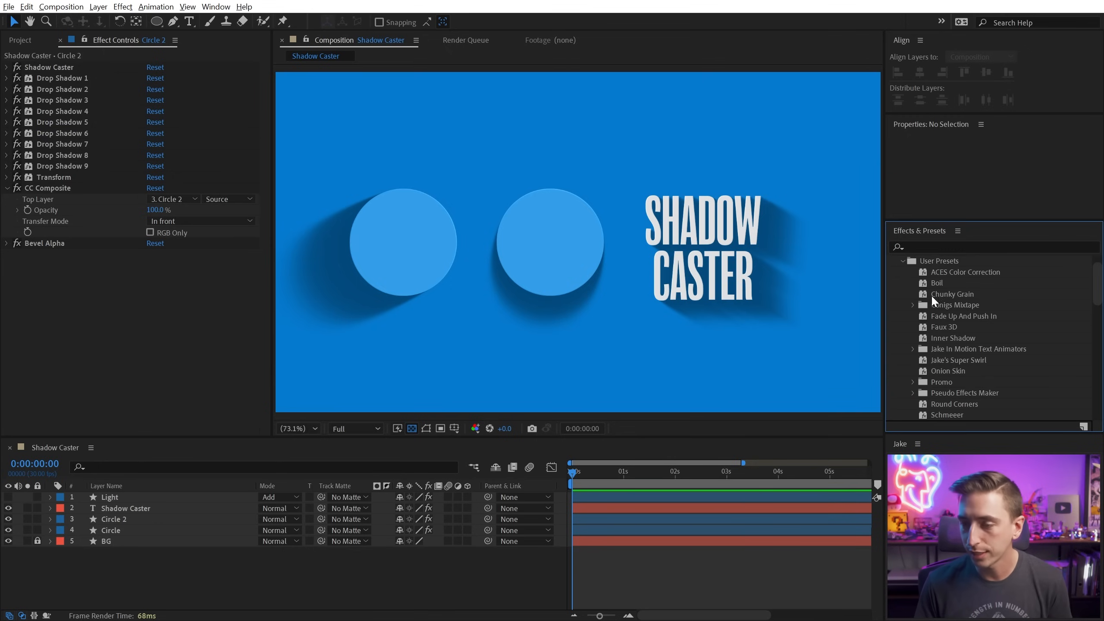
pyautogui.click(938, 282)
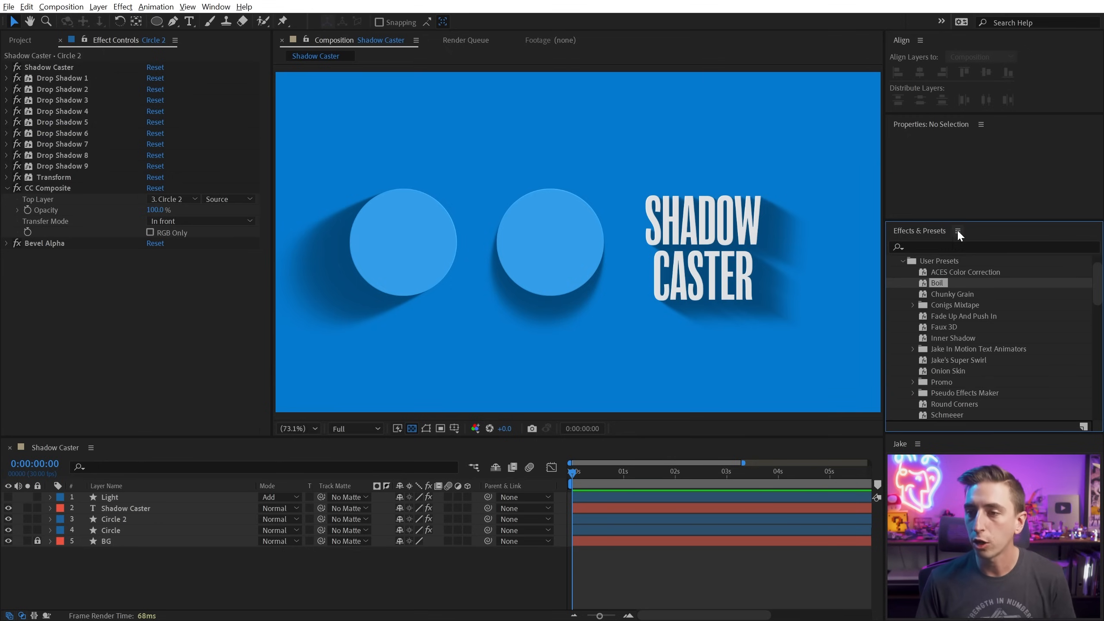
pyautogui.click(958, 232)
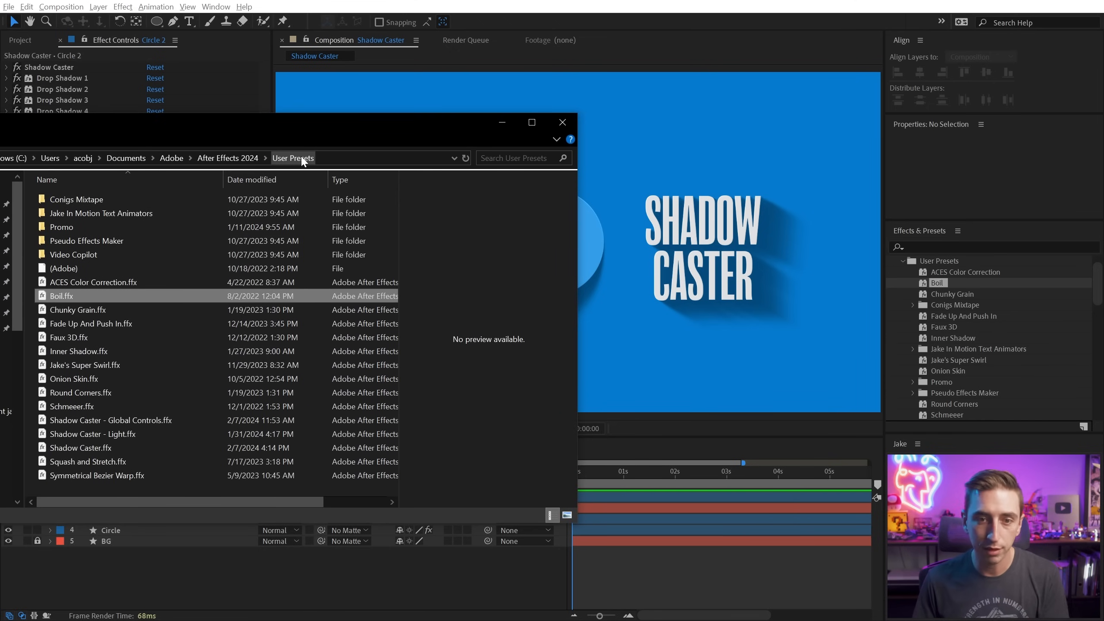
pyautogui.moveTo(243, 162)
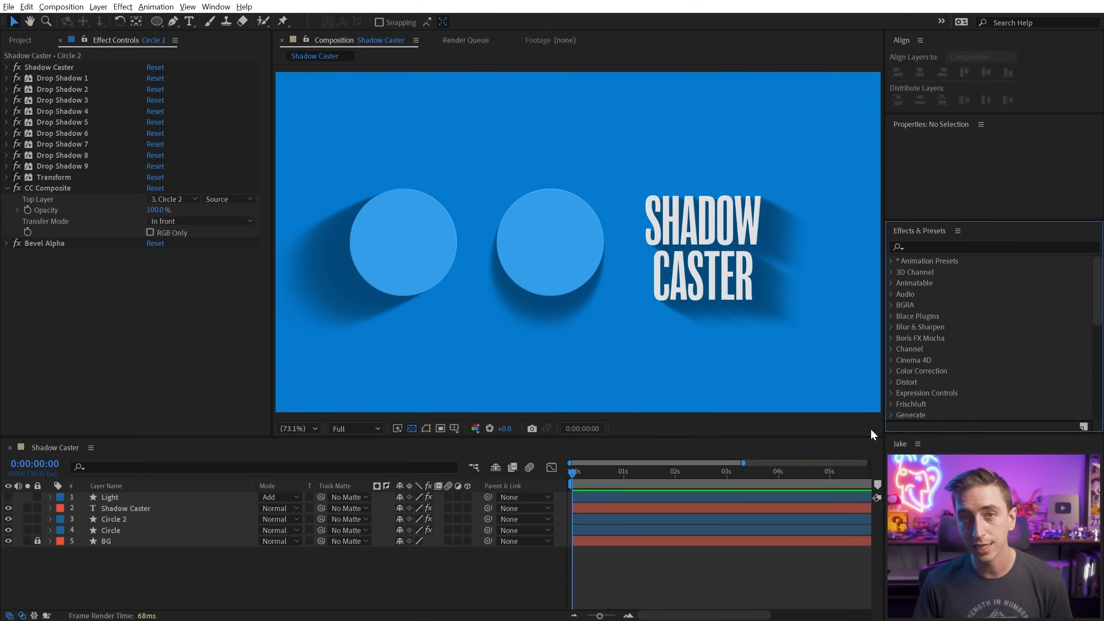
# - Filter Effects & Presets with 'shadow caster' and return to the Project panel
pyautogui.click(986, 247)
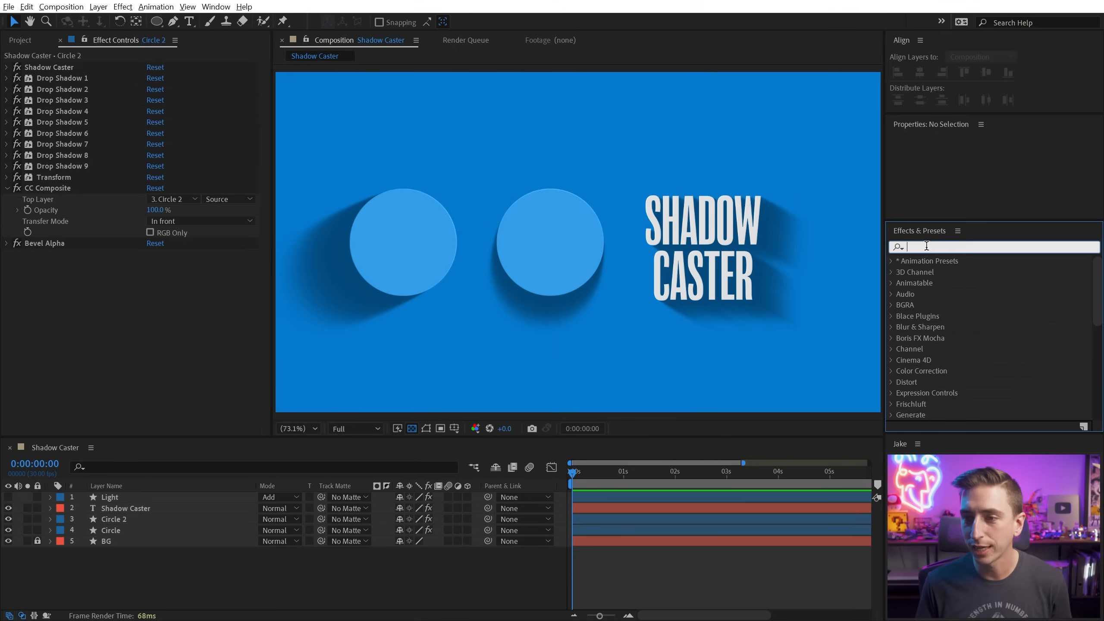
pyautogui.write('shadow caster')
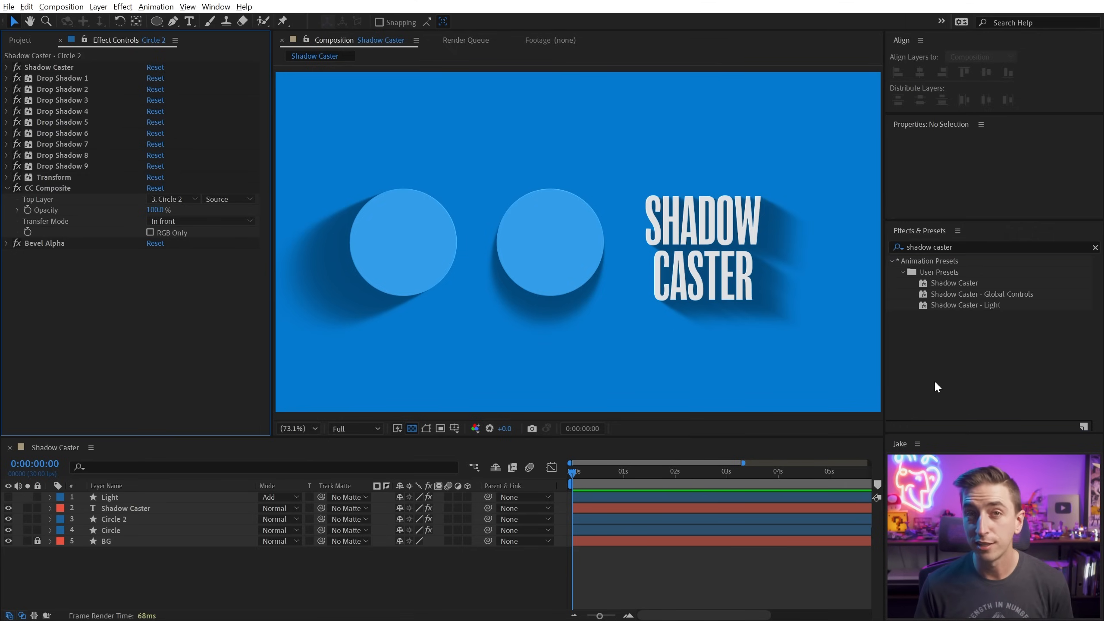
pyautogui.click(20, 39)
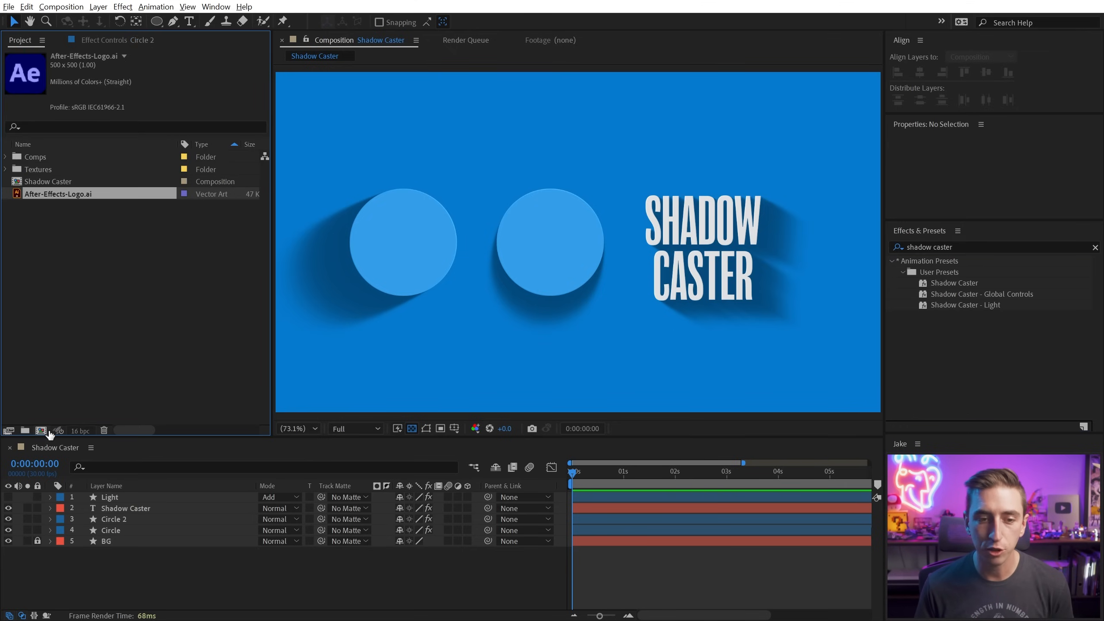
# - In Project Settings, switch the expressions engine to Legacy ExtendScript and apply it
pyautogui.click(79, 431)
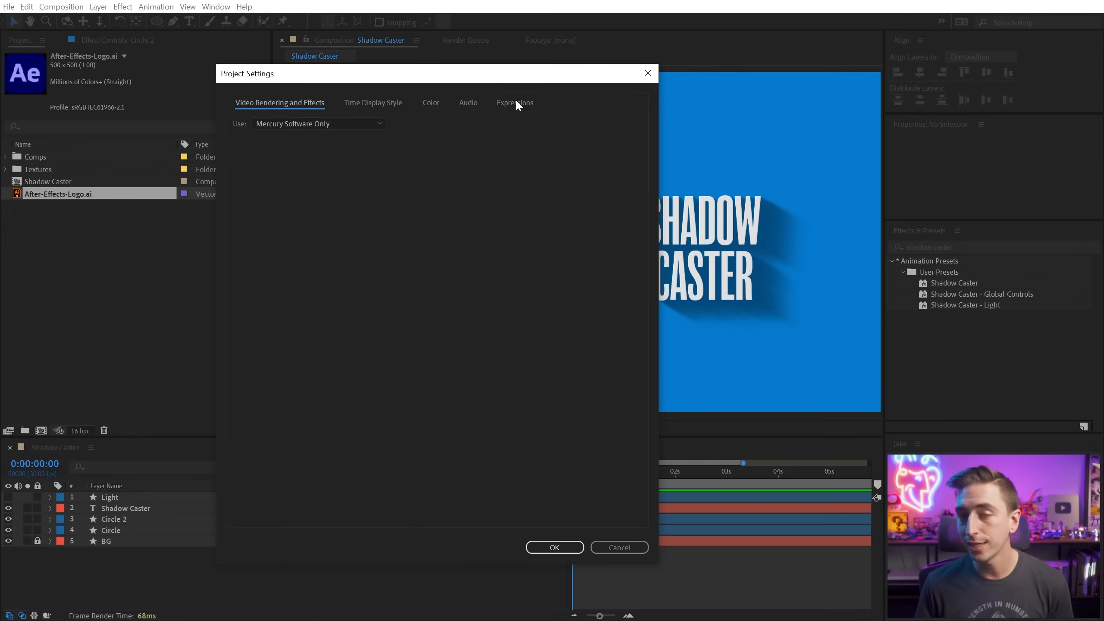
pyautogui.click(515, 102)
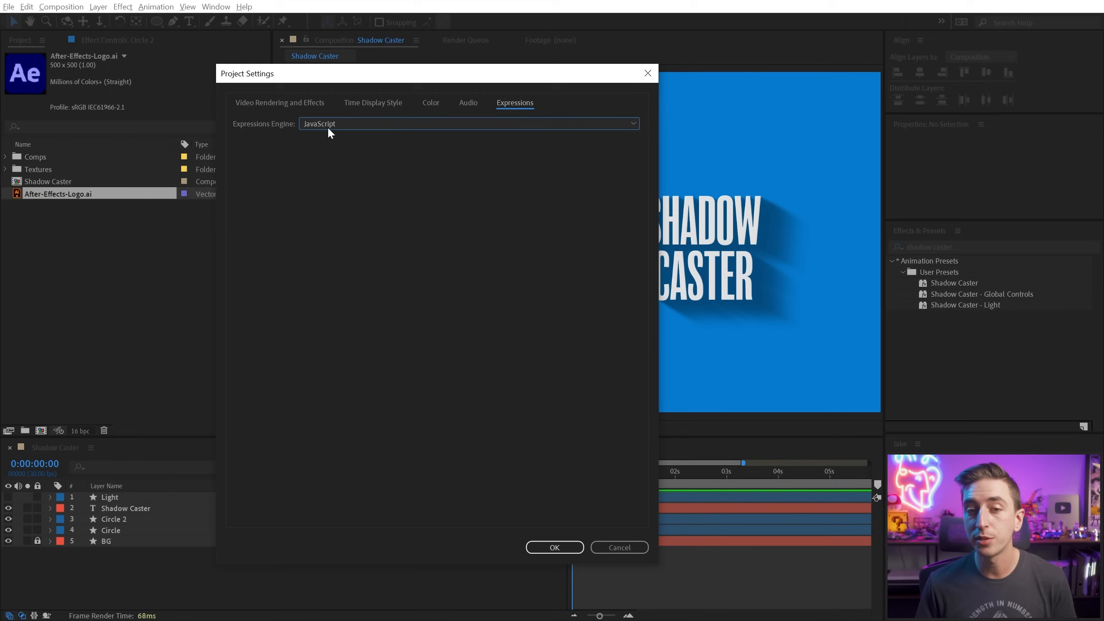
pyautogui.click(467, 124)
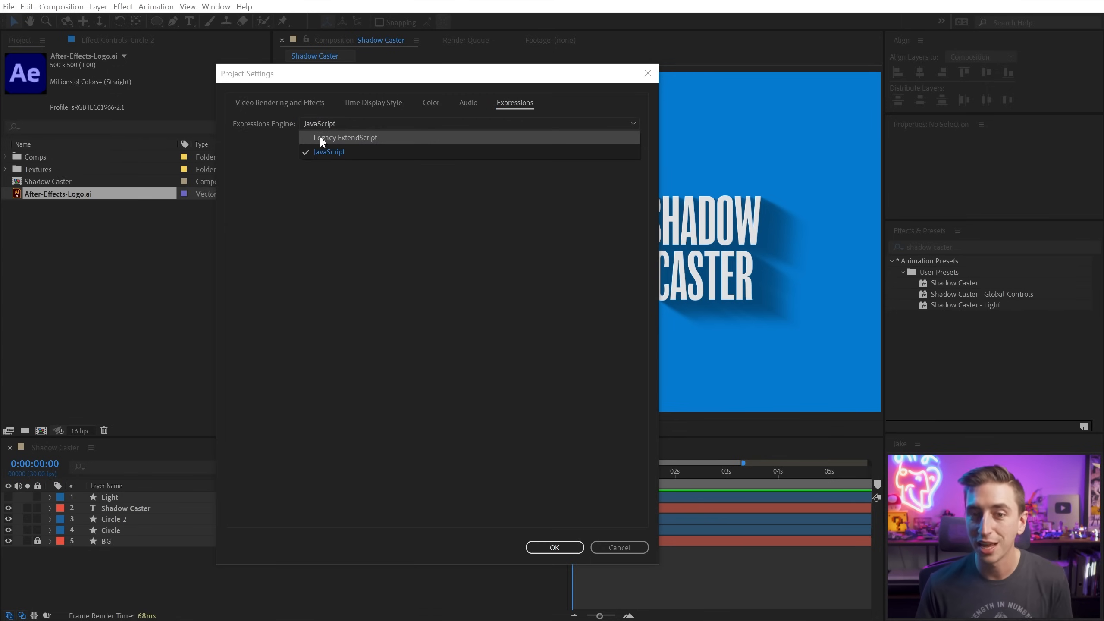
pyautogui.click(345, 137)
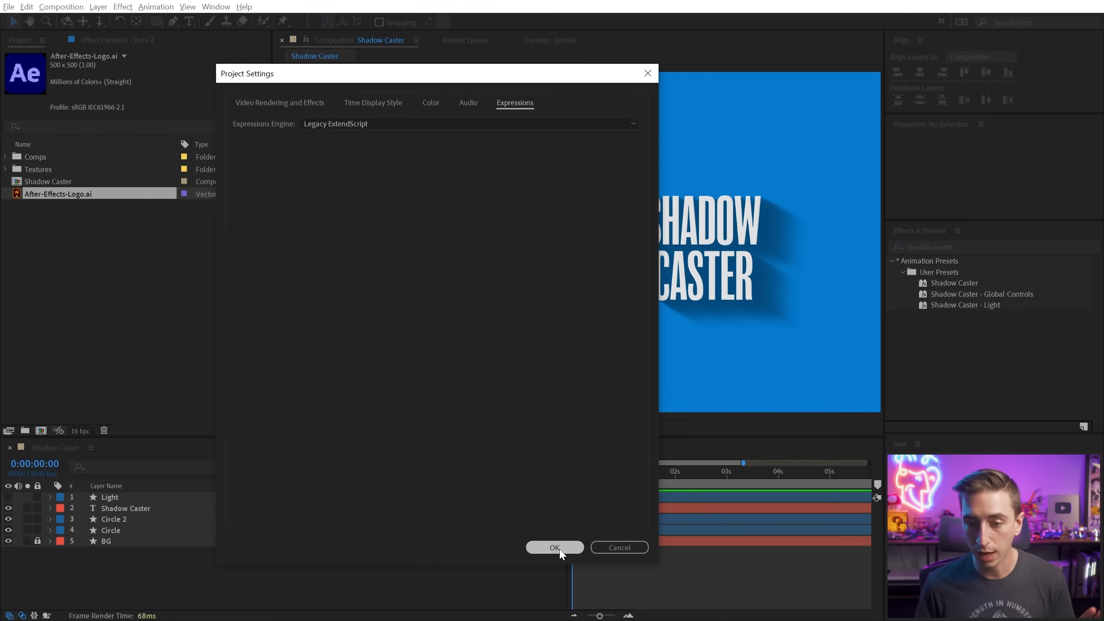
pyautogui.click(553, 547)
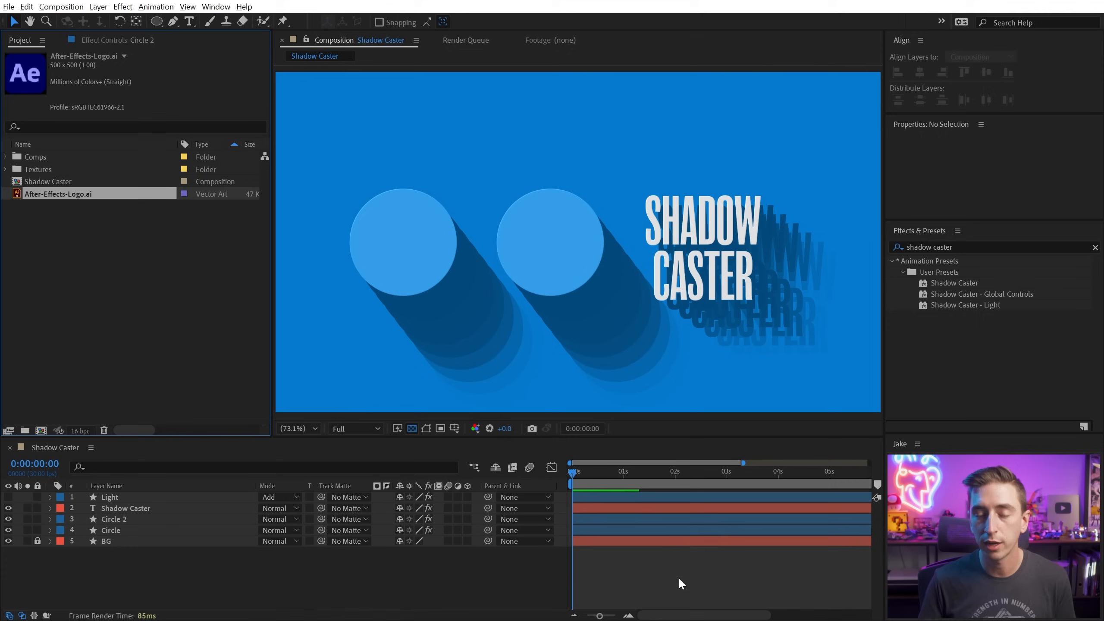